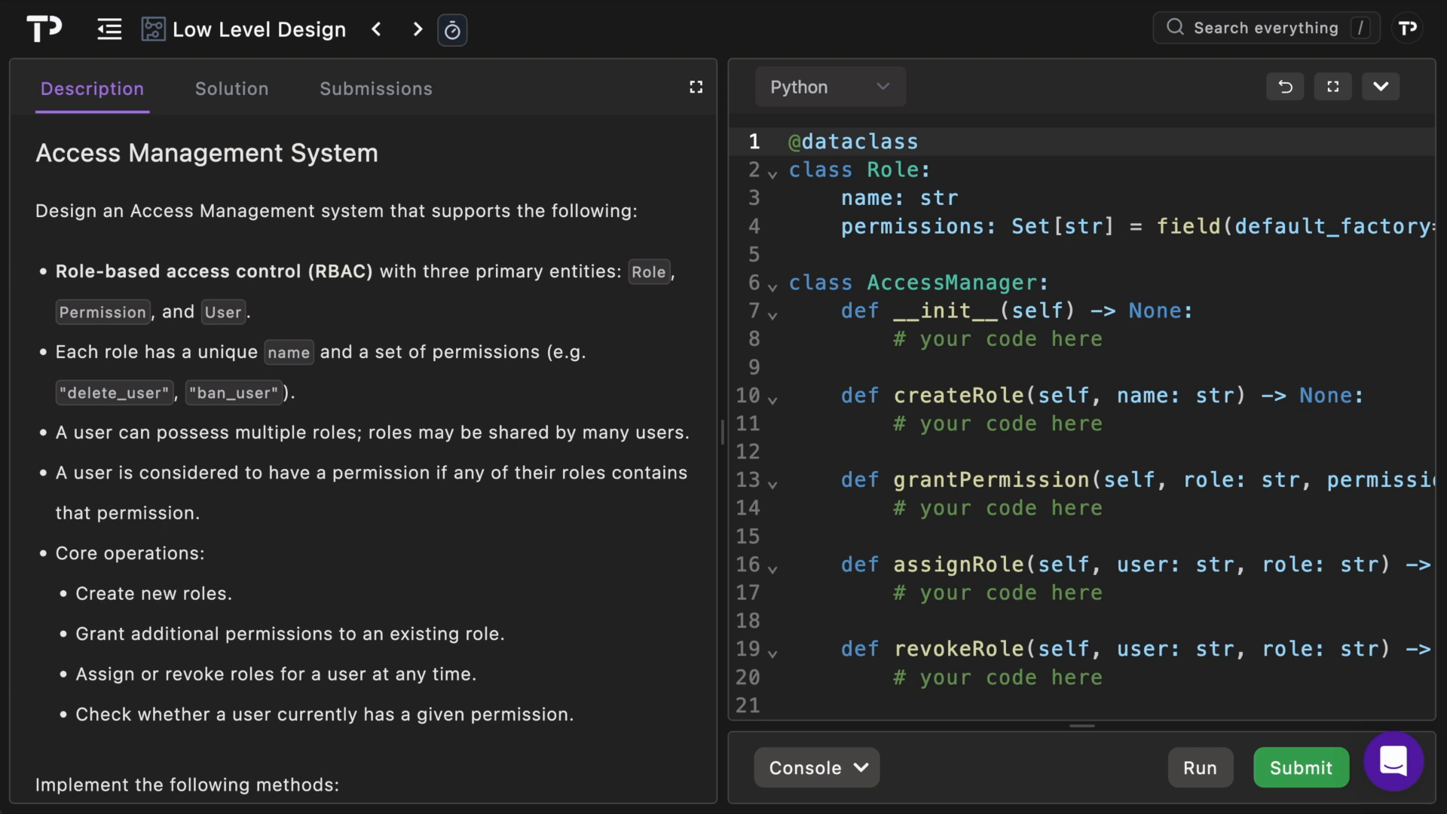
Step: Maximize the Access Management System description panel to full width
{"action": "left_click", "coordinate": [696, 87]}
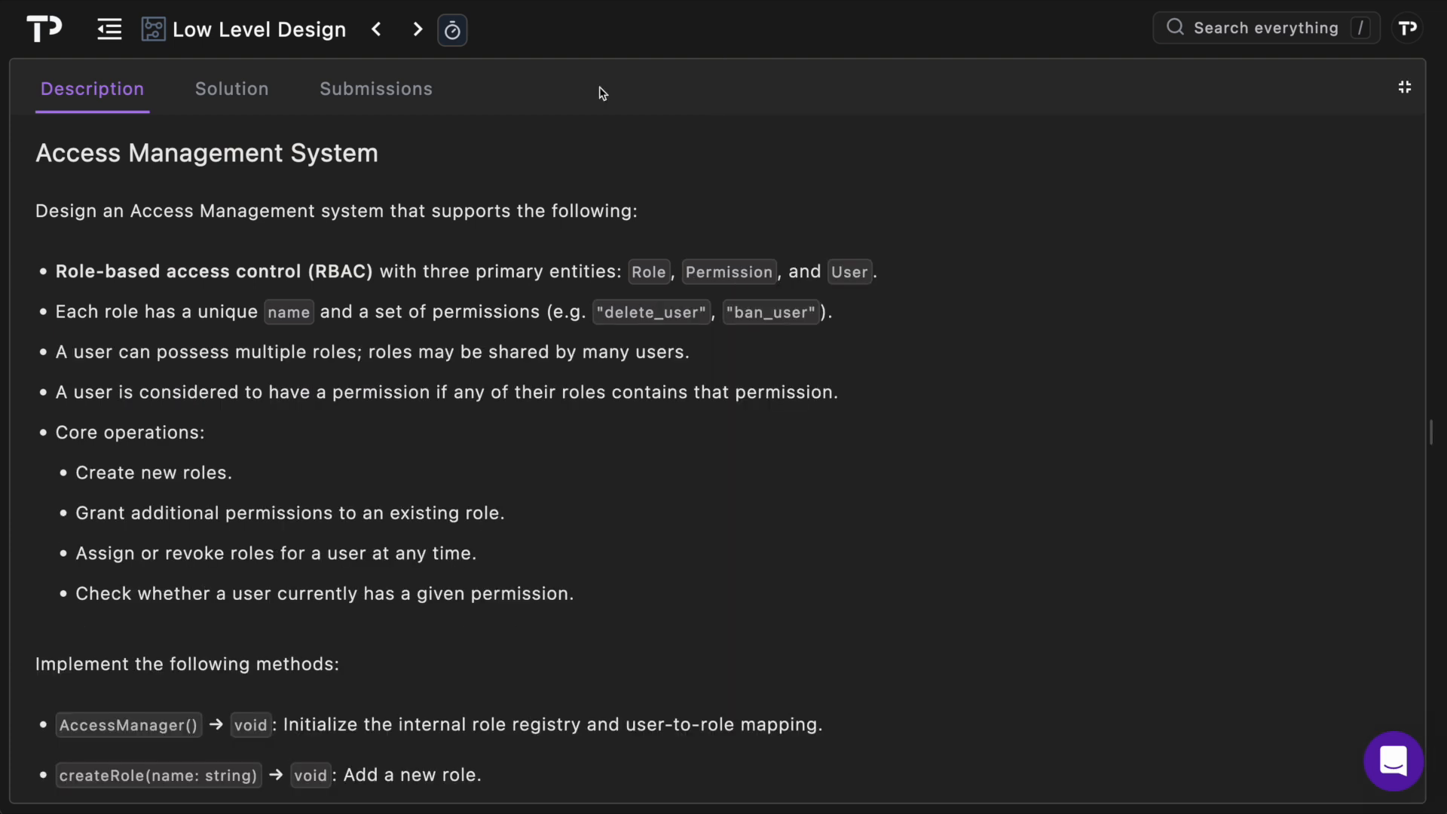
{"action": "mouse_move", "coordinate": [565, 195]}
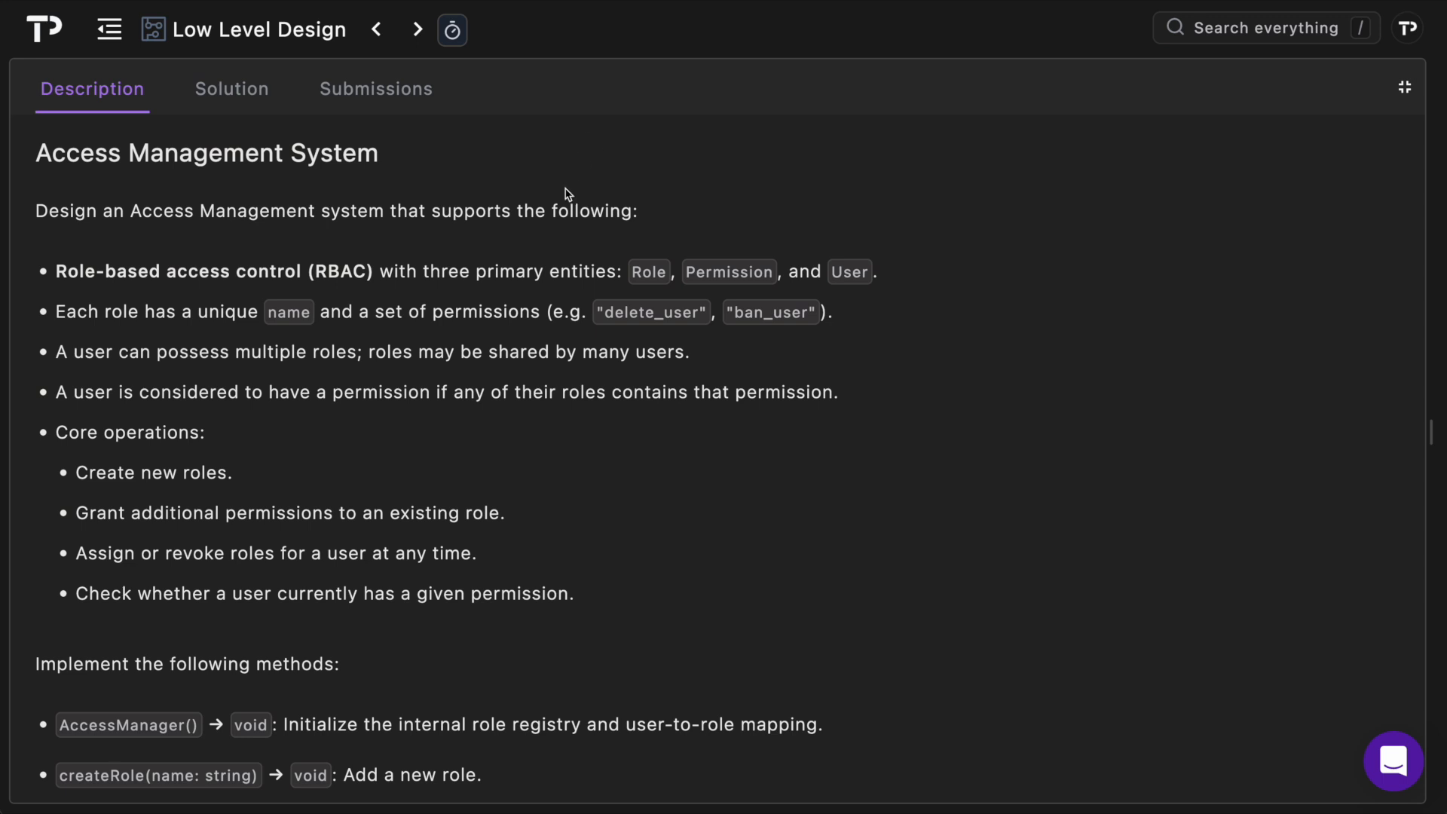
{"action": "scroll", "scroll_direction": "down", "scroll_amount": 3}
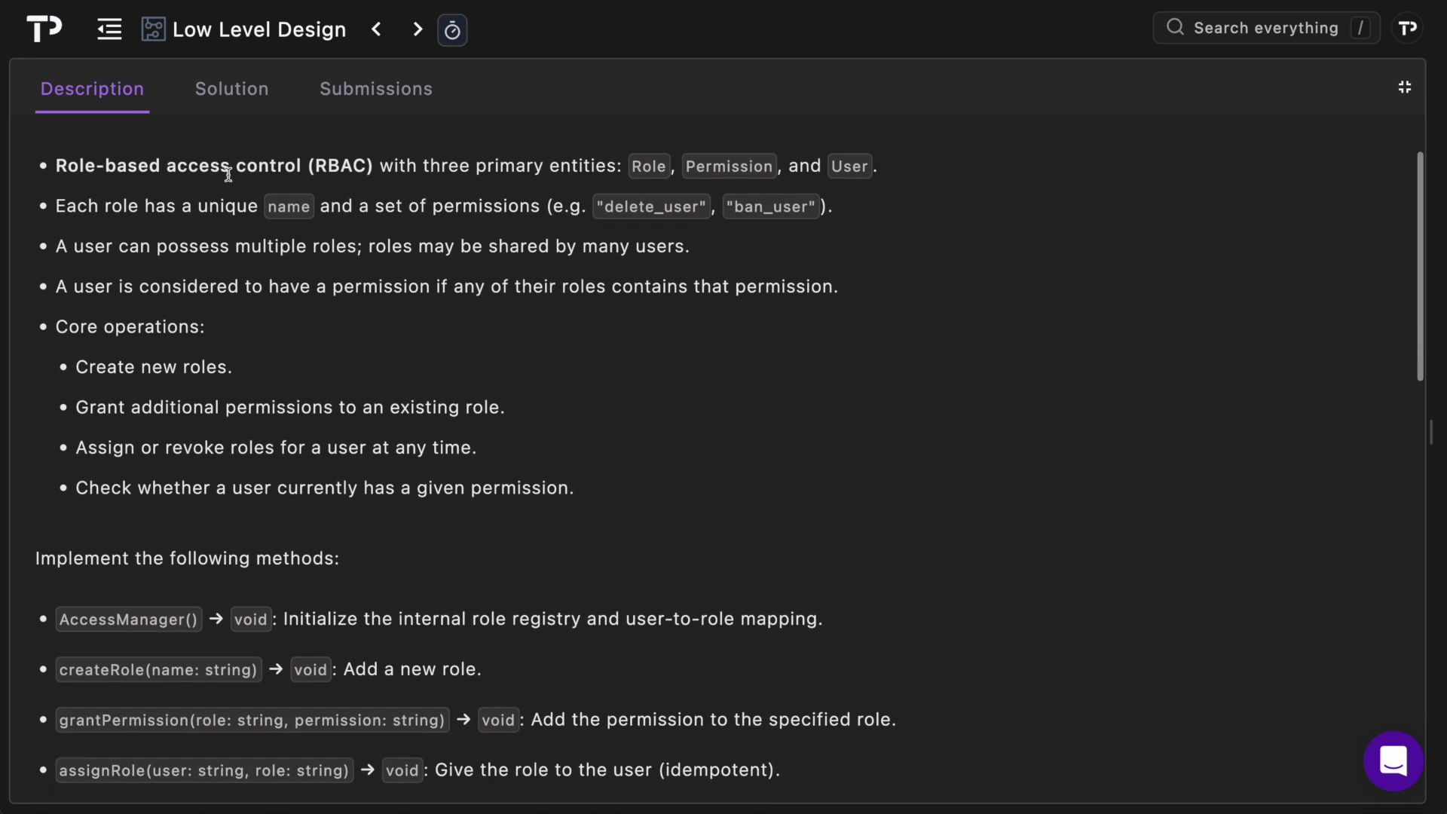
{"action": "mouse_move", "coordinate": [221, 184]}
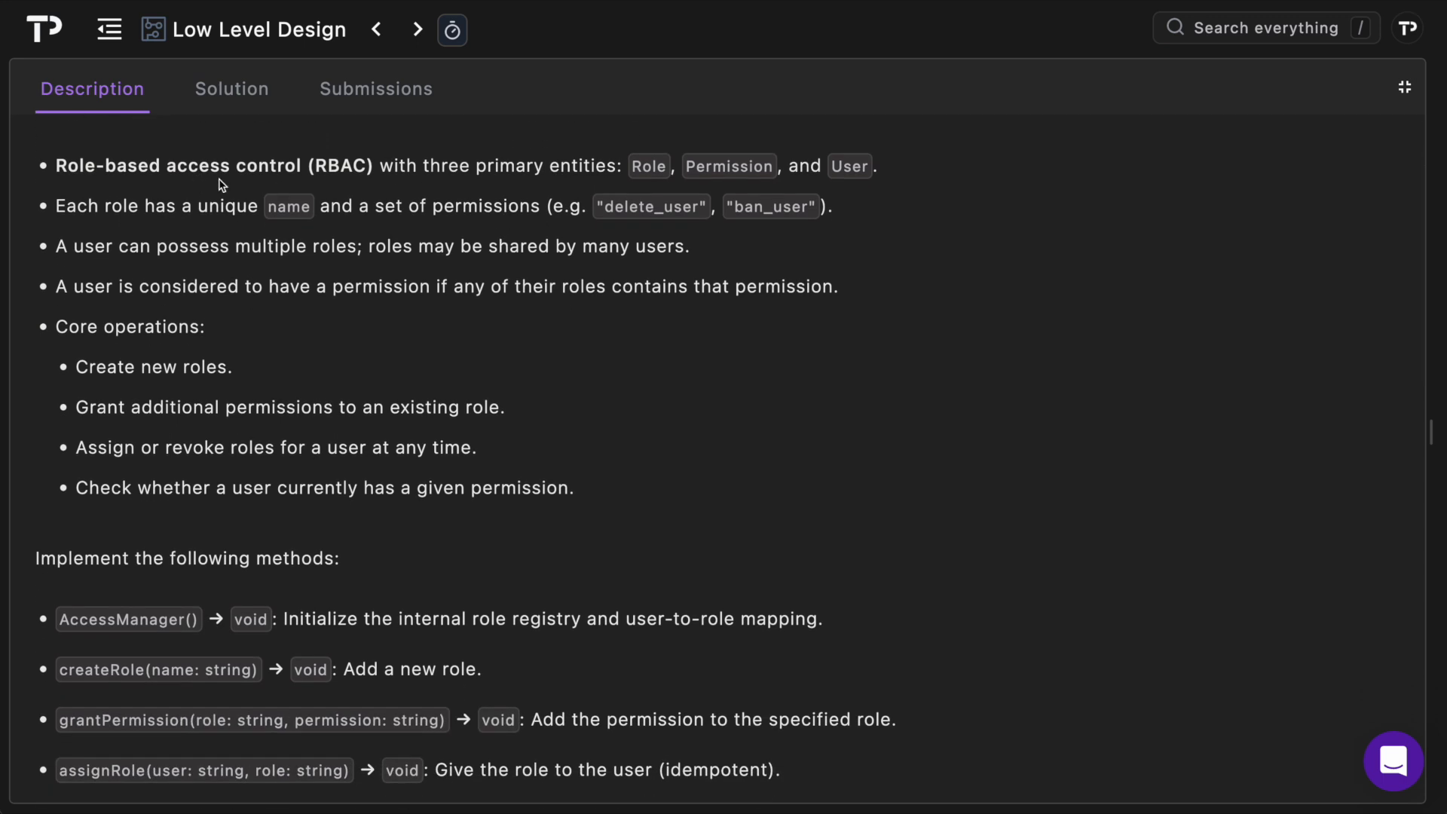
{"action": "mouse_move", "coordinate": [778, 185]}
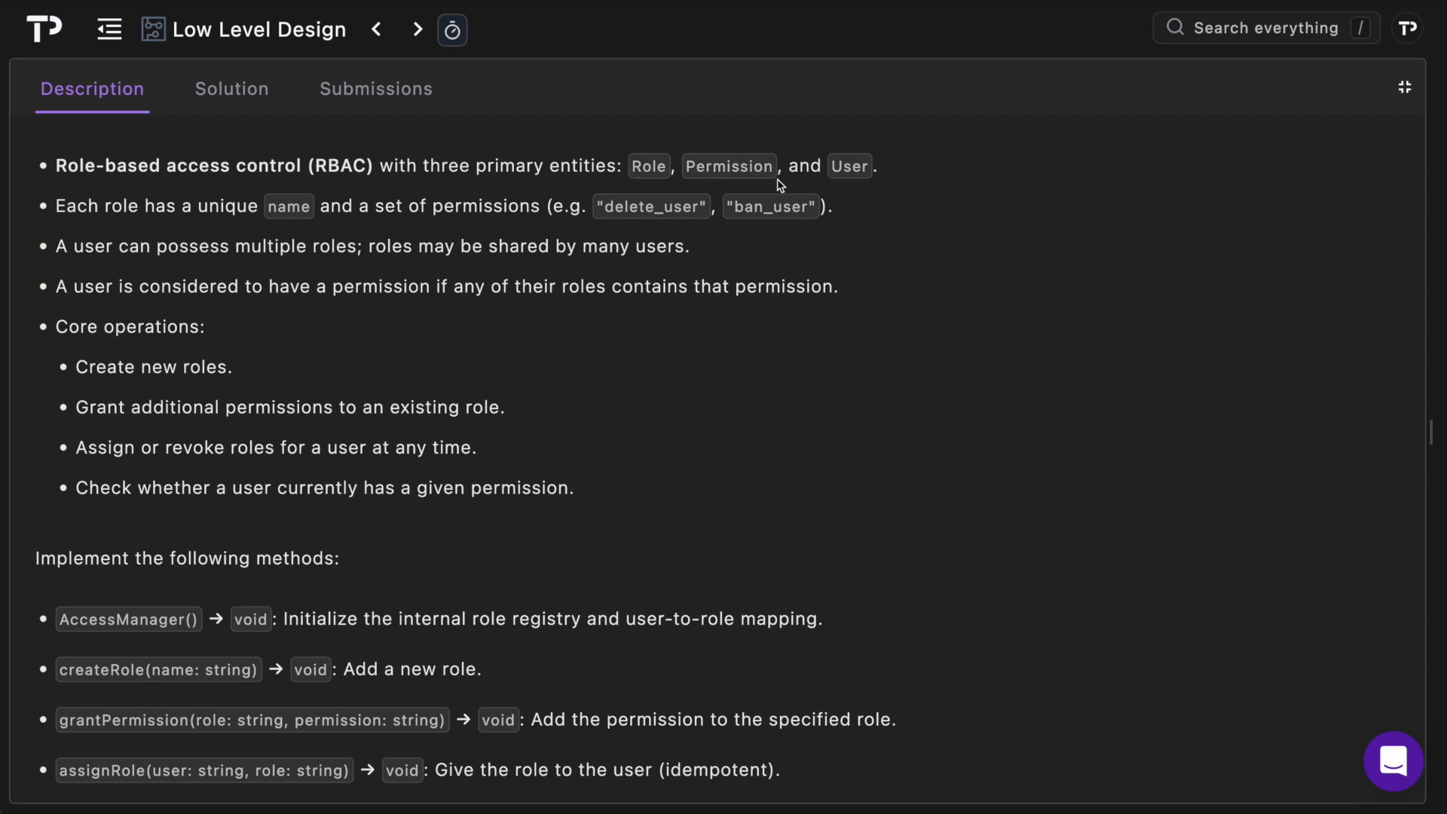
{"action": "mouse_move", "coordinate": [281, 215]}
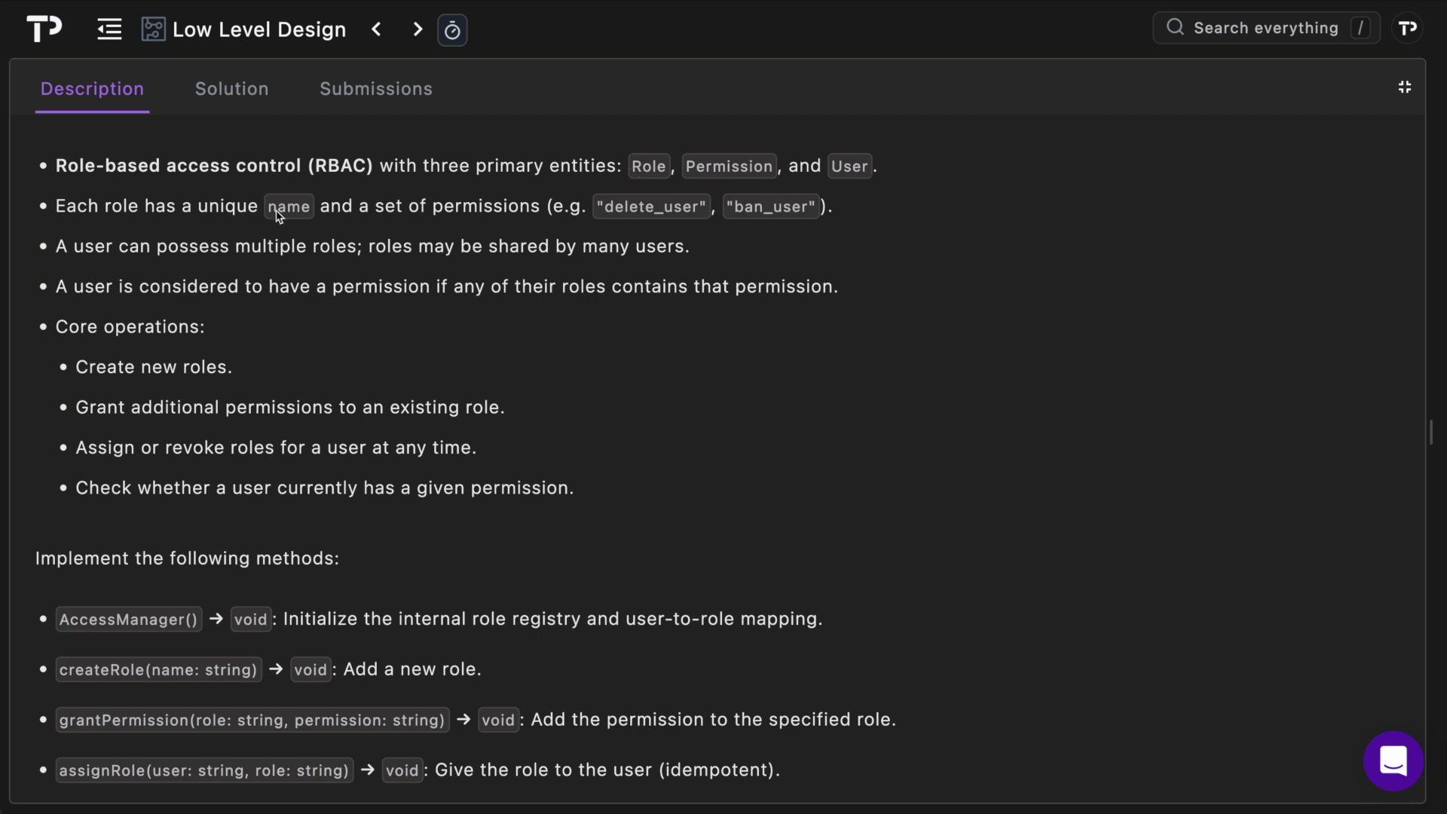
{"action": "mouse_move", "coordinate": [648, 251]}
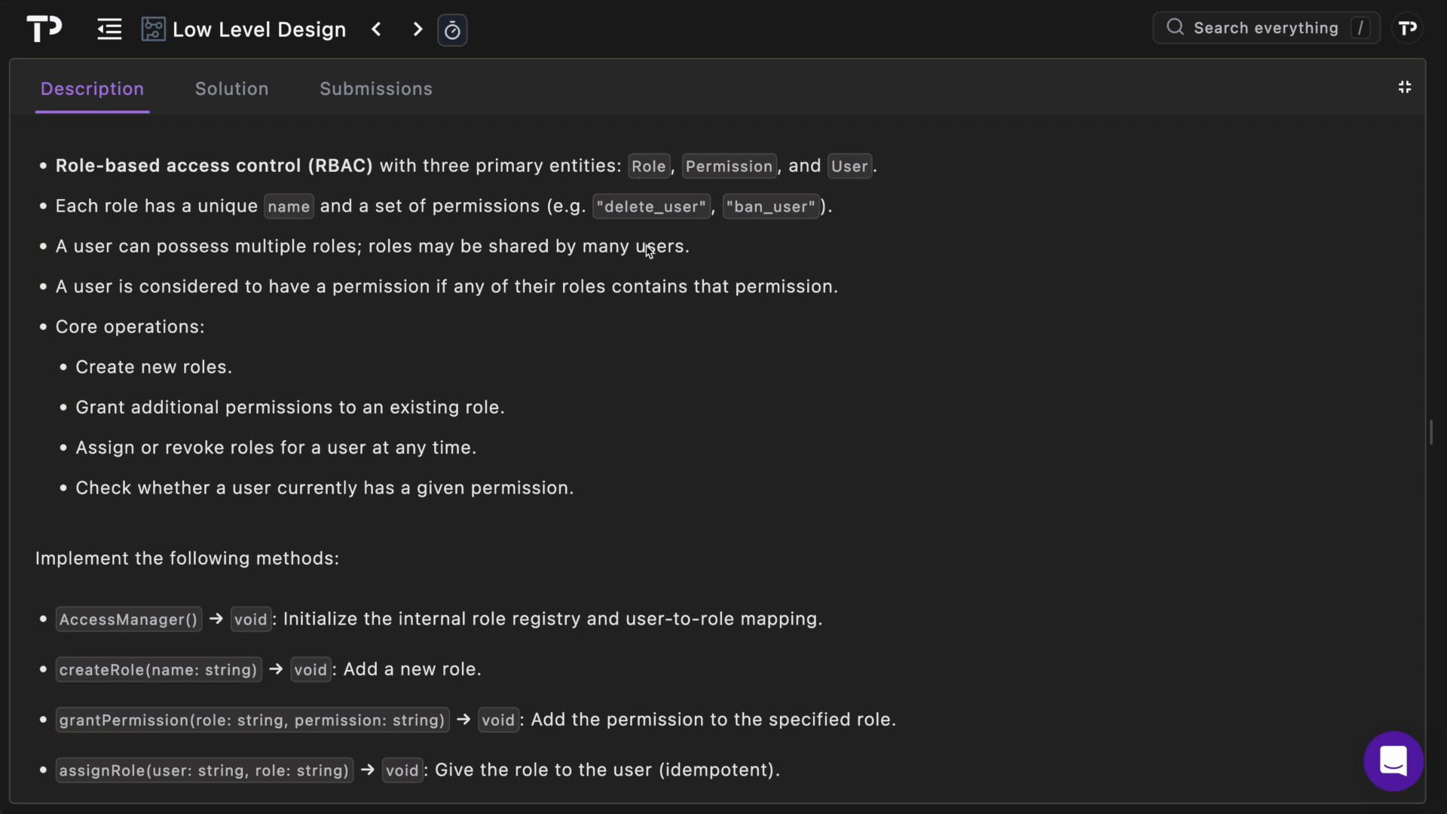
{"action": "mouse_move", "coordinate": [171, 270]}
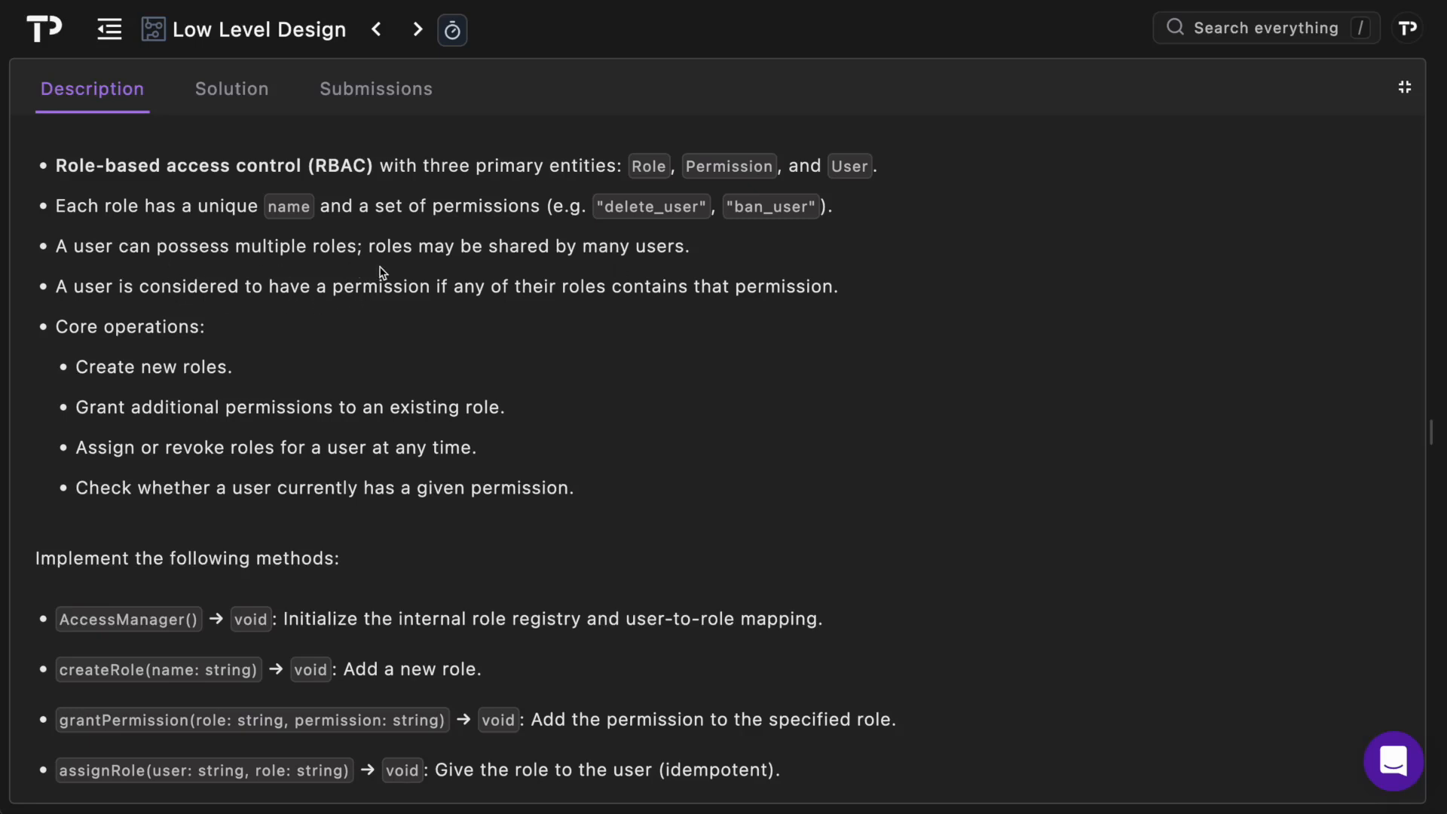
{"action": "mouse_move", "coordinate": [353, 317]}
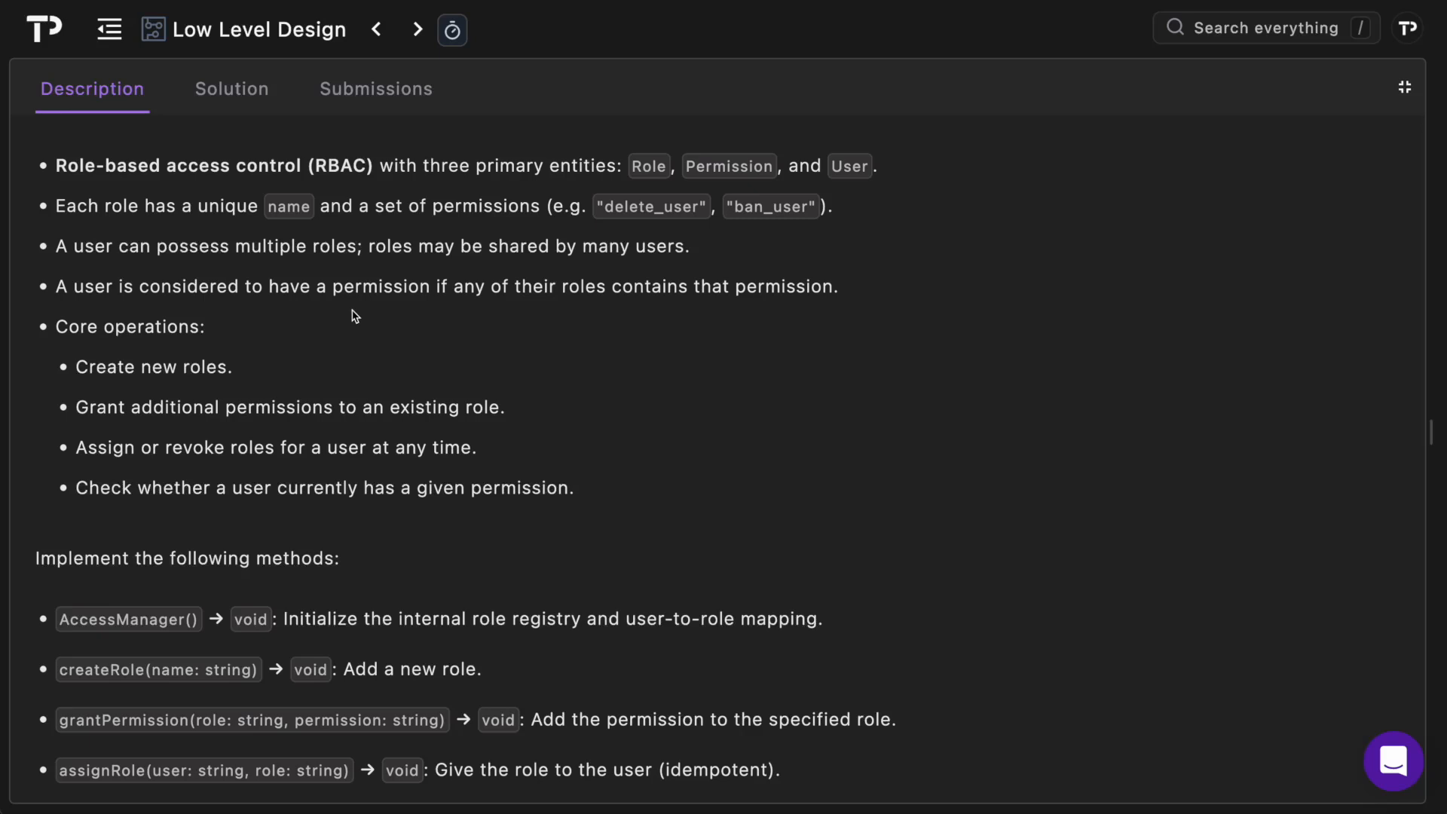
{"action": "mouse_move", "coordinate": [467, 311]}
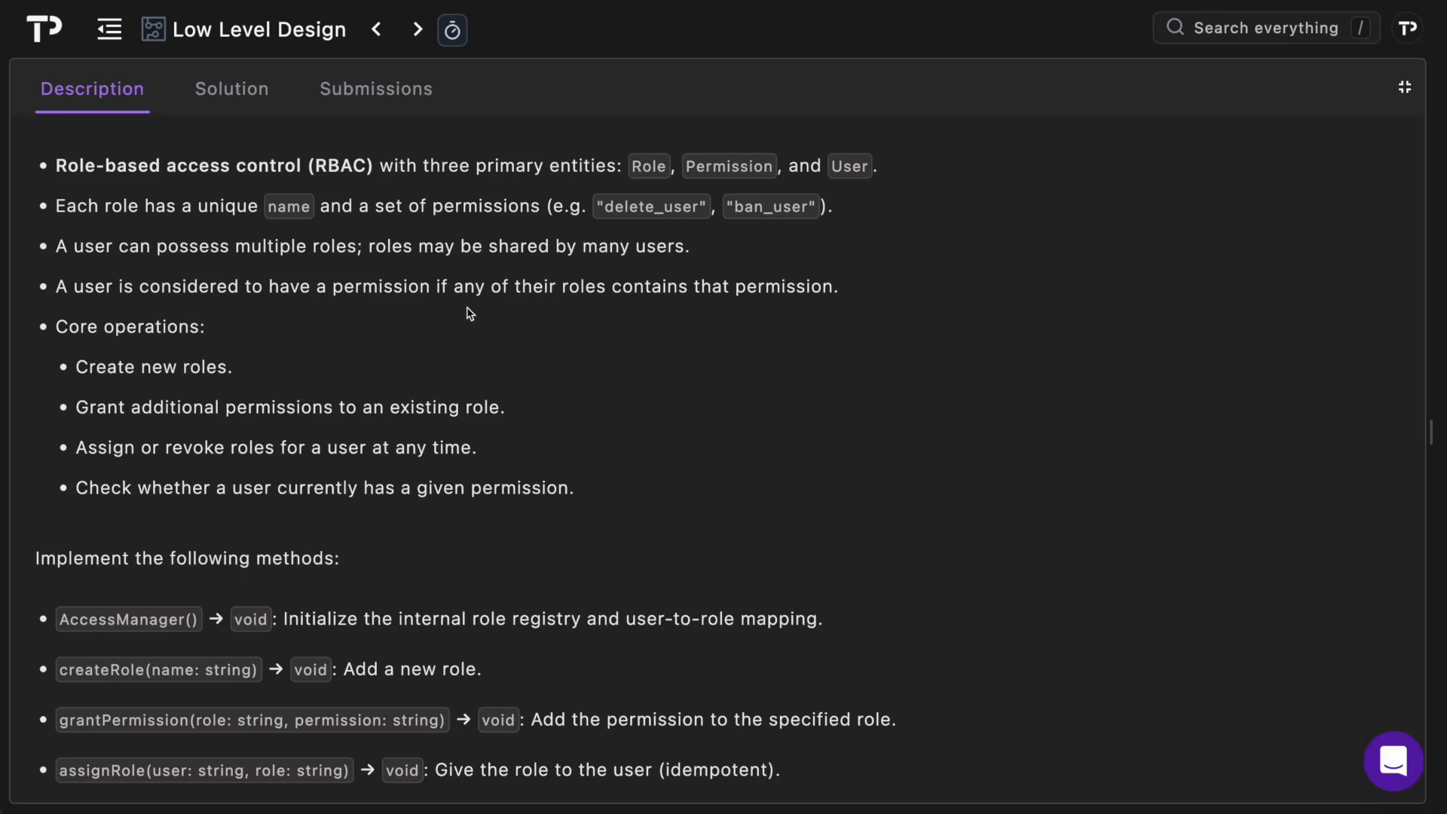
{"action": "mouse_move", "coordinate": [764, 327]}
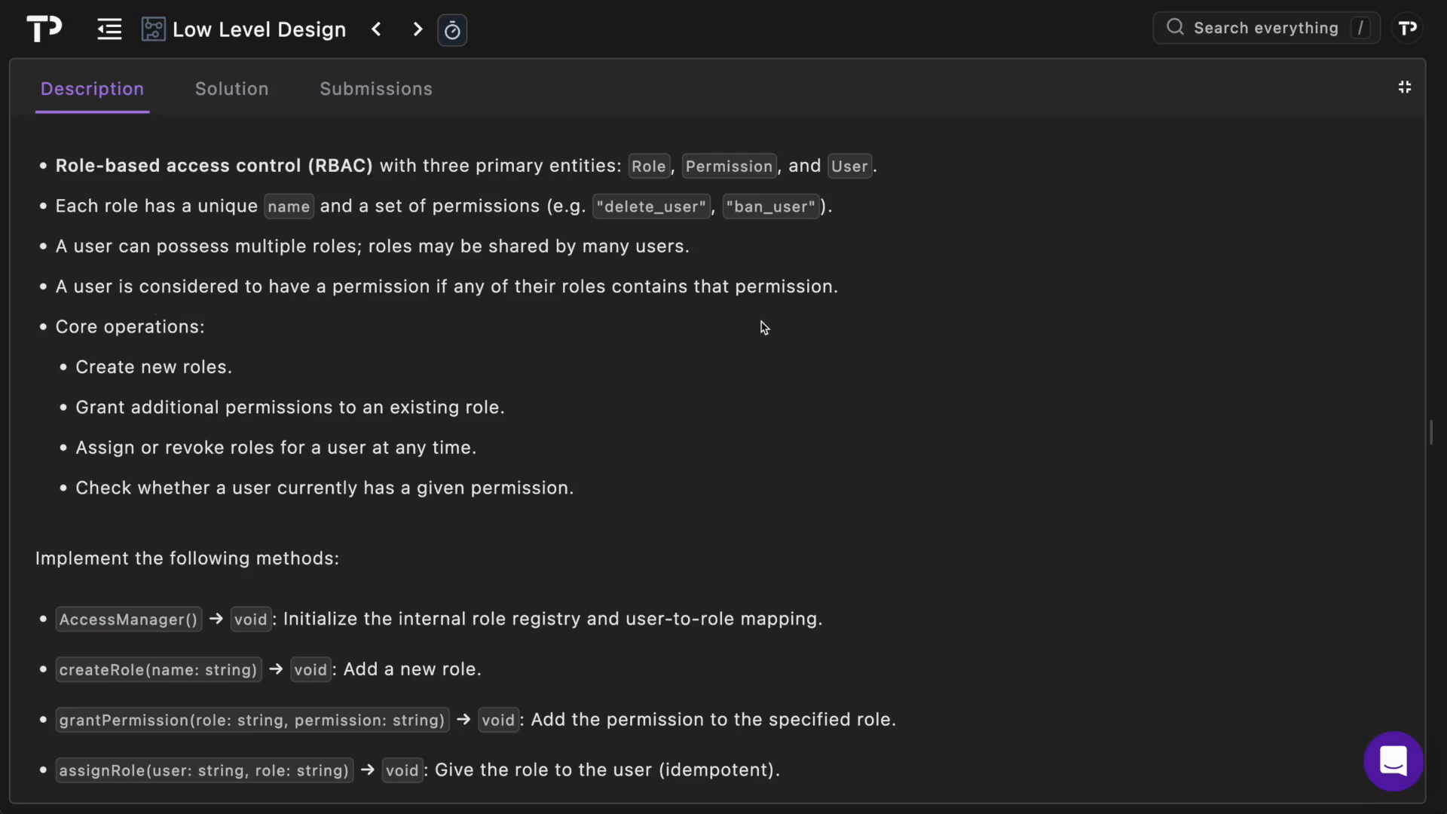
{"action": "mouse_move", "coordinate": [235, 330]}
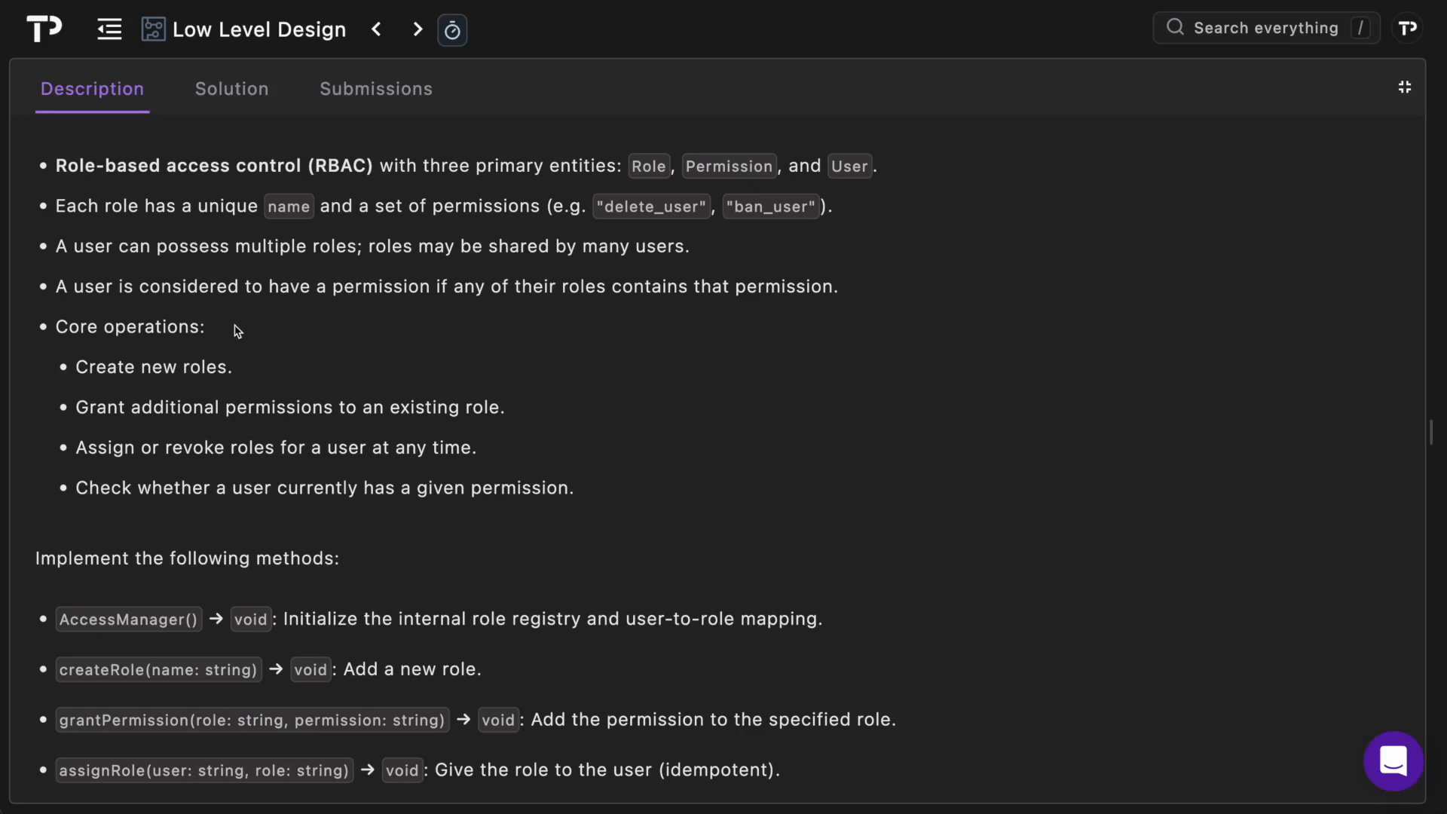
{"action": "mouse_move", "coordinate": [280, 426]}
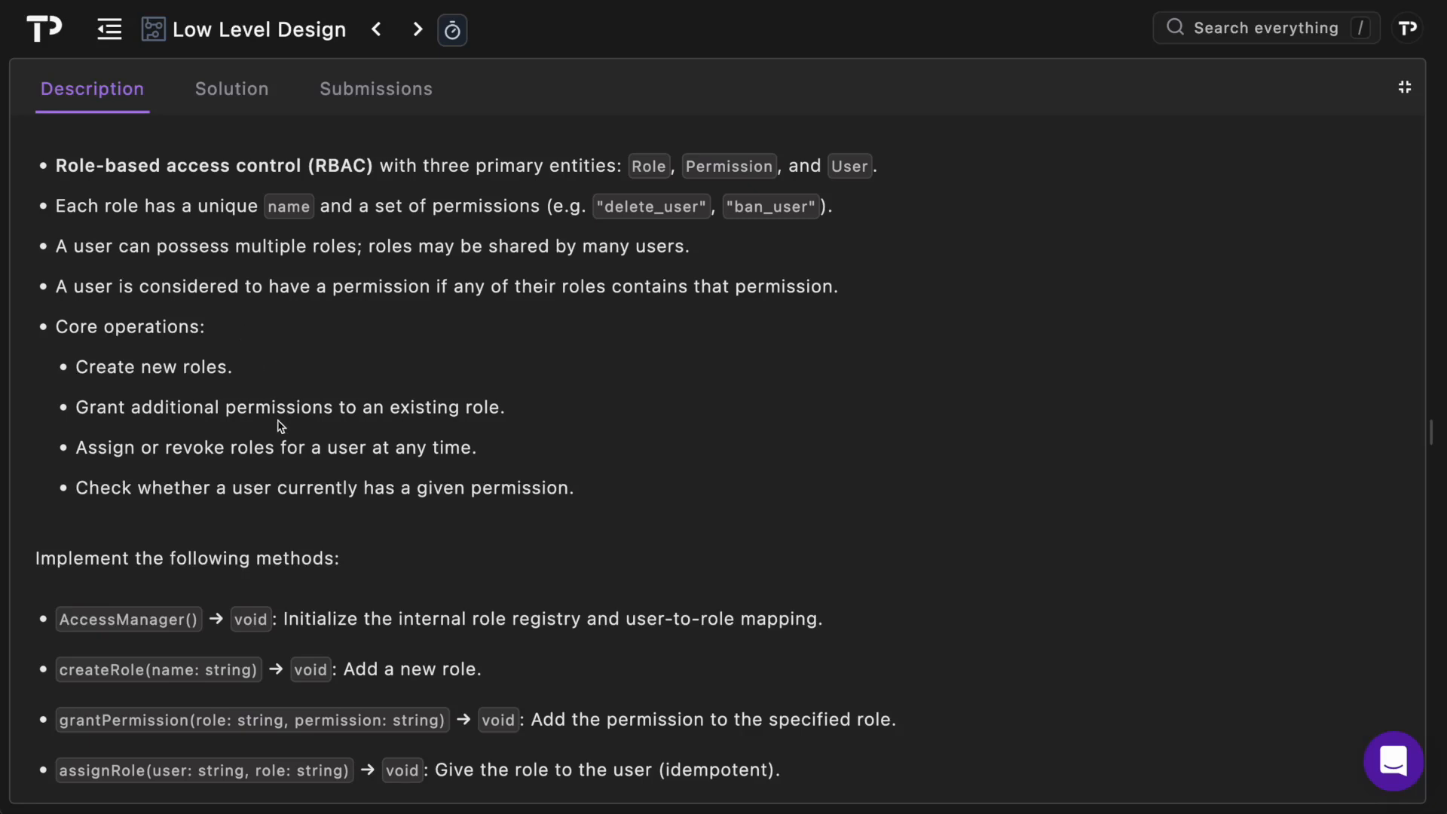
{"action": "mouse_move", "coordinate": [259, 441]}
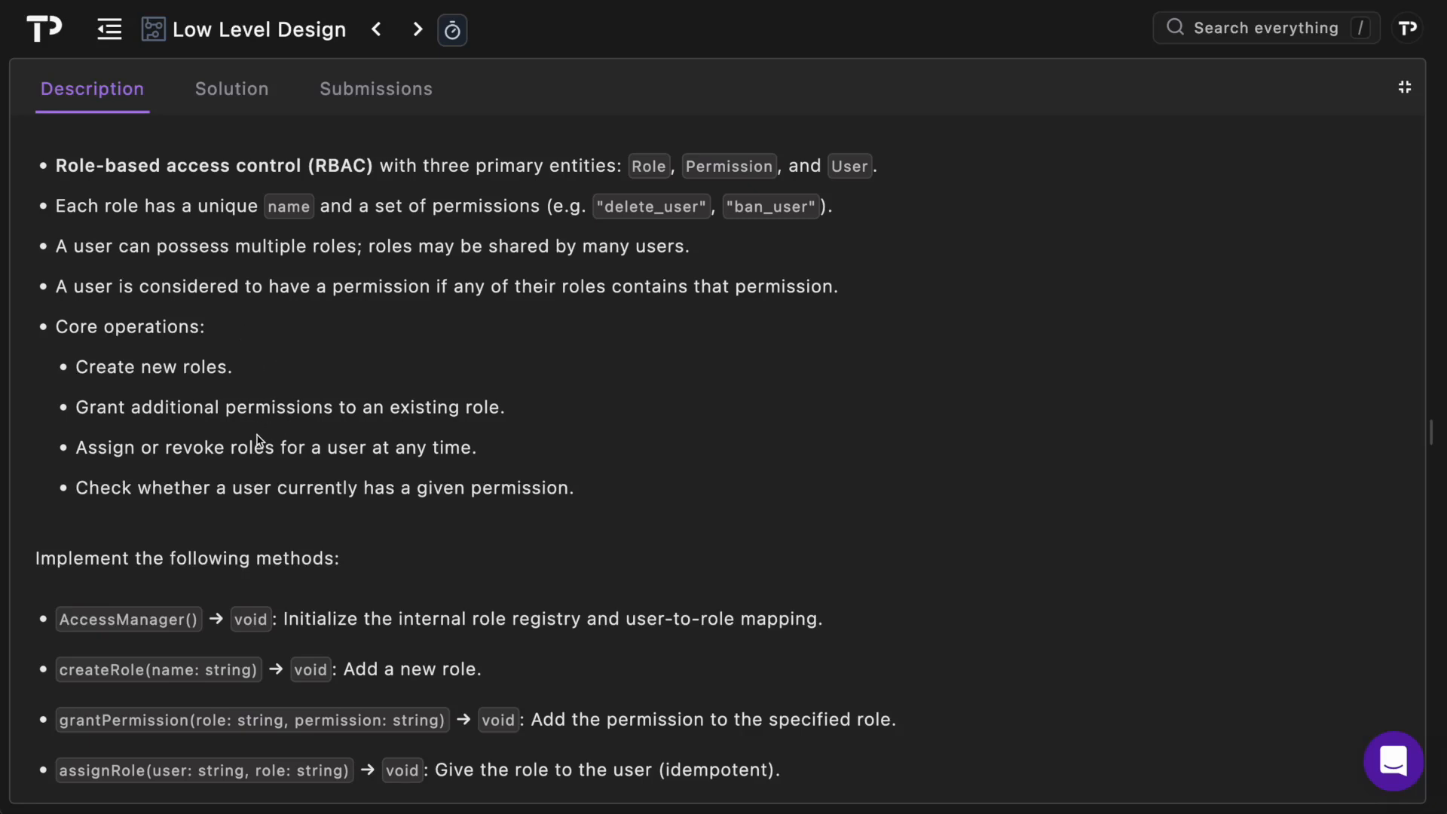
{"action": "mouse_move", "coordinate": [245, 473]}
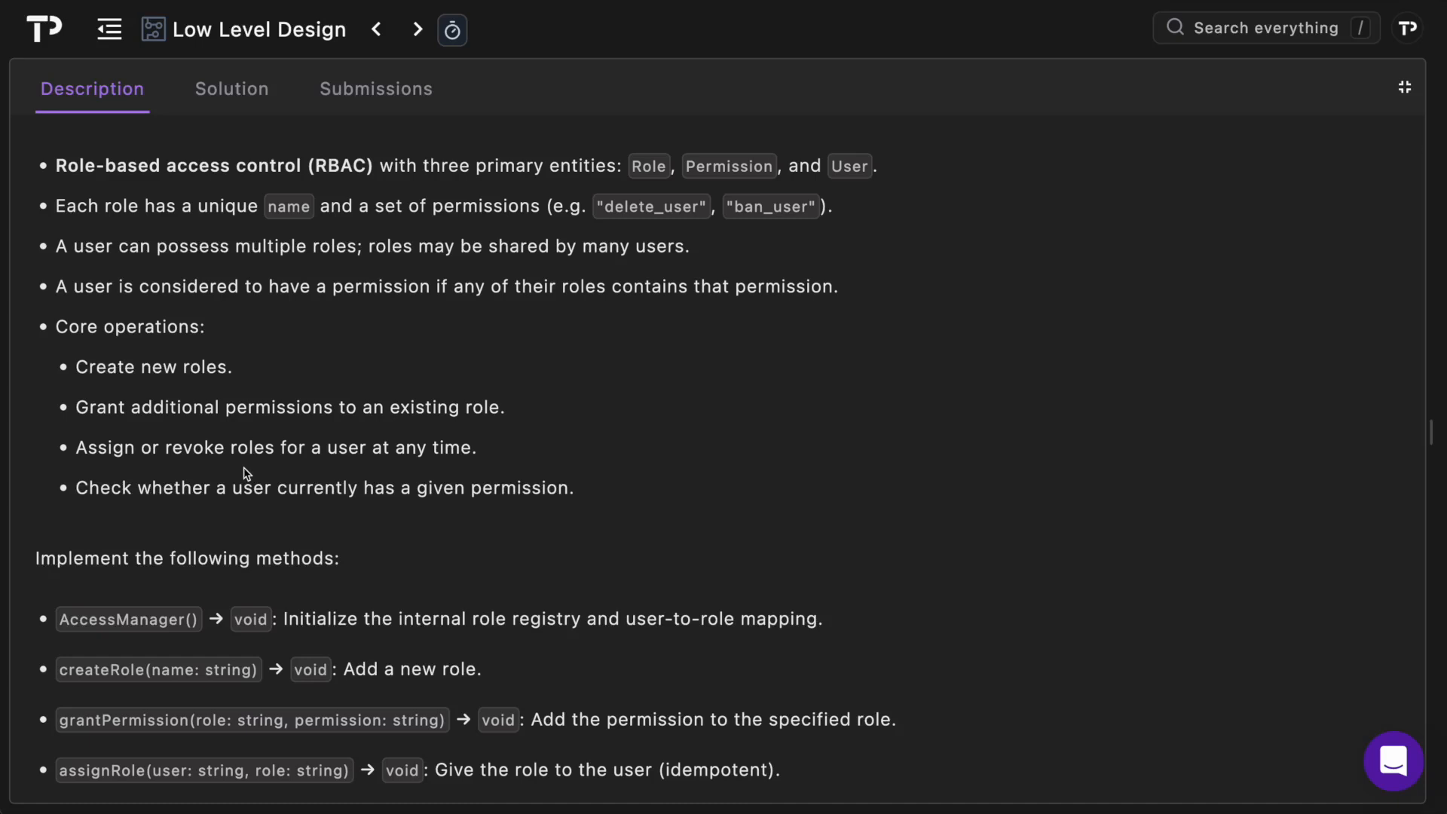
{"action": "mouse_move", "coordinate": [222, 507]}
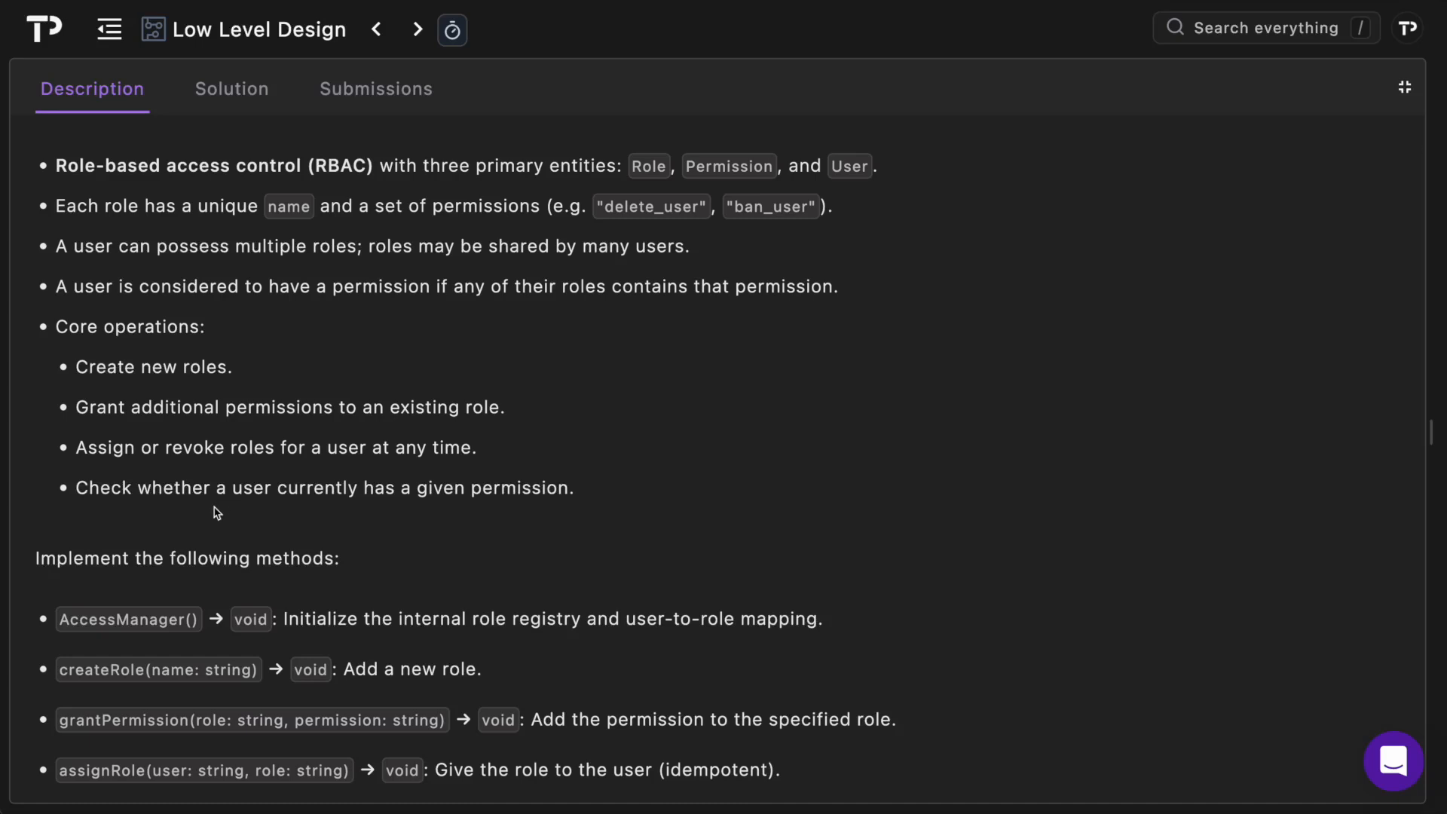
{"action": "scroll", "scroll_direction": "down", "scroll_amount": 3}
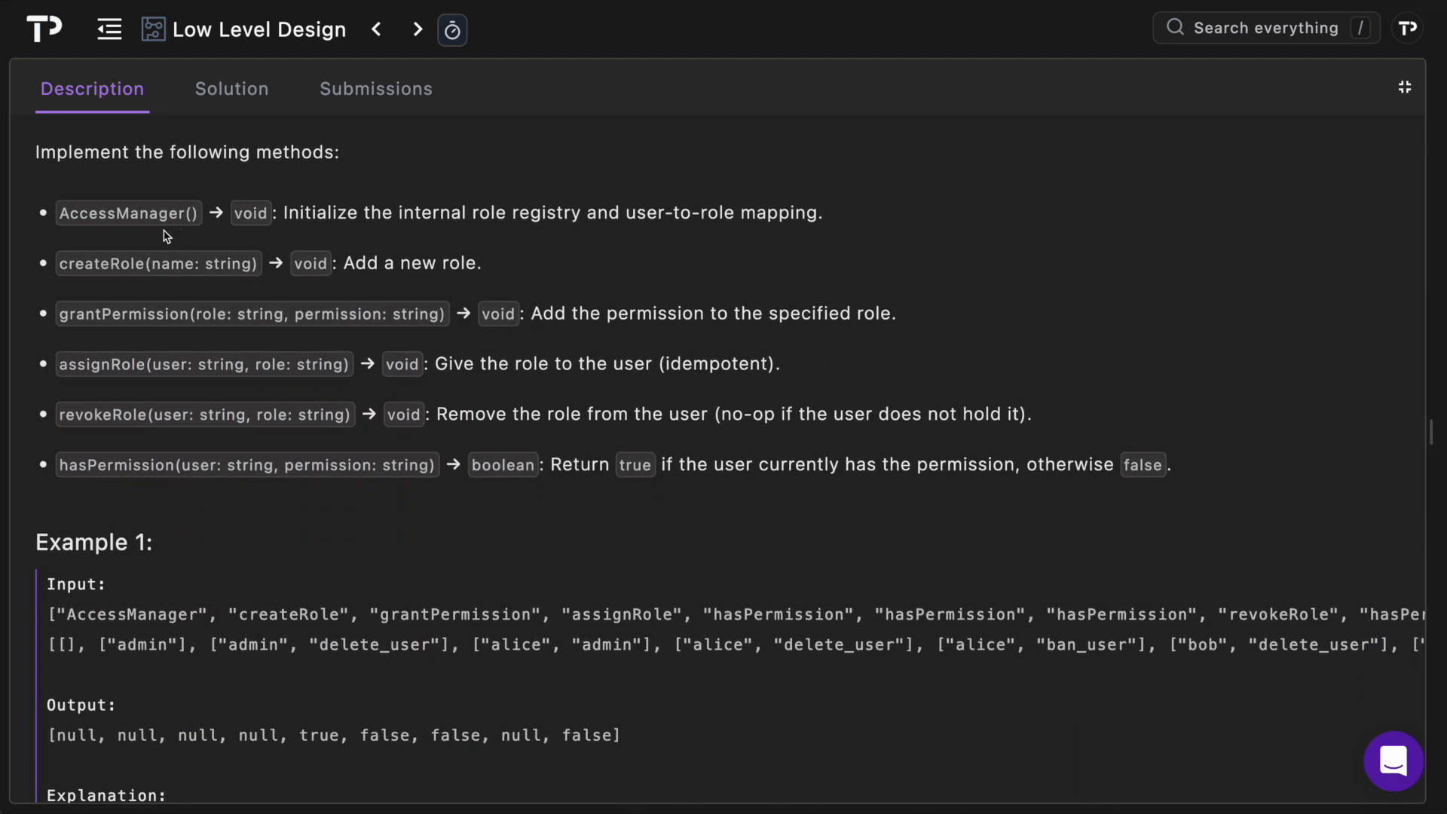
{"action": "mouse_move", "coordinate": [348, 240]}
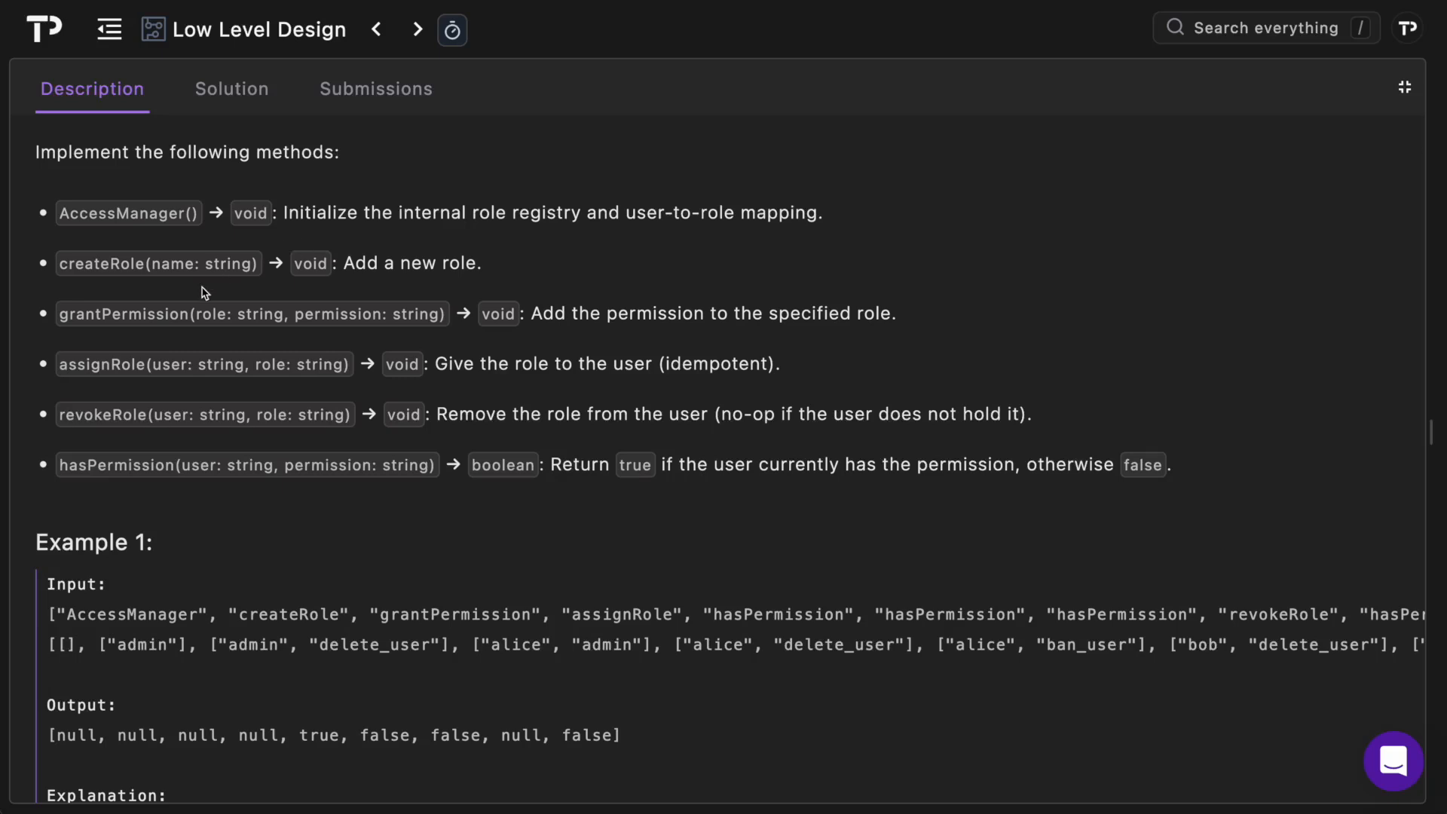
{"action": "mouse_move", "coordinate": [178, 339]}
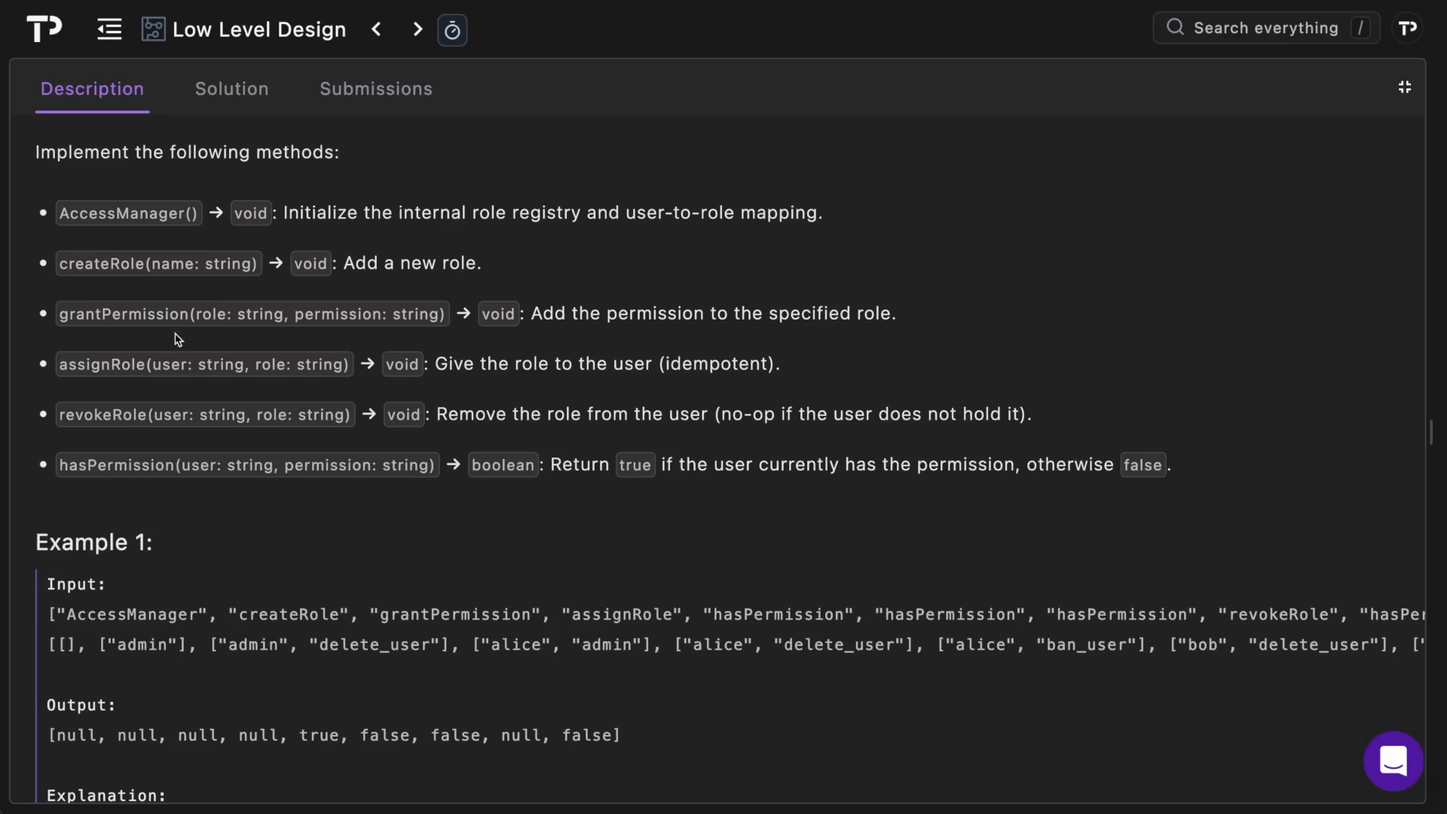
{"action": "mouse_move", "coordinate": [348, 342]}
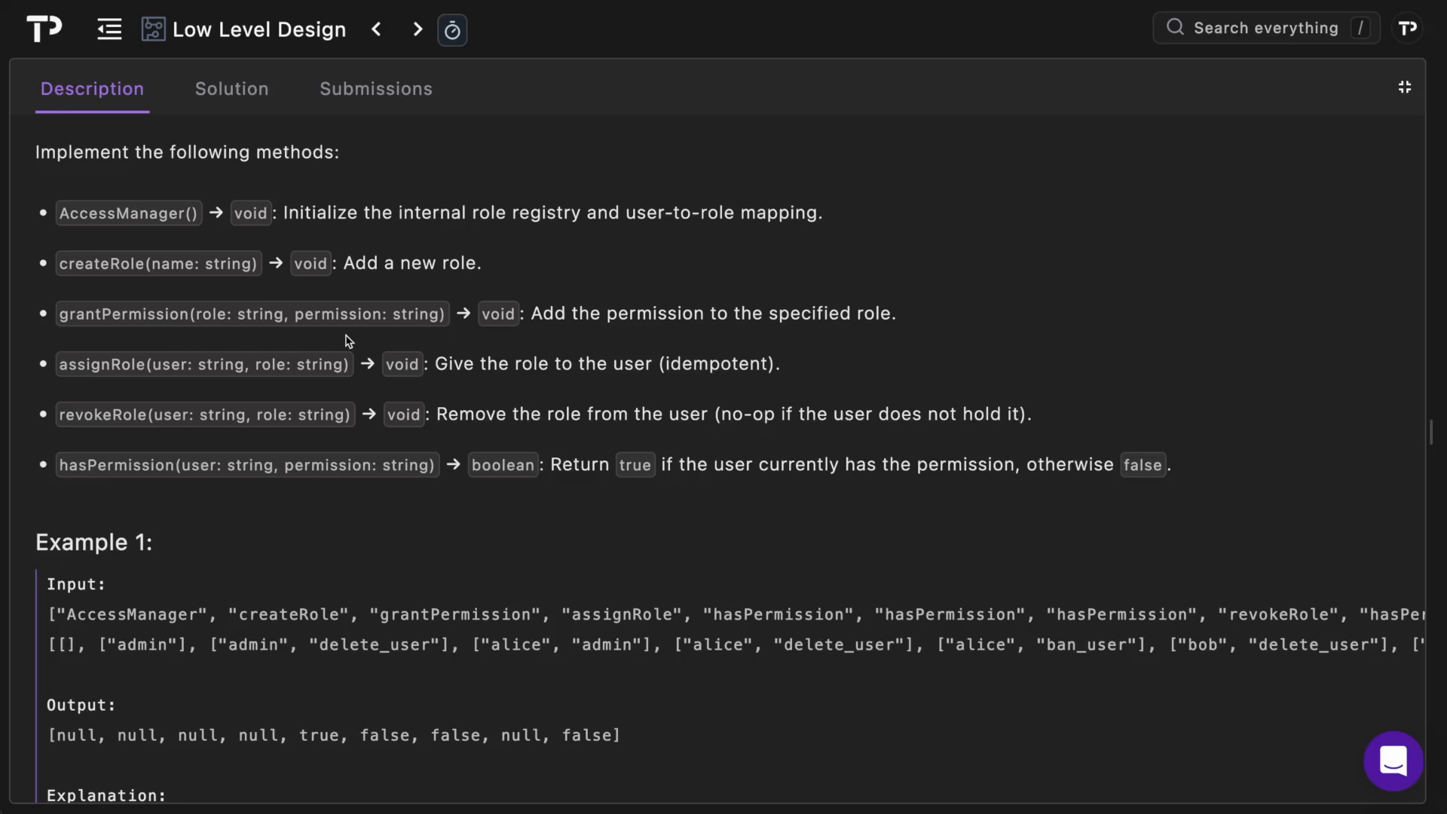
{"action": "mouse_move", "coordinate": [175, 387]}
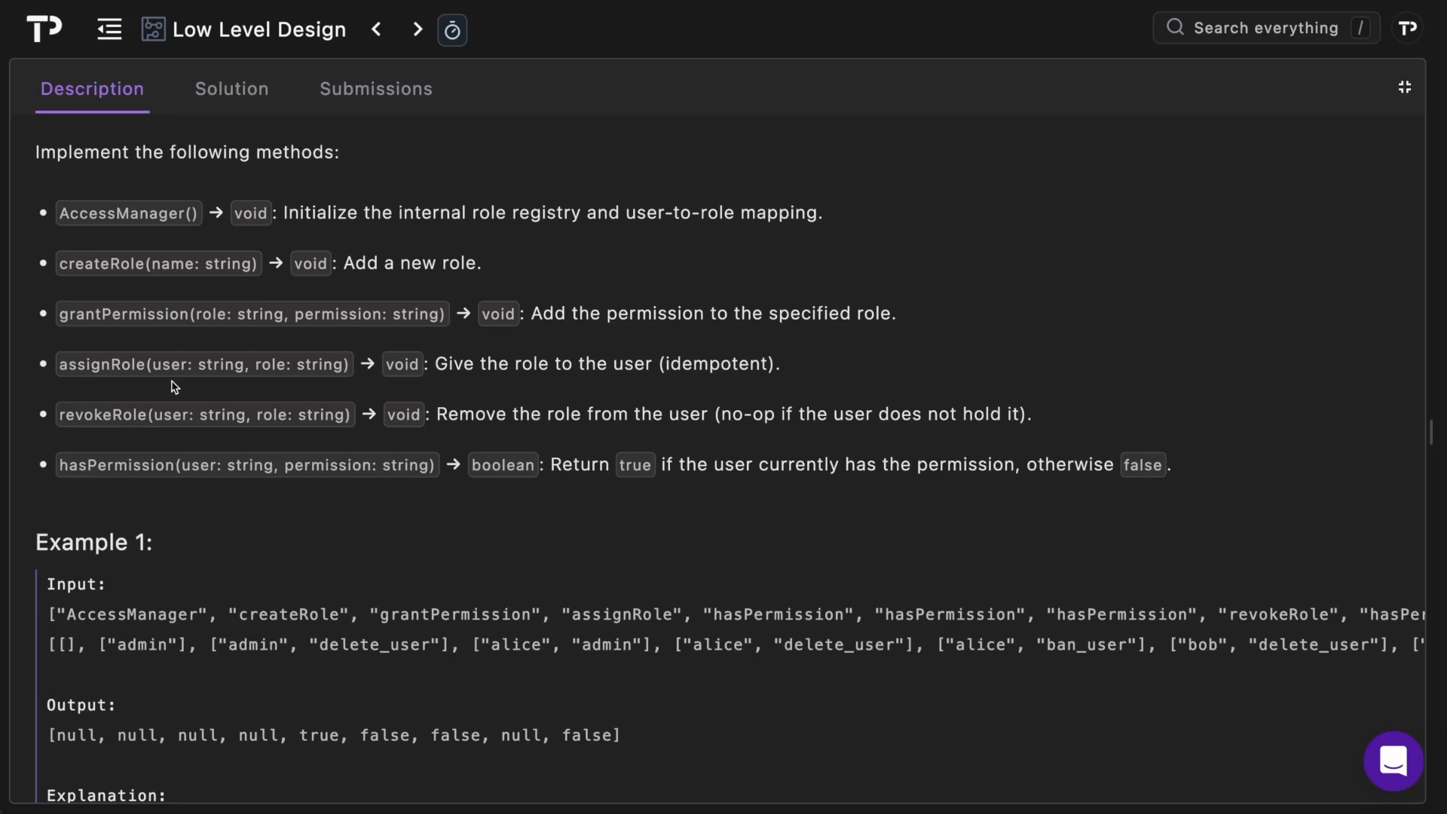
{"action": "mouse_move", "coordinate": [278, 381]}
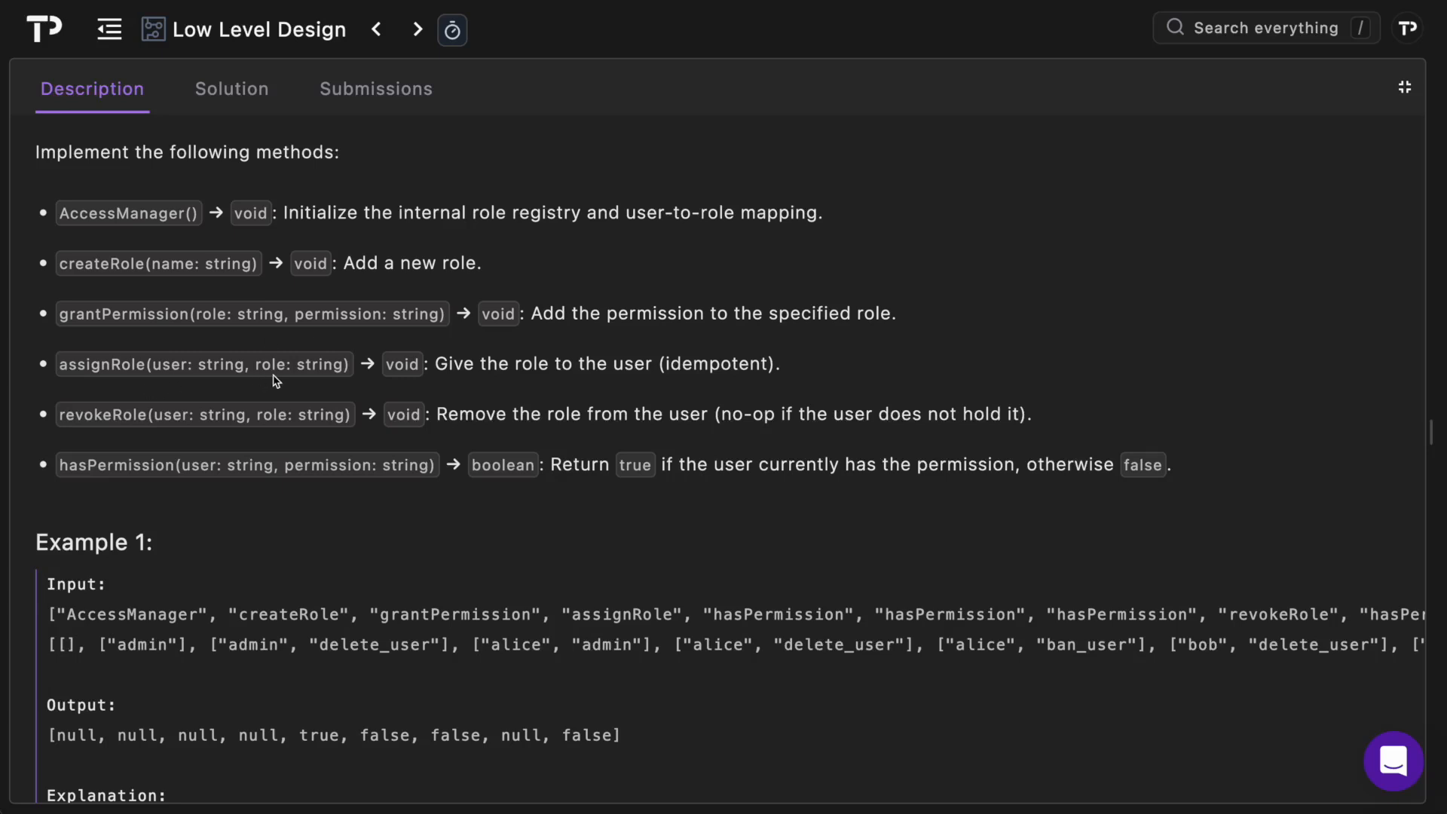
{"action": "mouse_move", "coordinate": [129, 440]}
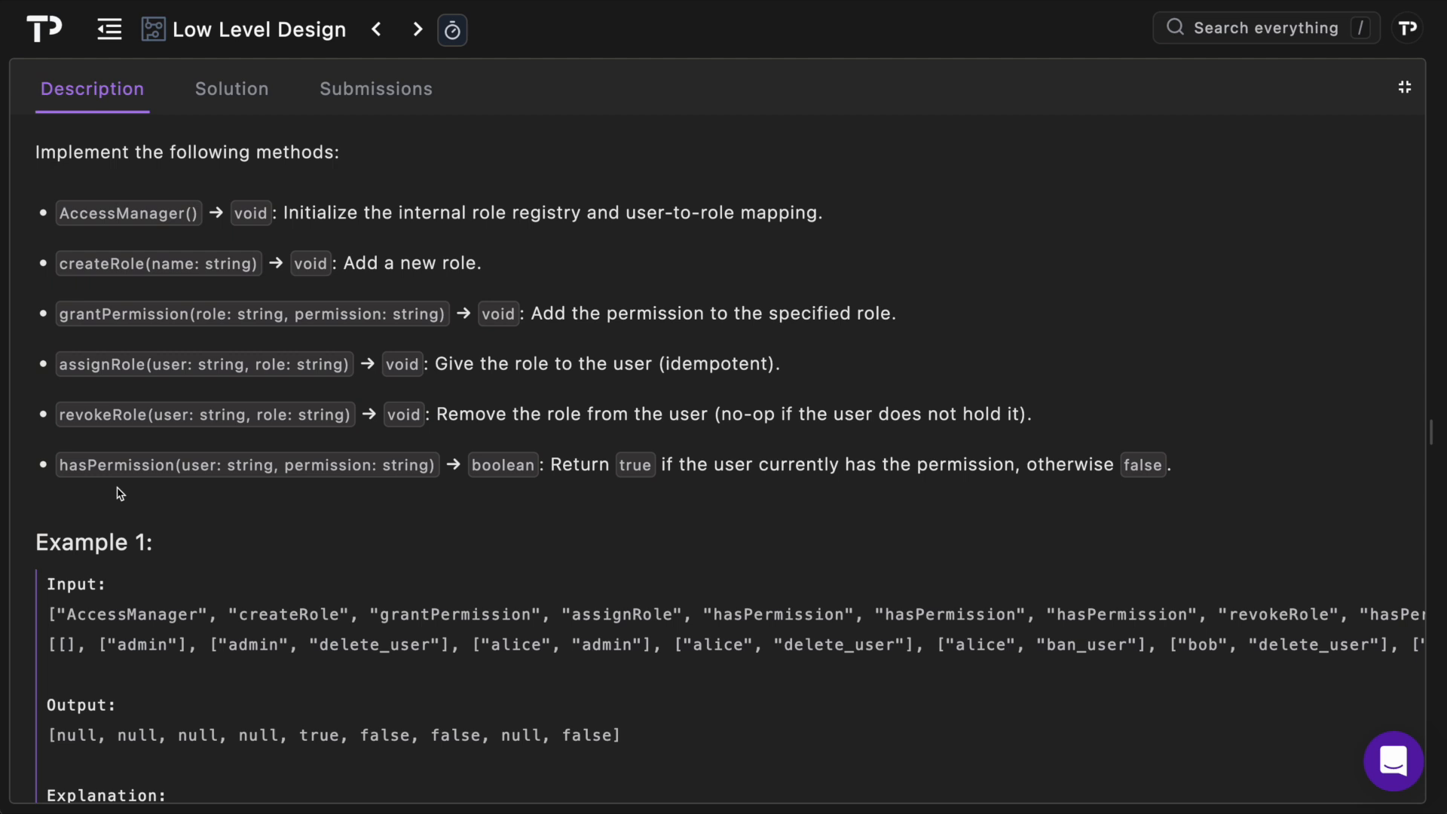
Step: Review Example 1's permission queries, revoke step and constraints, then switch to the Python starter code
{"action": "scroll", "scroll_direction": "down", "scroll_amount": 3}
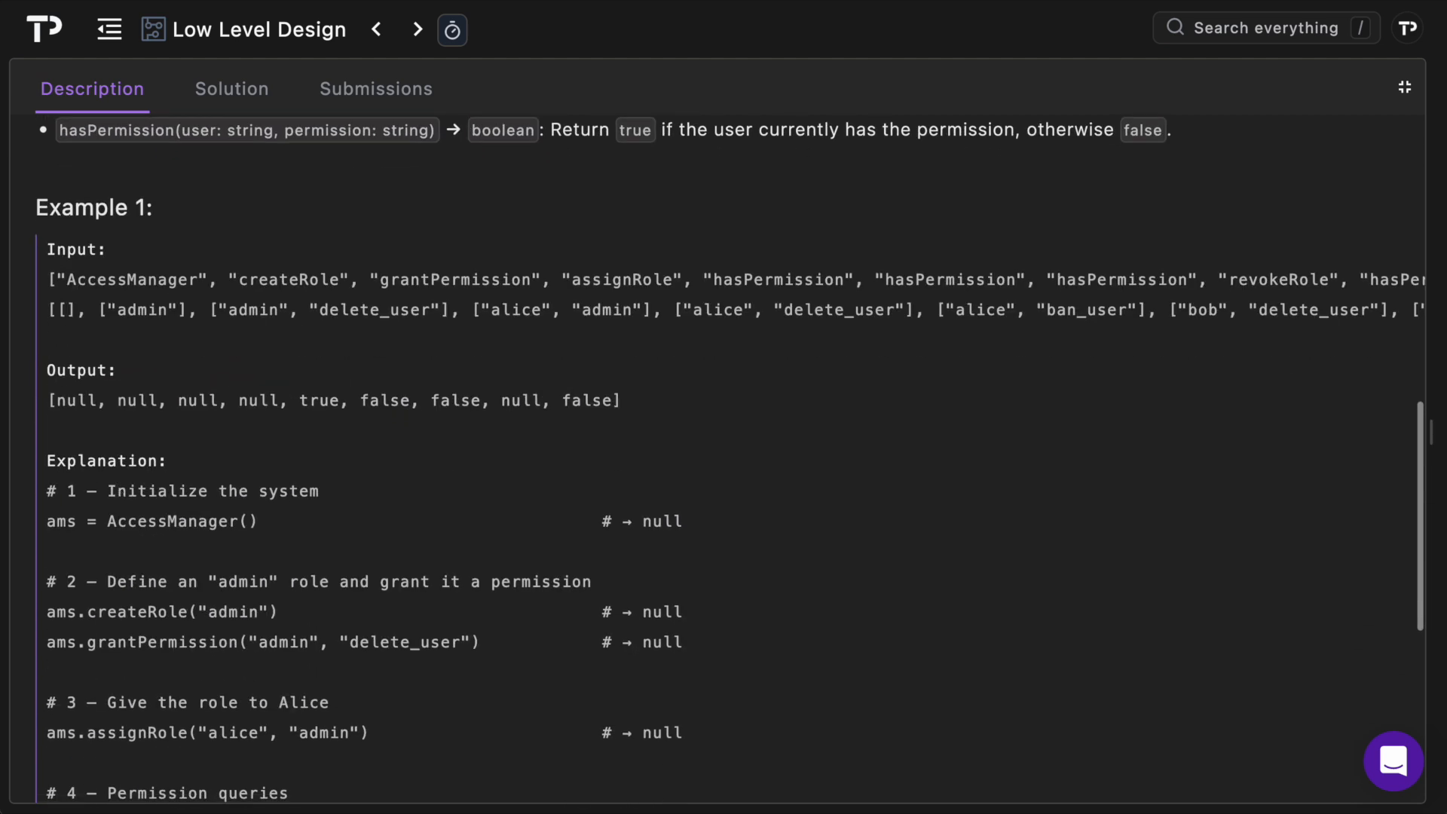
{"action": "scroll", "scroll_direction": "up", "scroll_amount": 3}
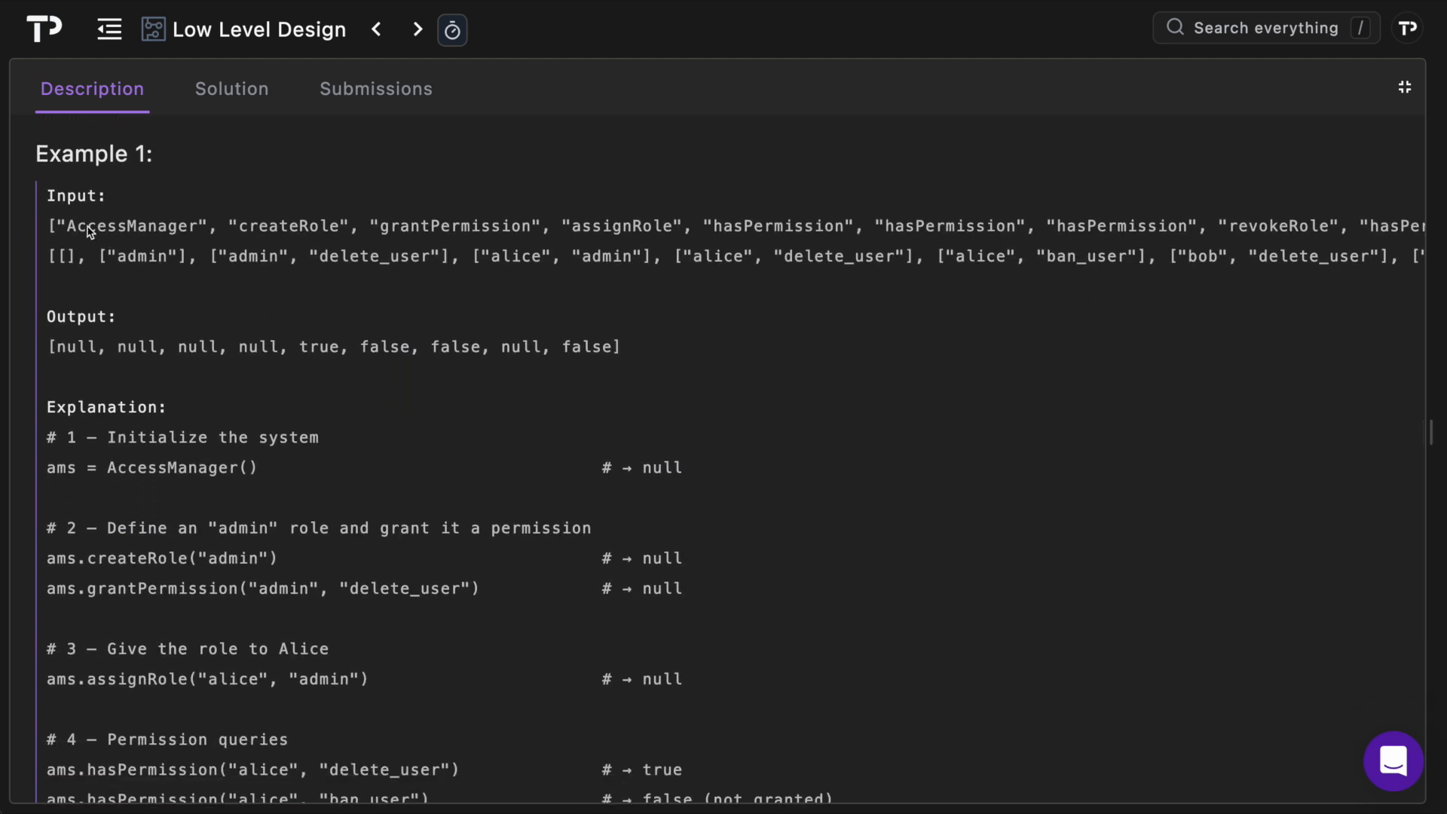
{"action": "mouse_move", "coordinate": [194, 213]}
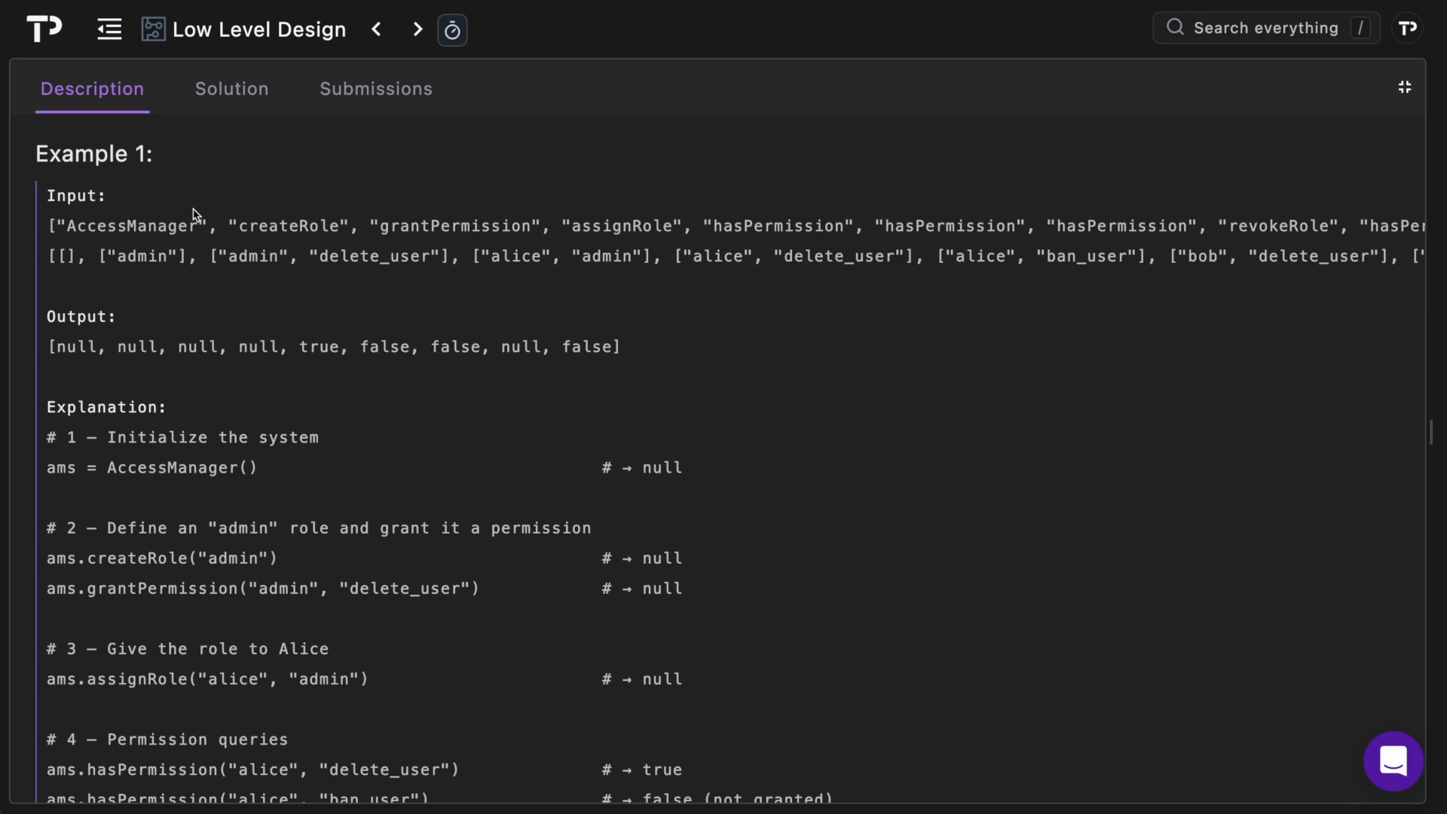
{"action": "mouse_move", "coordinate": [381, 256]}
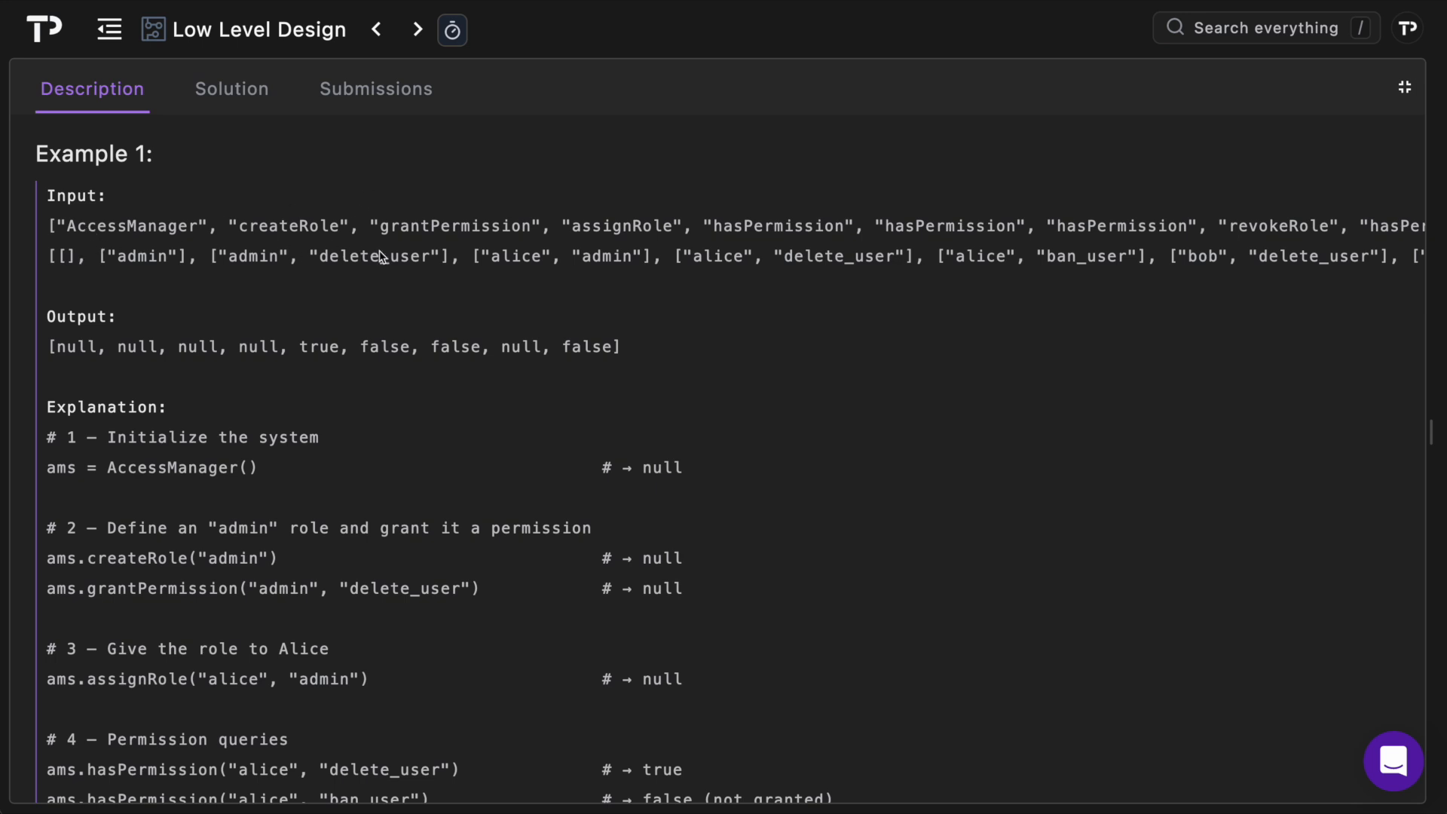
{"action": "scroll", "scroll_direction": "down", "scroll_amount": 3}
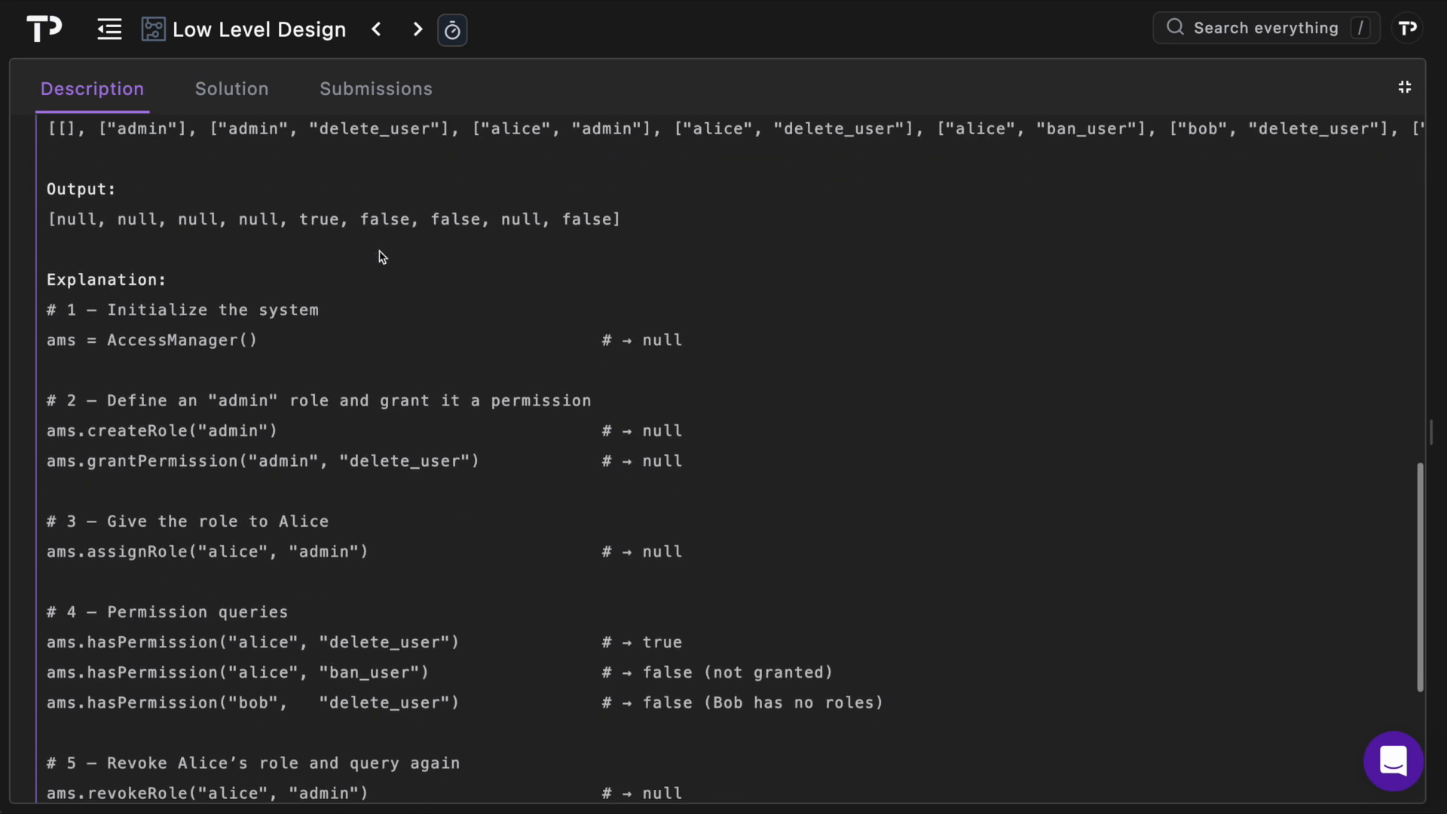
{"action": "scroll", "scroll_direction": "down", "scroll_amount": 3}
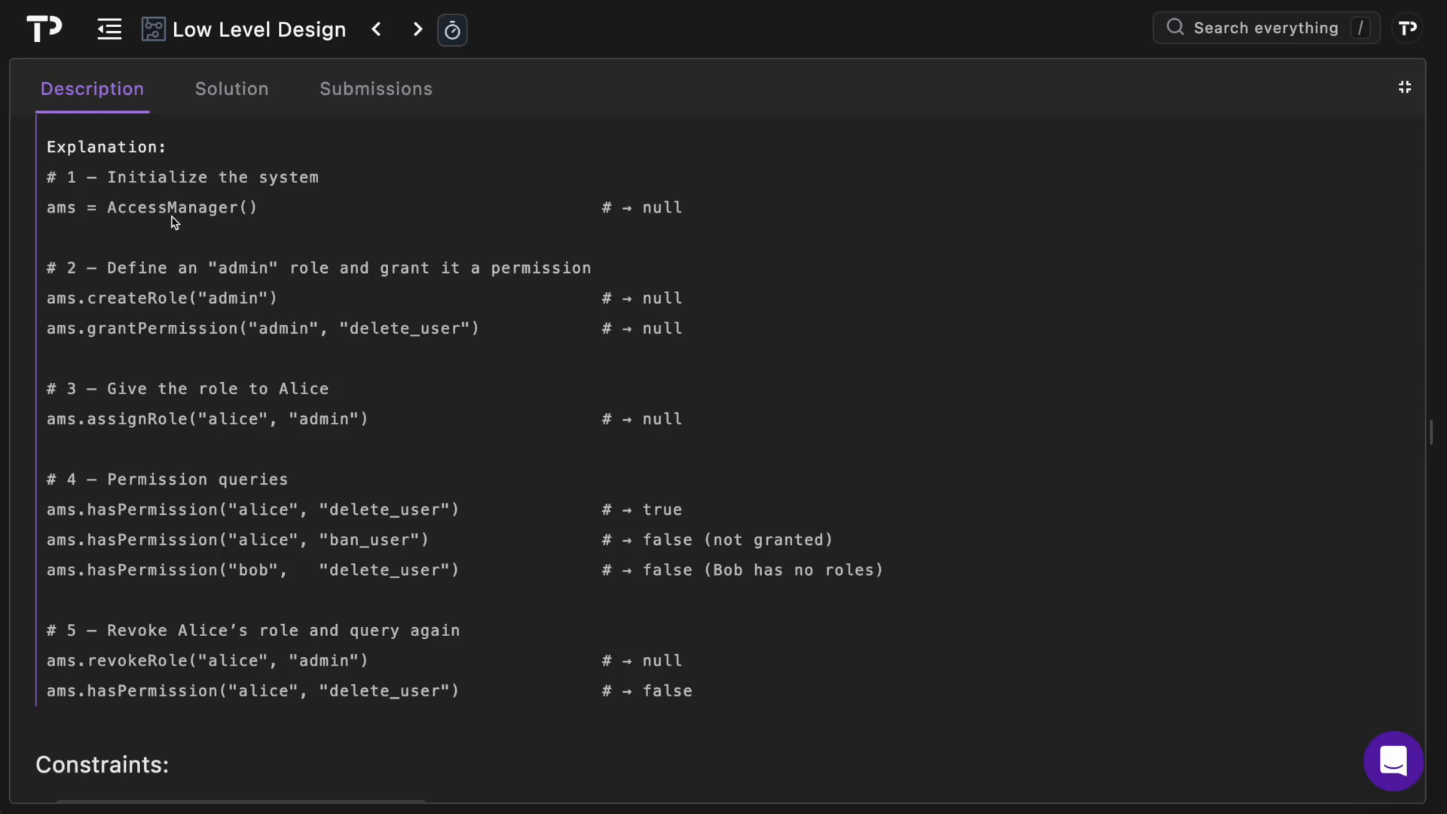
{"action": "mouse_move", "coordinate": [145, 297]}
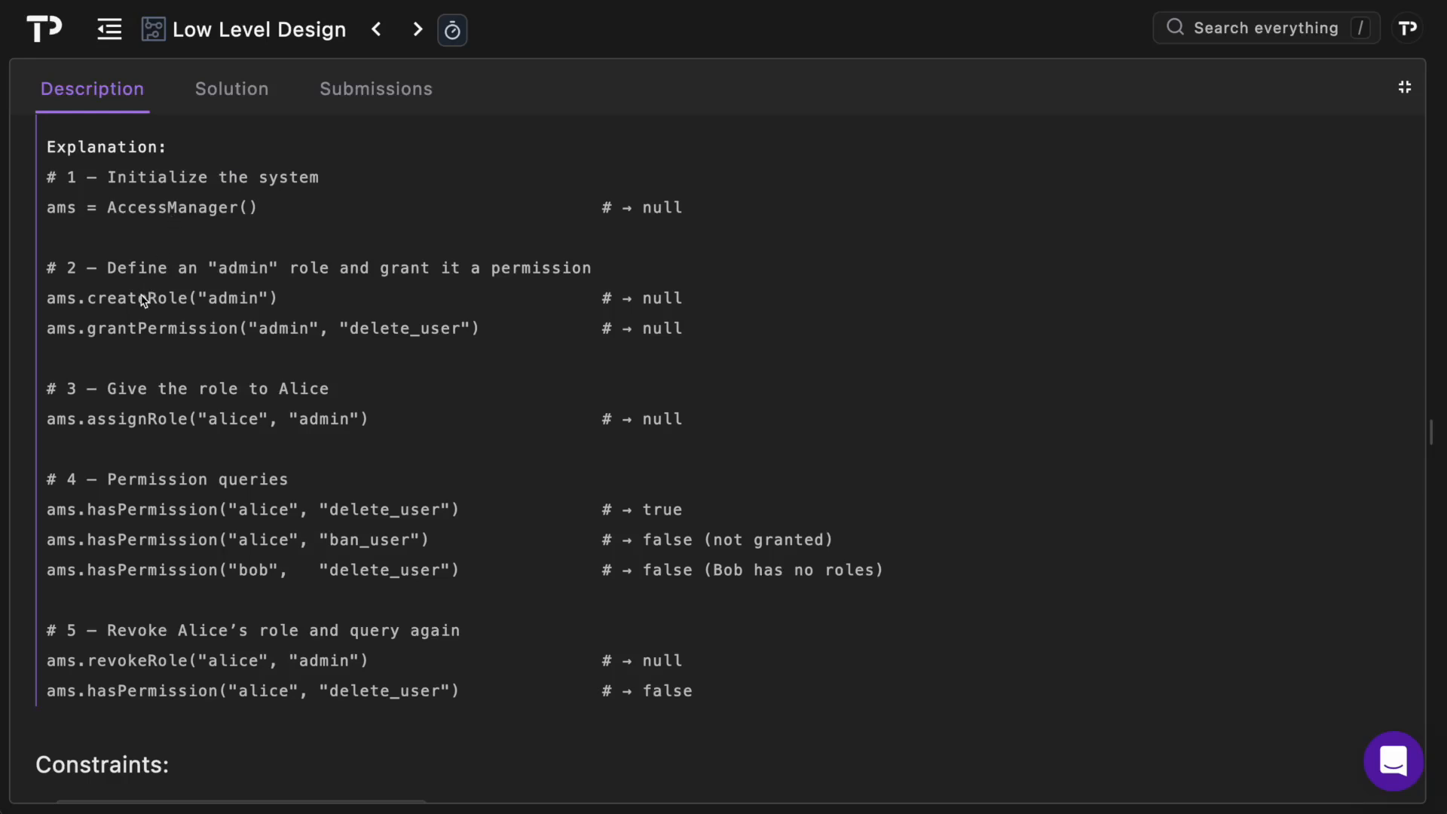
{"action": "mouse_move", "coordinate": [139, 332]}
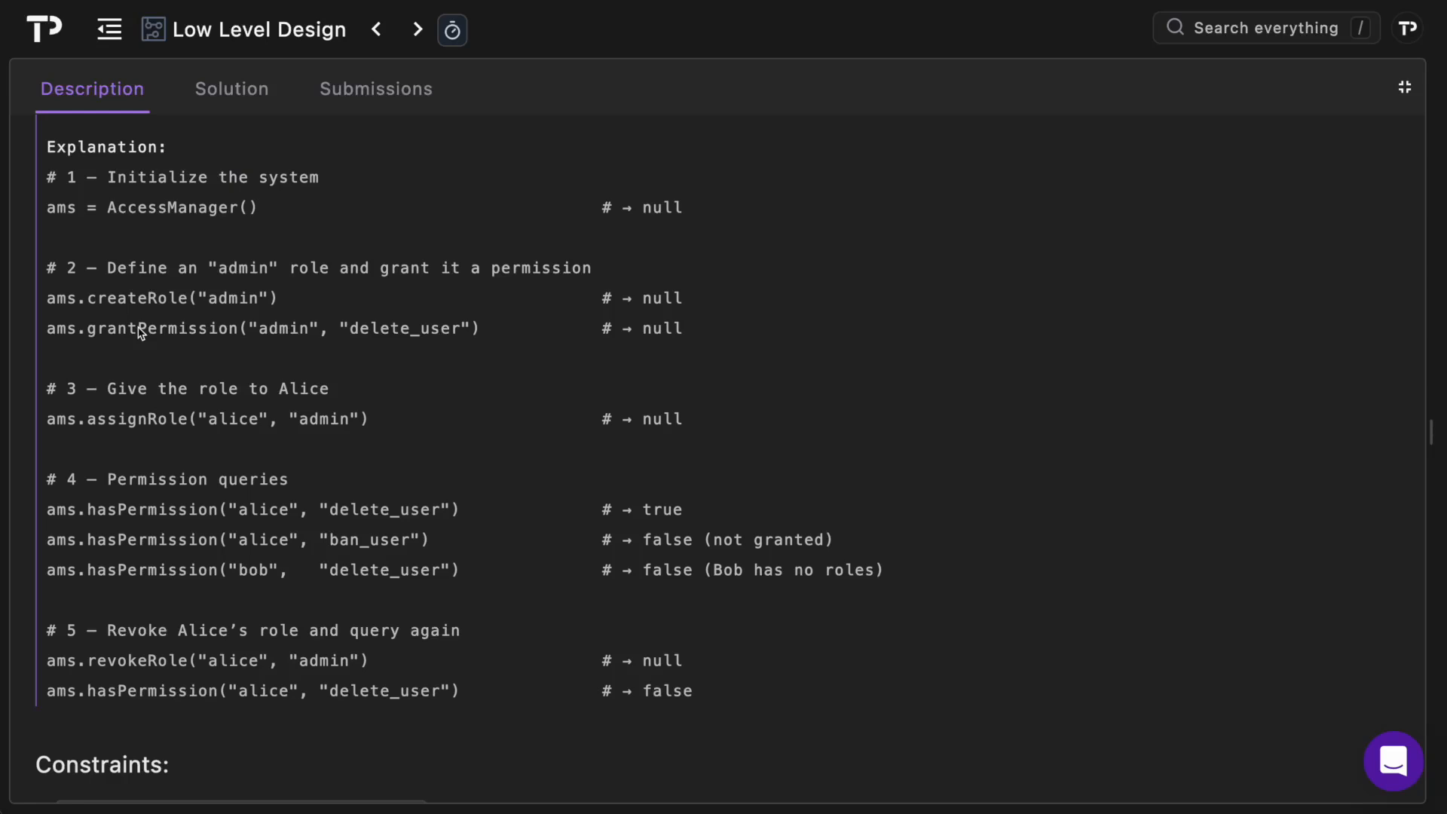
{"action": "mouse_move", "coordinate": [140, 433]}
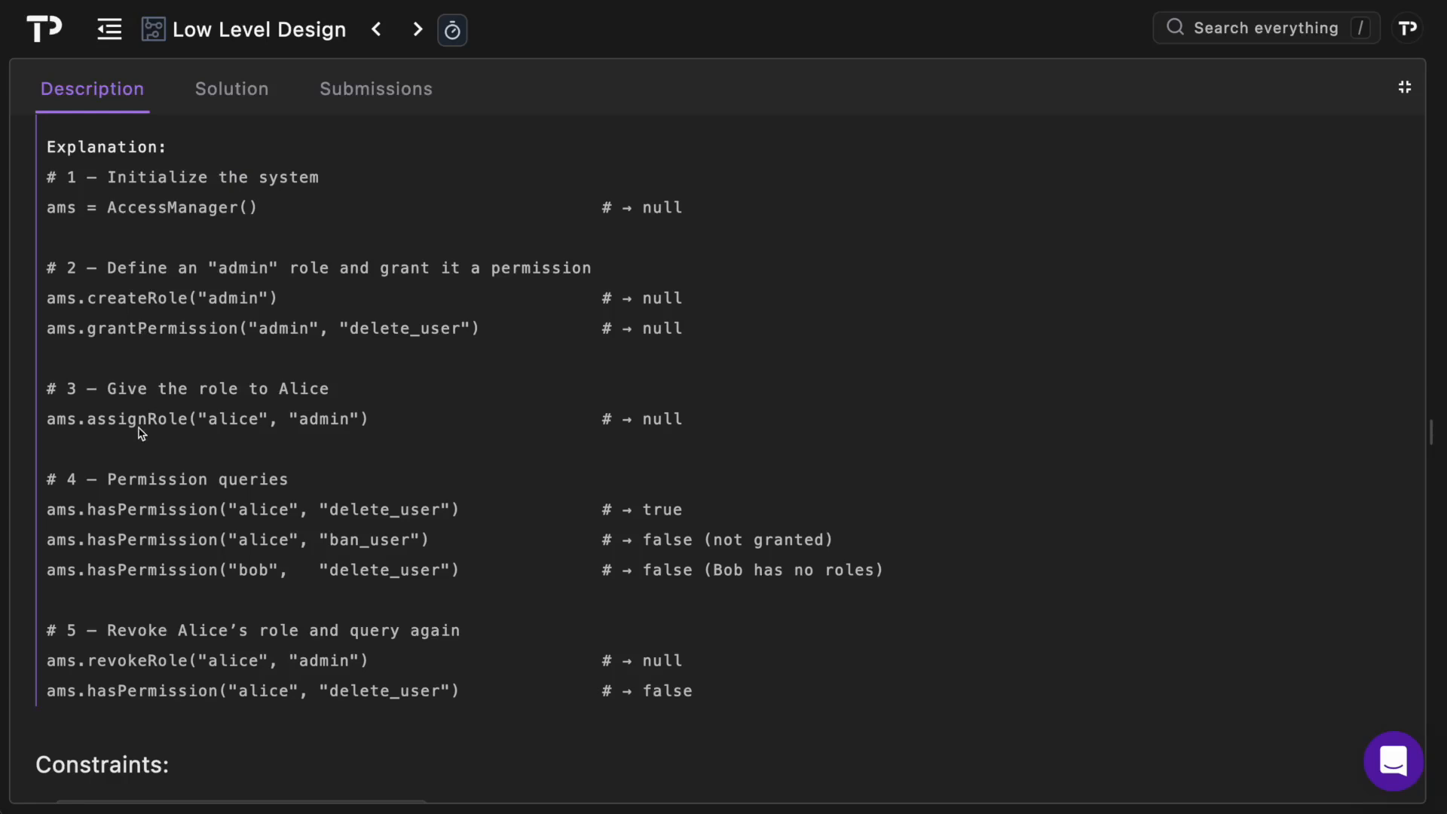
{"action": "mouse_move", "coordinate": [258, 437]}
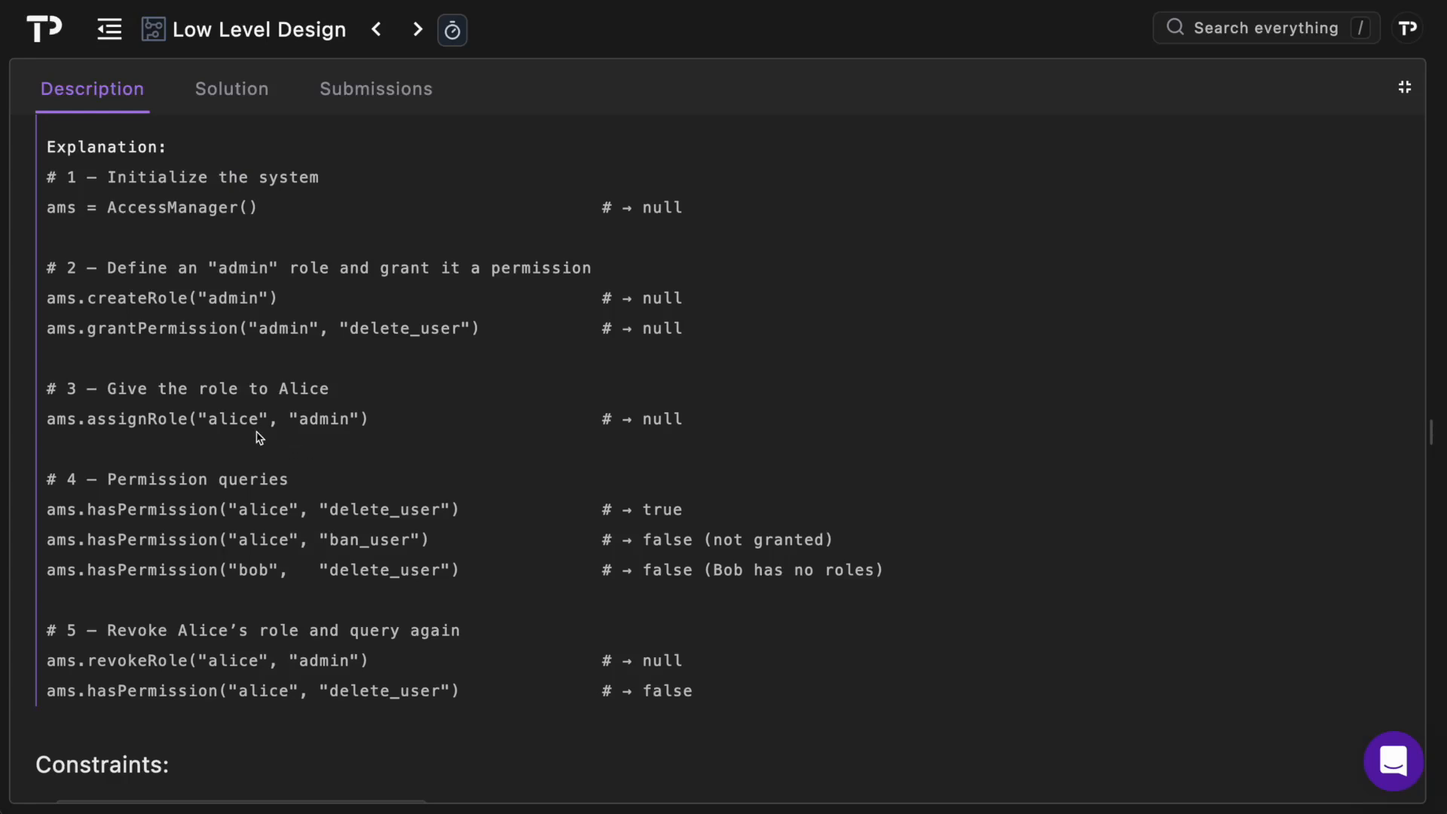
{"action": "scroll", "scroll_direction": "down", "scroll_amount": 3}
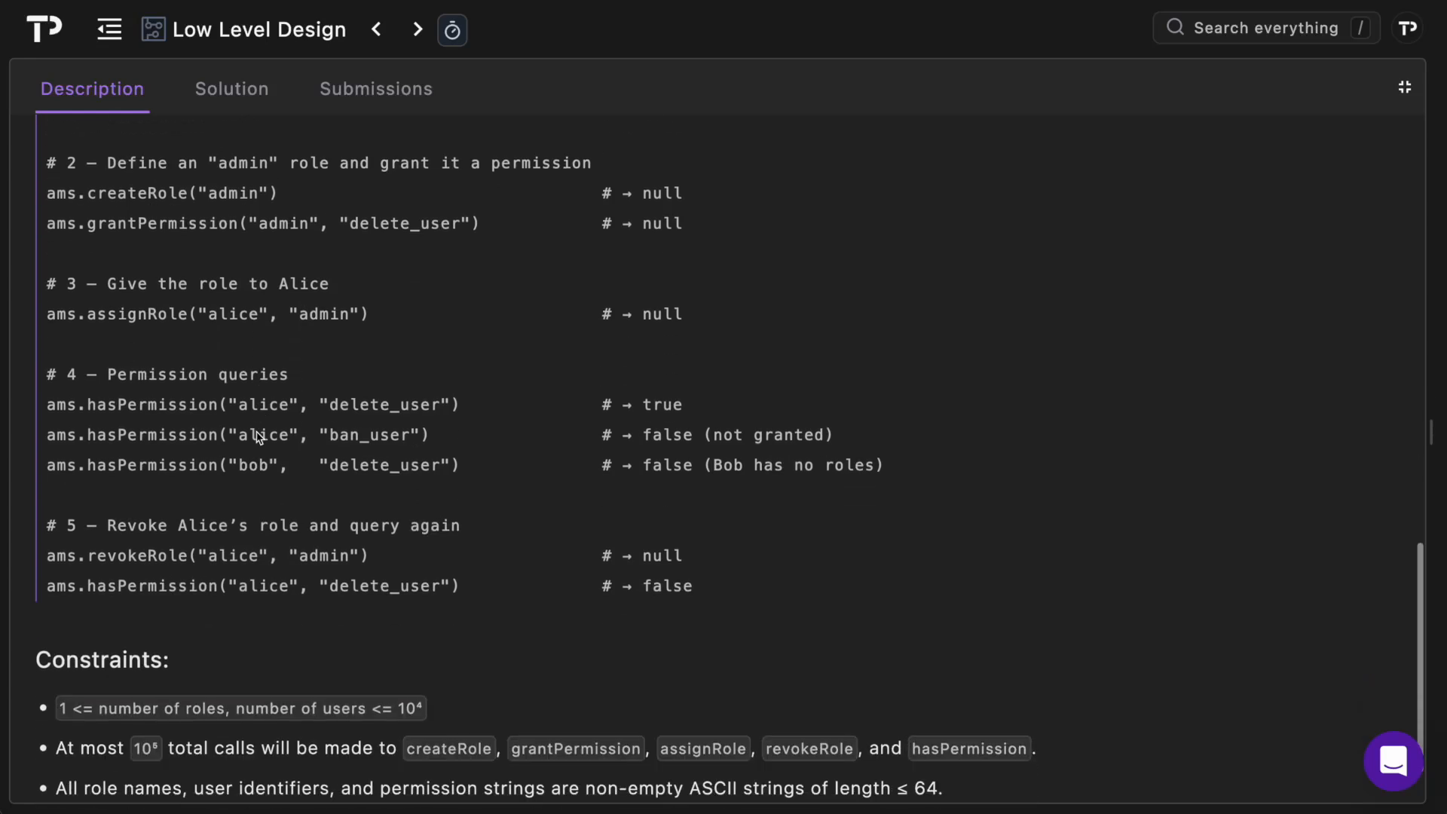
{"action": "scroll", "scroll_direction": "up", "scroll_amount": 3}
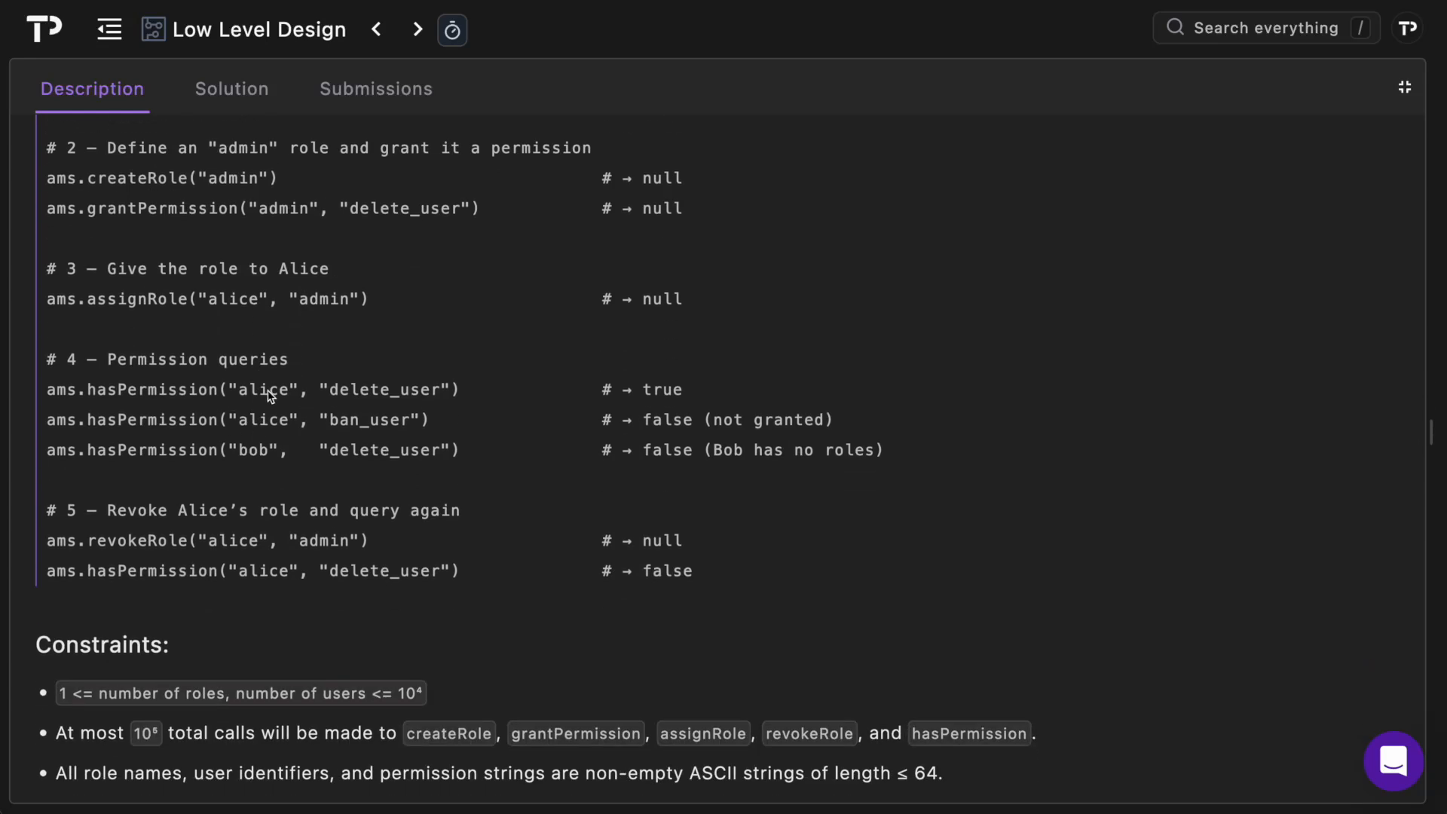
{"action": "mouse_move", "coordinate": [336, 319]}
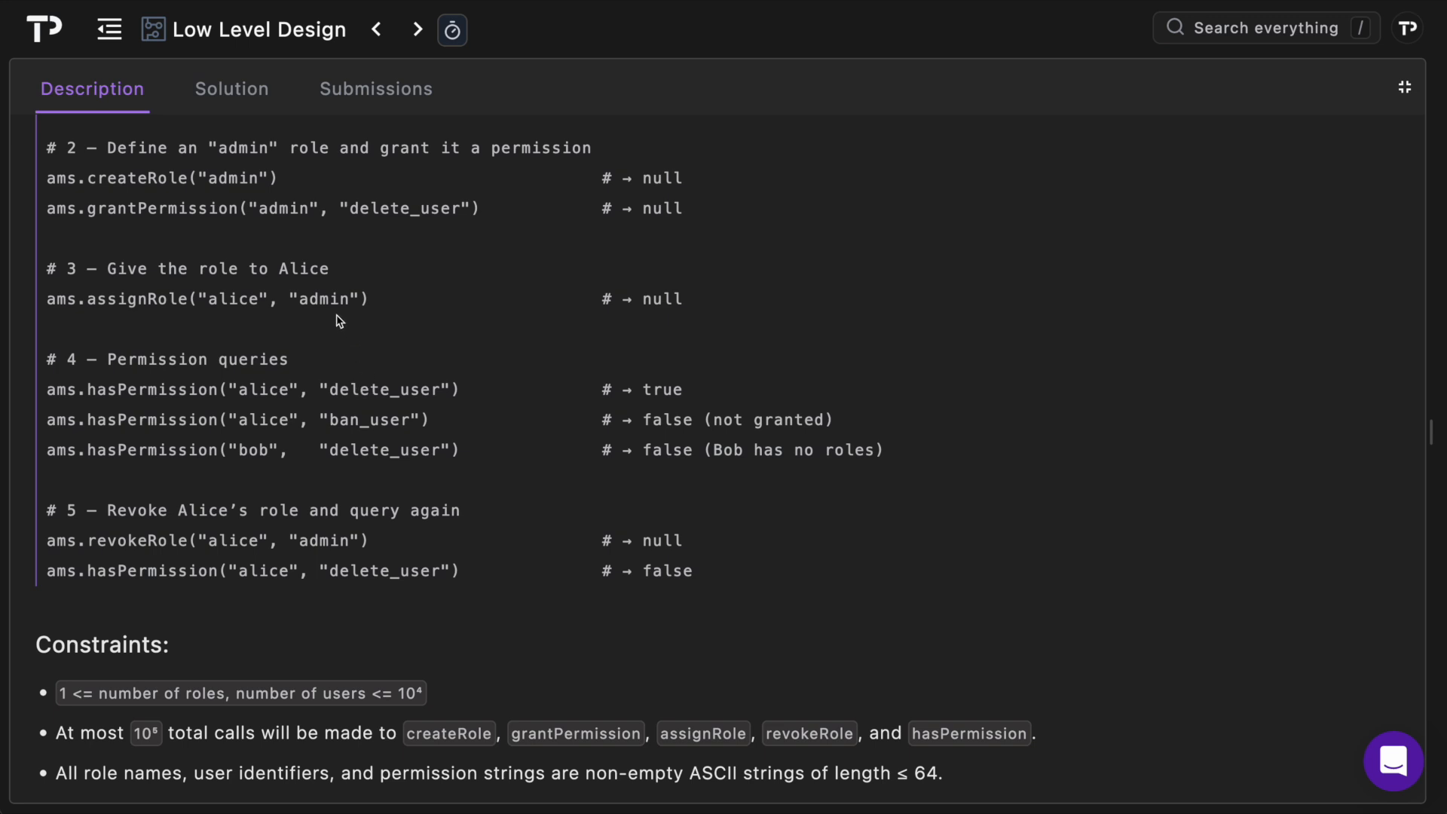
{"action": "mouse_move", "coordinate": [608, 429]}
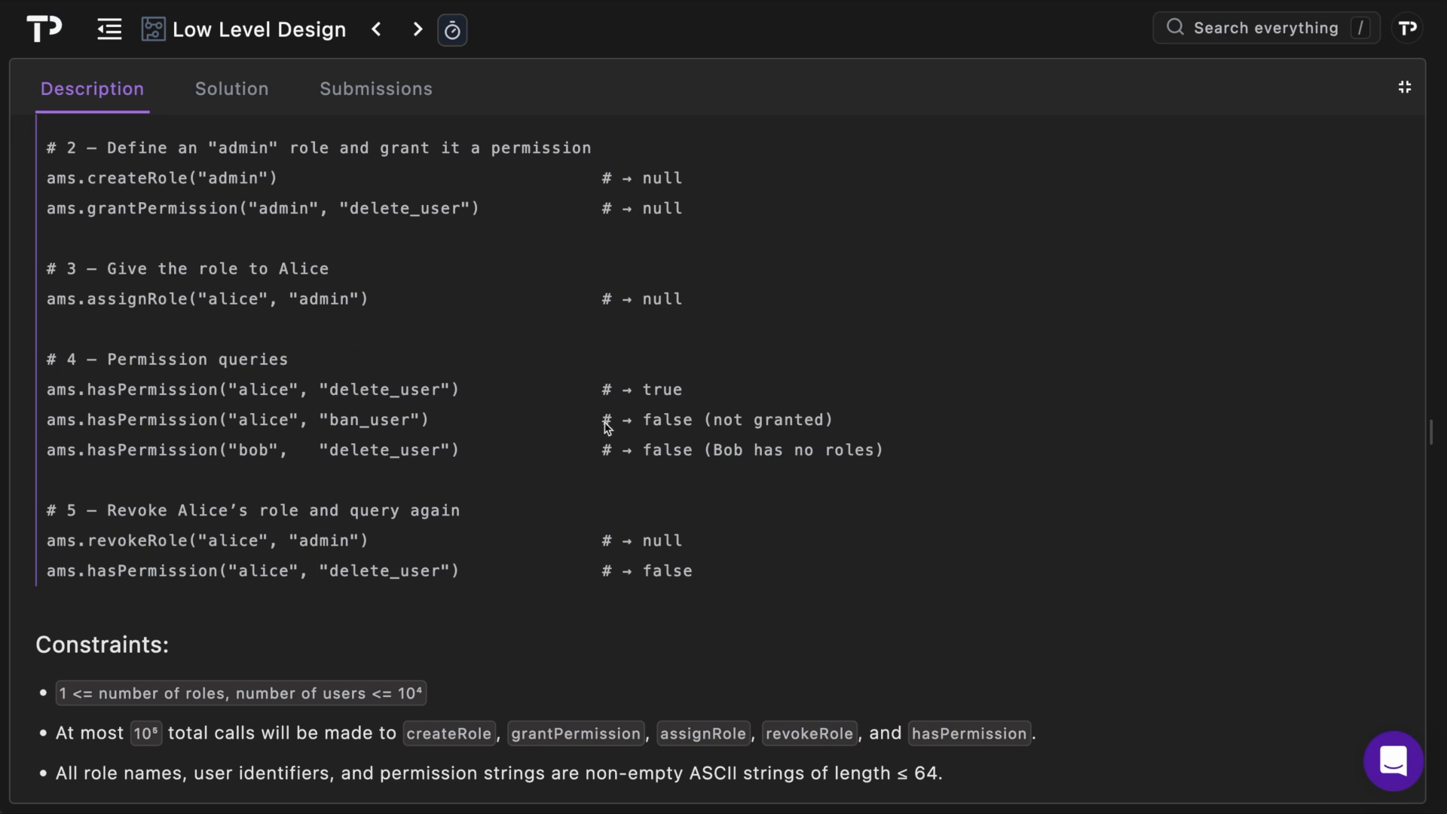
{"action": "mouse_move", "coordinate": [382, 427]}
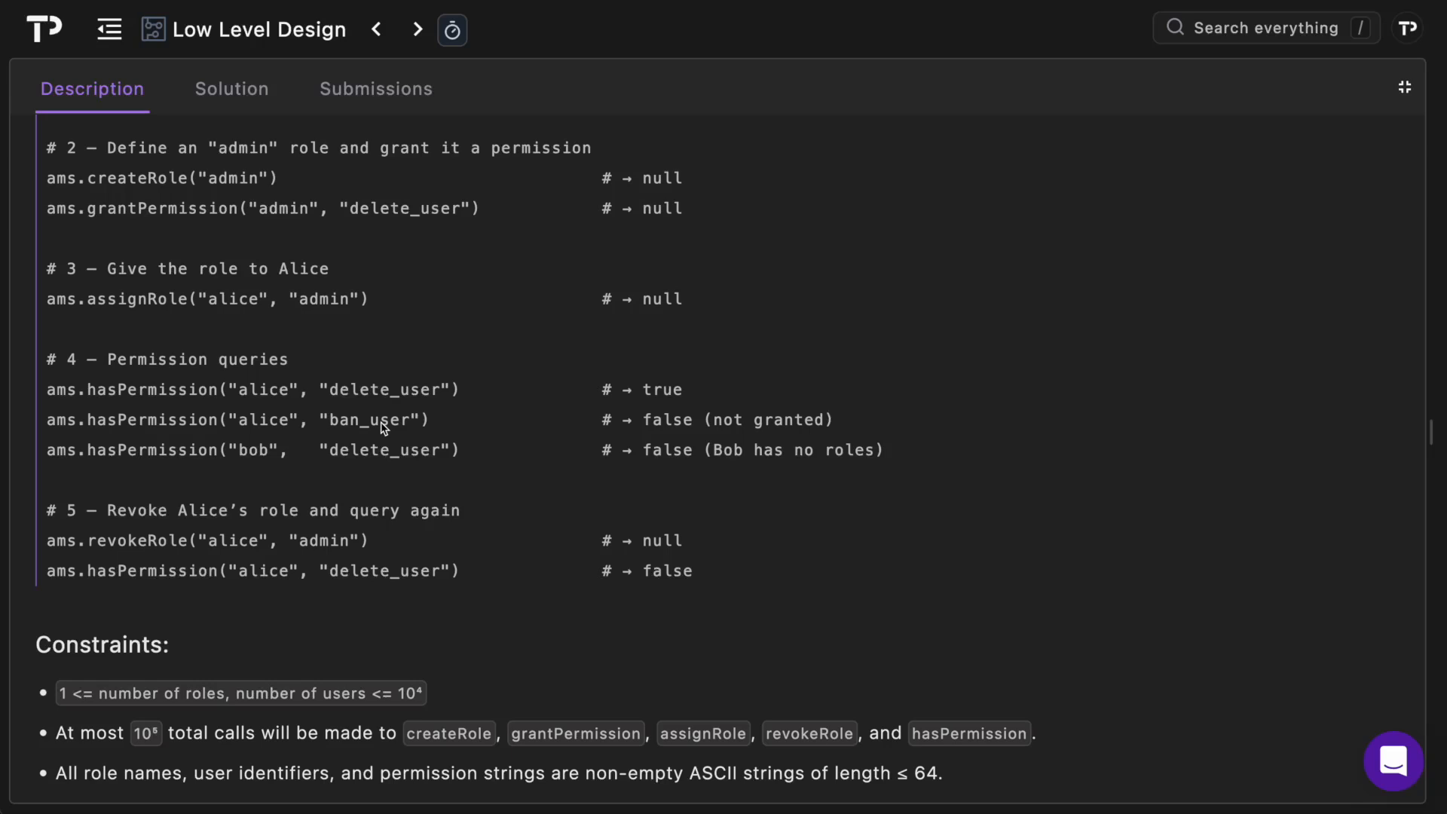
{"action": "mouse_move", "coordinate": [303, 468]}
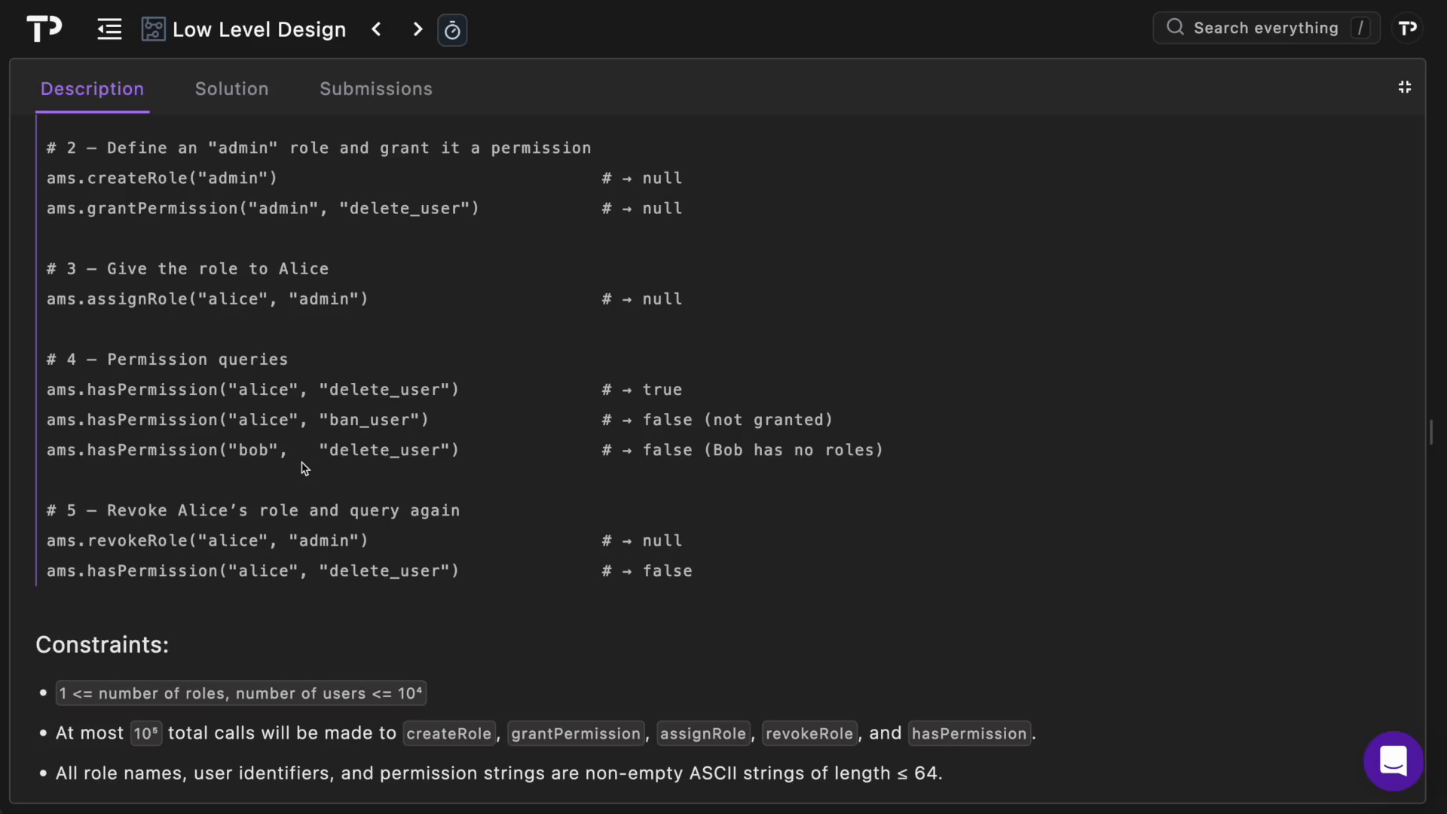
{"action": "mouse_move", "coordinate": [234, 557]}
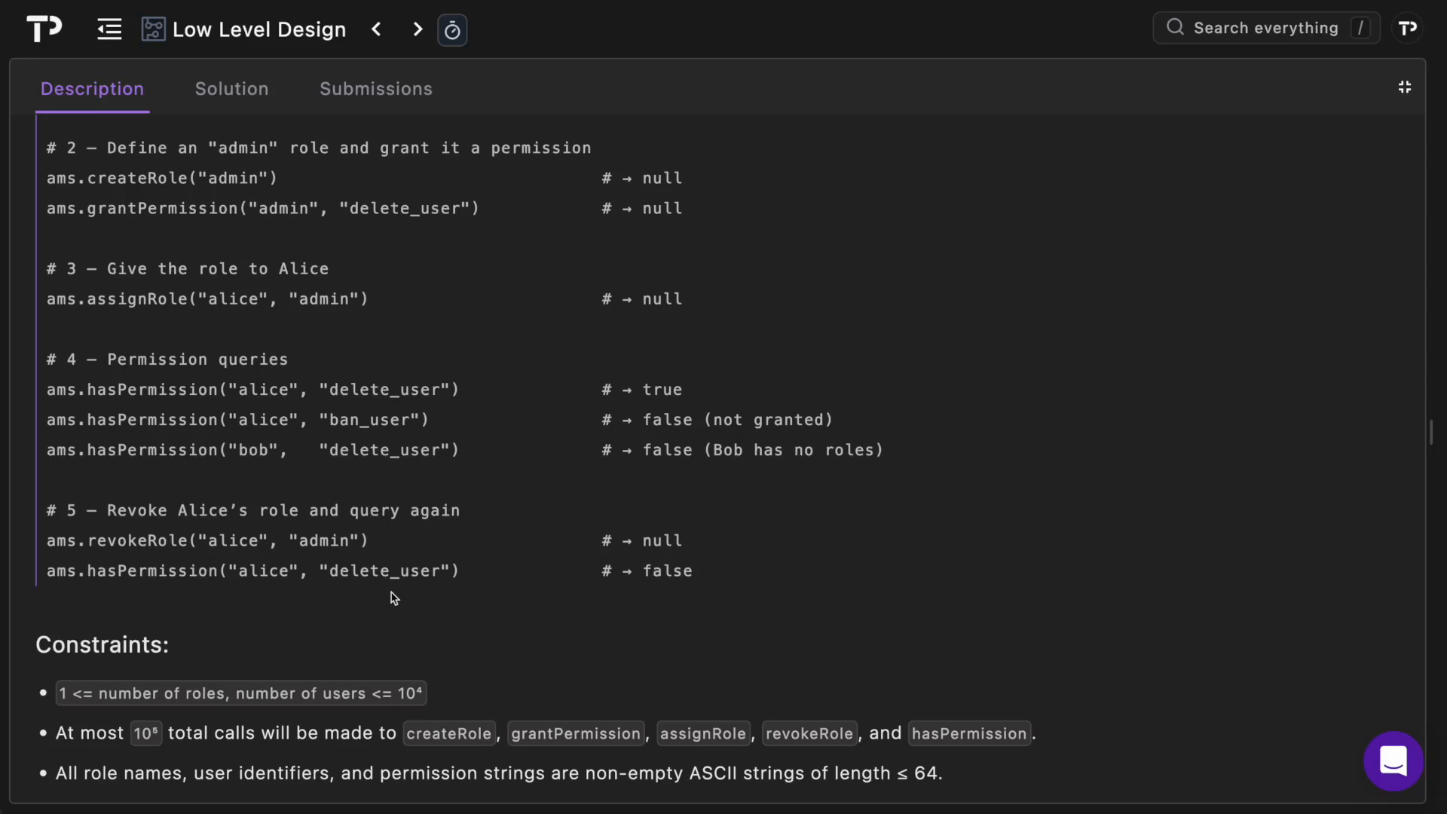
{"action": "left_click", "coordinate": [231, 89]}
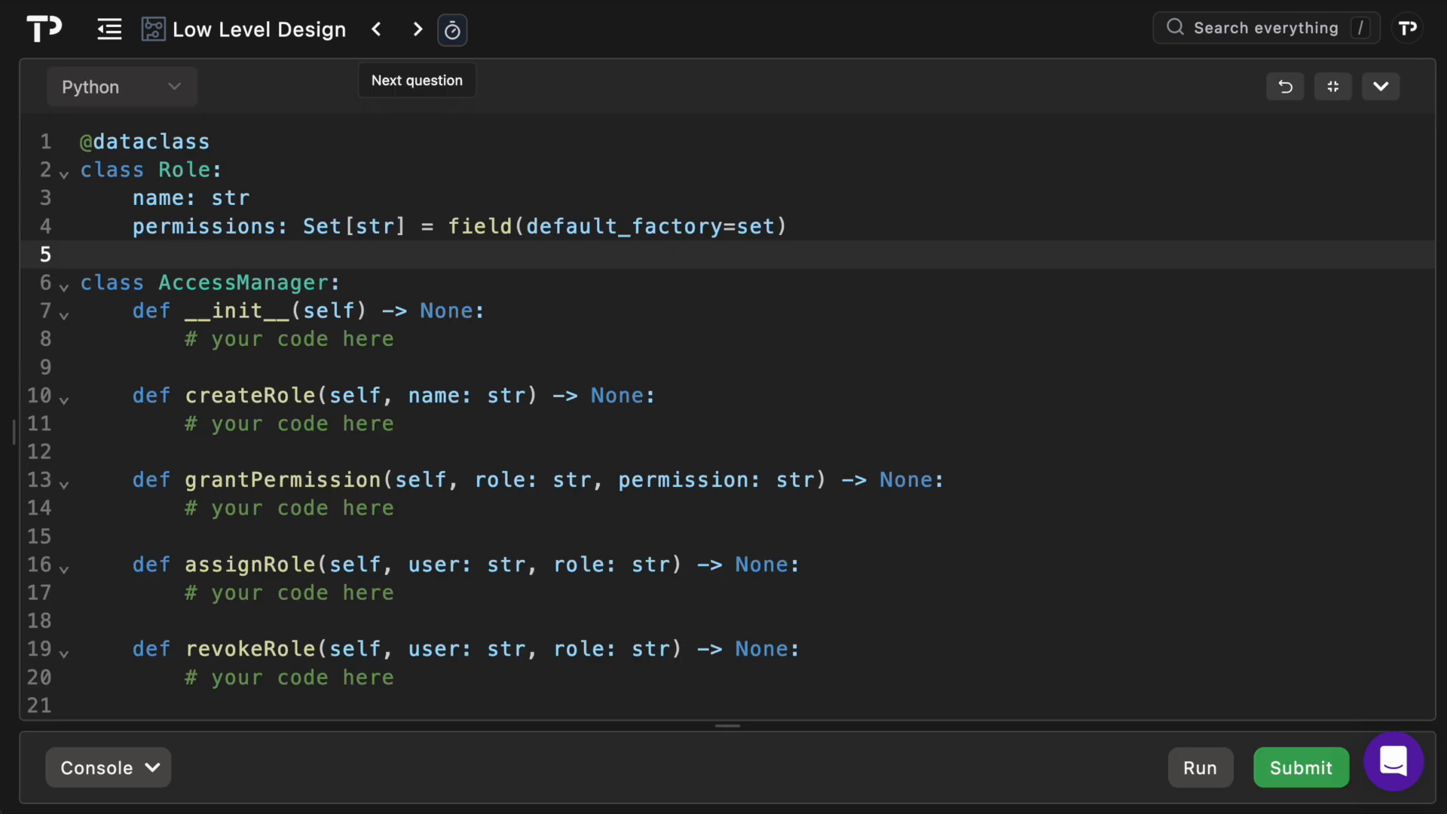
Step: Write __init__ to initialize self._roles and self._user_roles dictionaries
{"action": "left_click", "coordinate": [83, 254]}
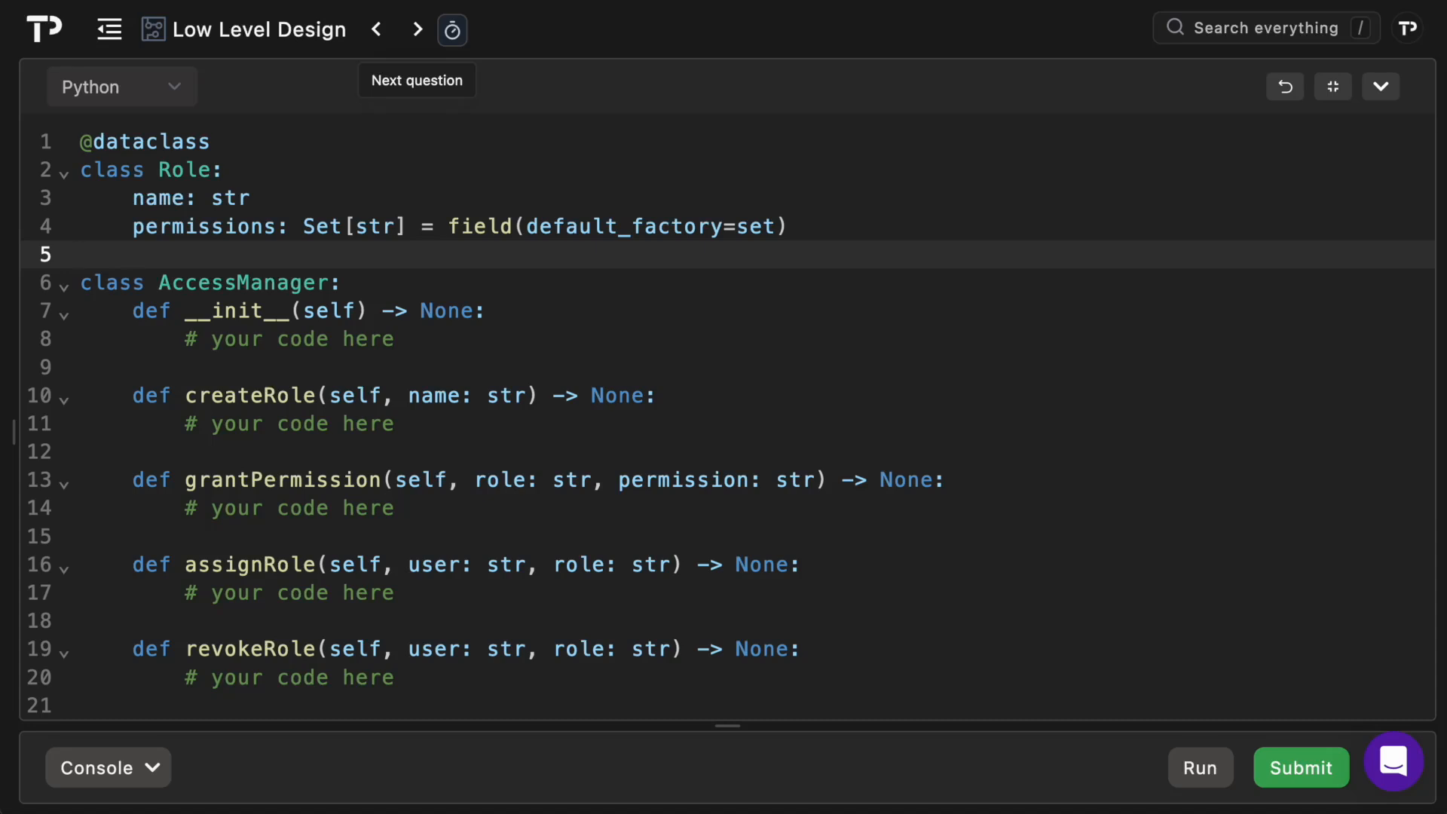
{"action": "left_click", "coordinate": [83, 253]}
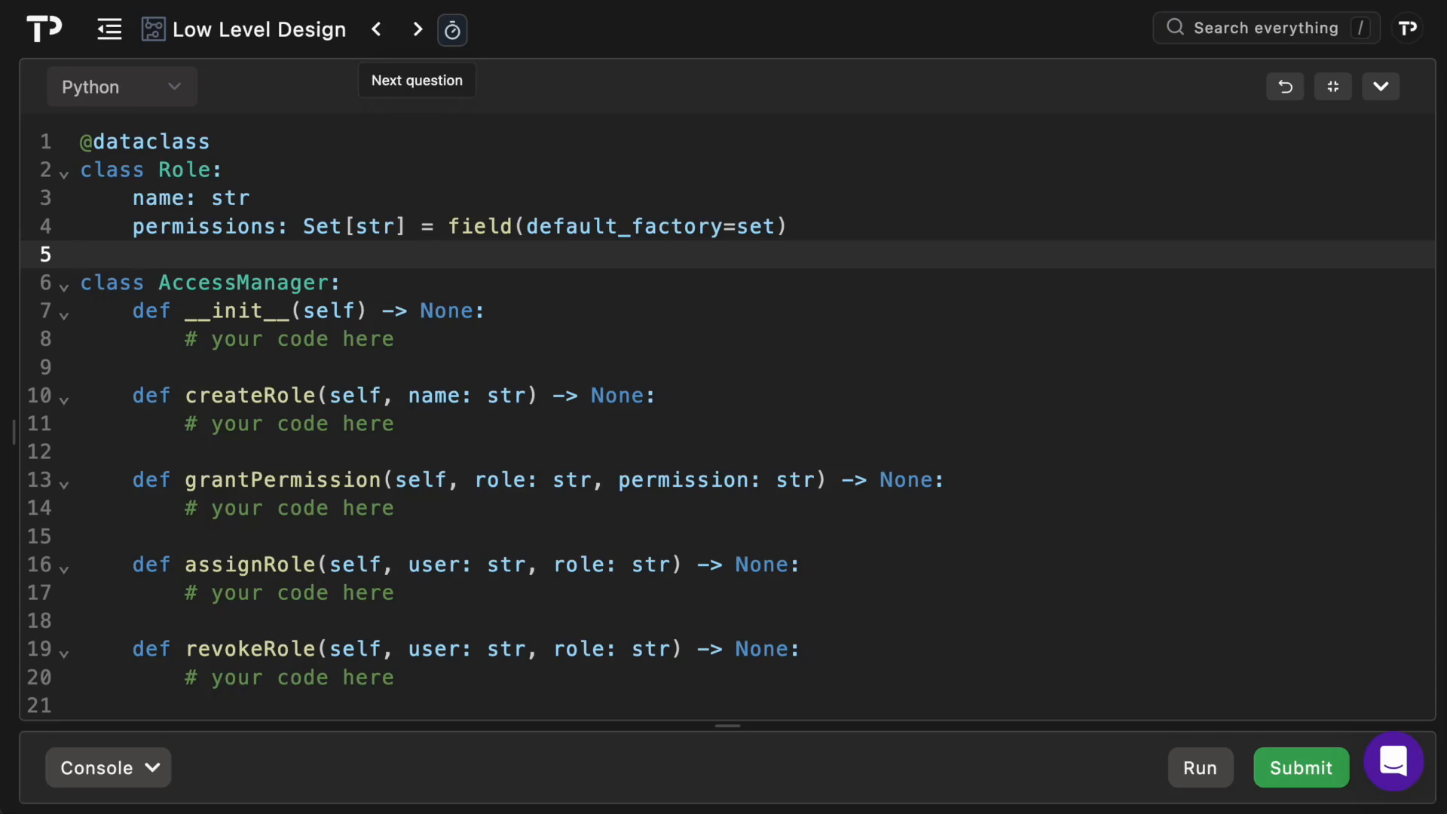
{"action": "left_click", "coordinate": [82, 253]}
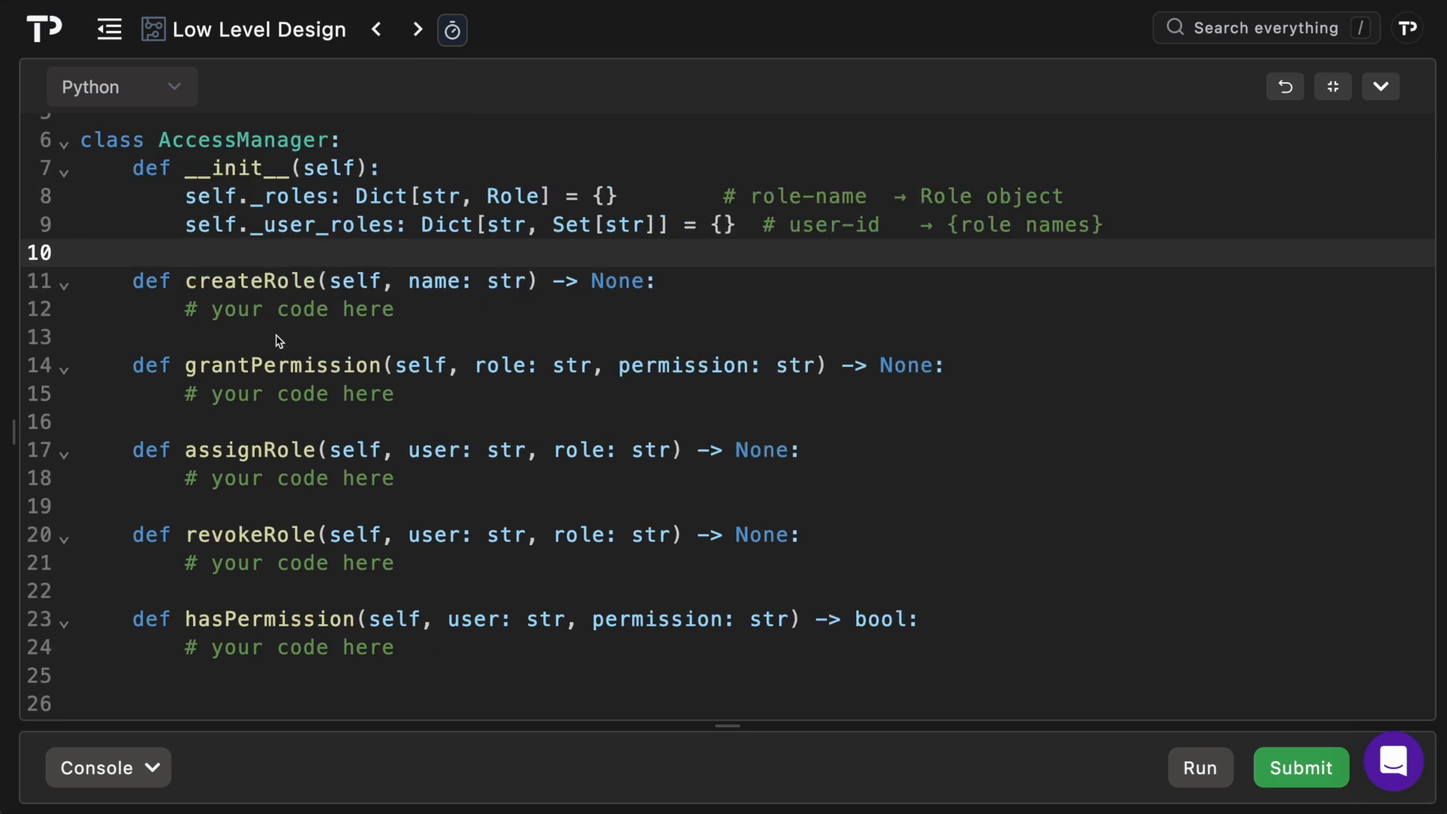
Step: Write createRole to raise ValueError on a duplicate name, else store self._roles[name] = Role(name)
{"action": "left_click", "coordinate": [83, 253]}
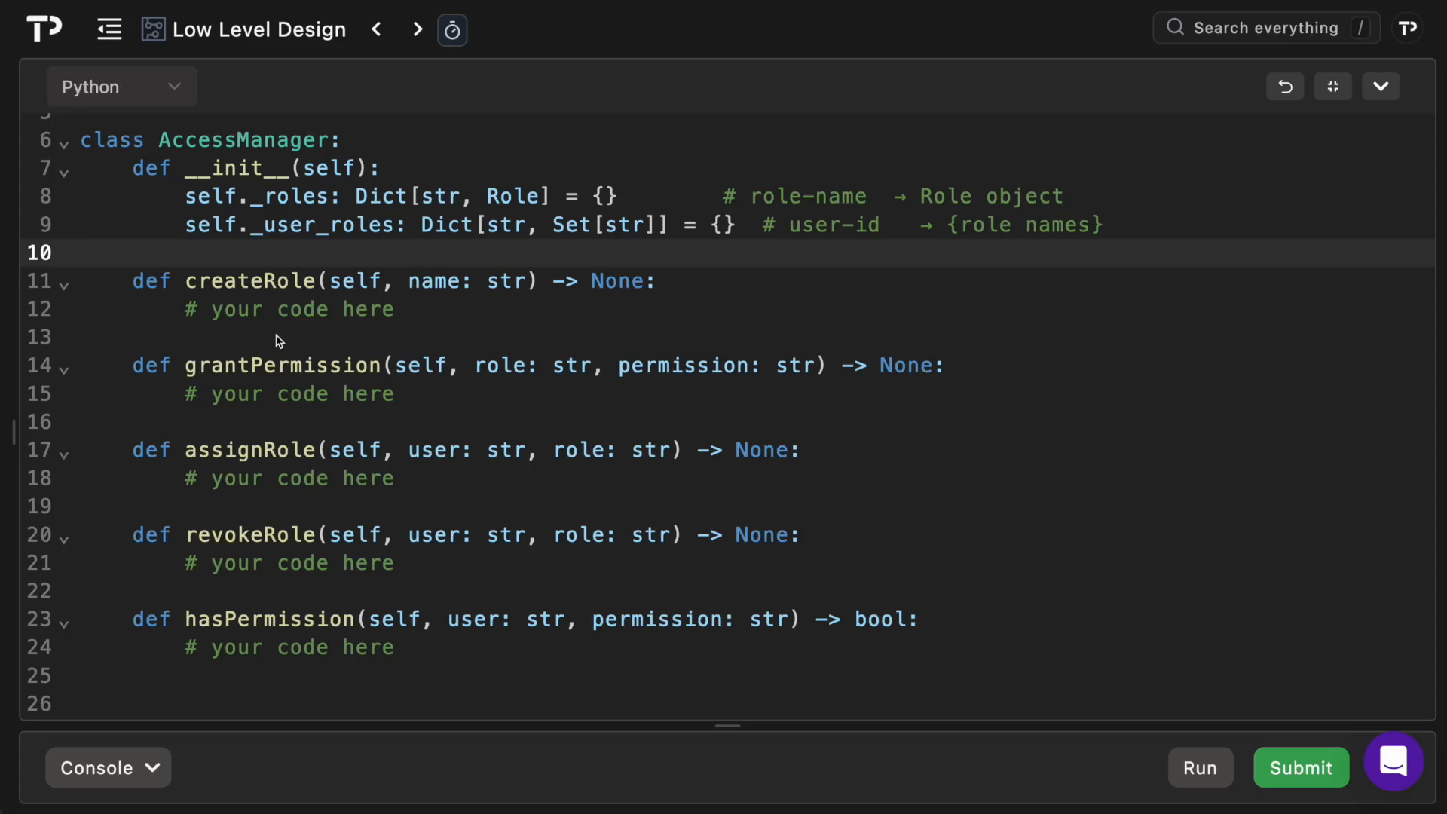
{"action": "left_click", "coordinate": [83, 252]}
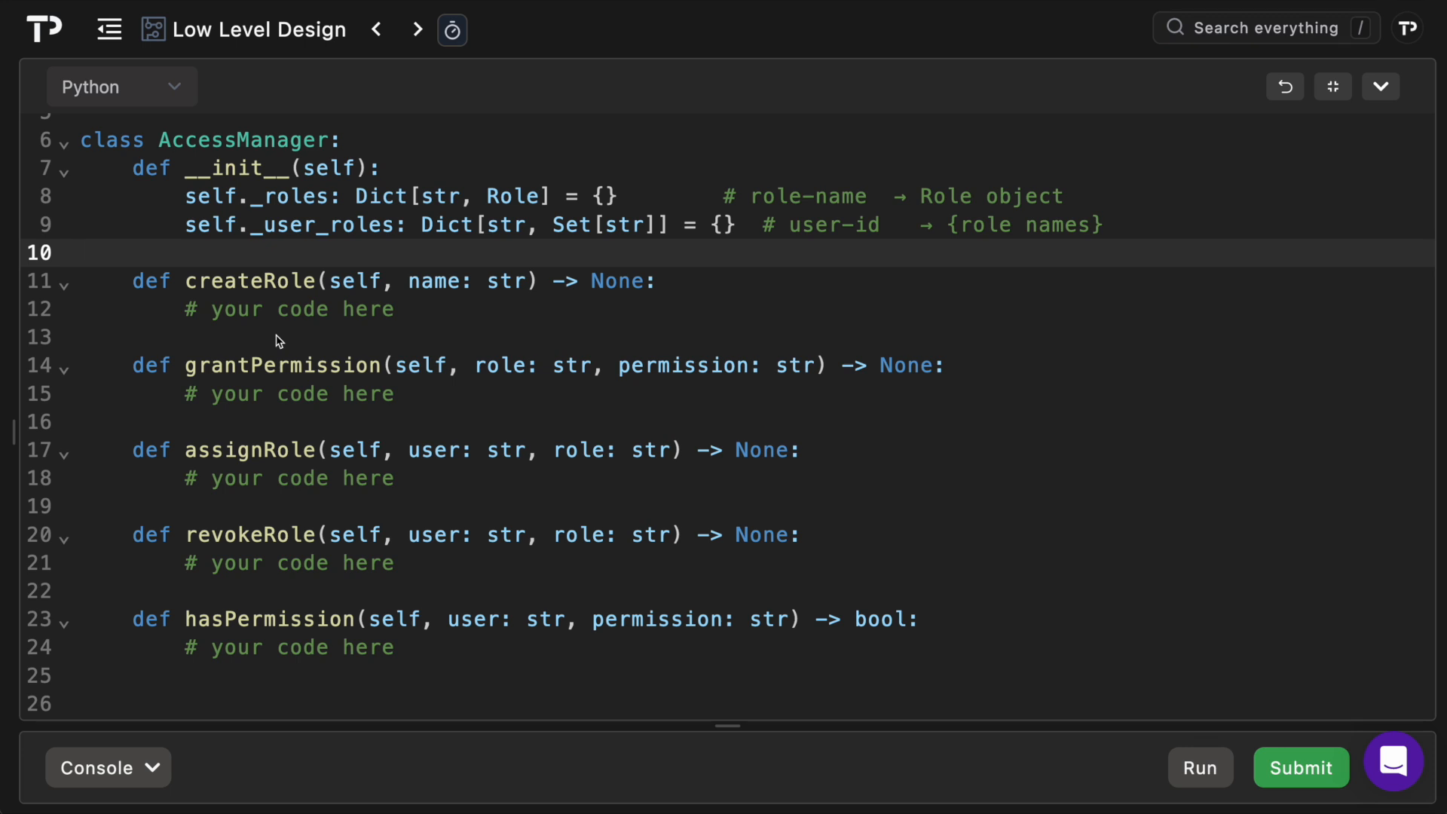
{"action": "left_click", "coordinate": [83, 251]}
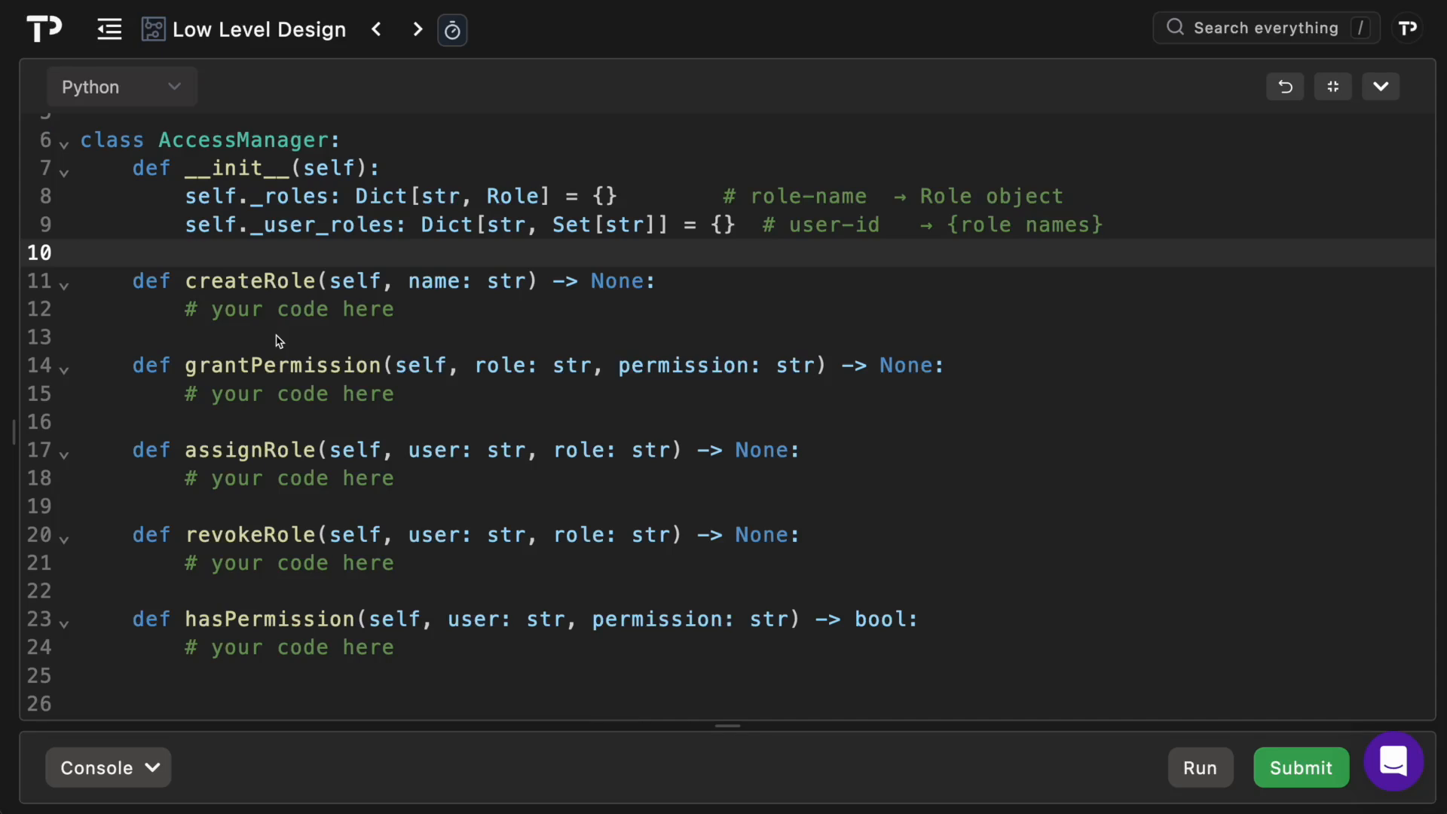
{"action": "left_click", "coordinate": [83, 251]}
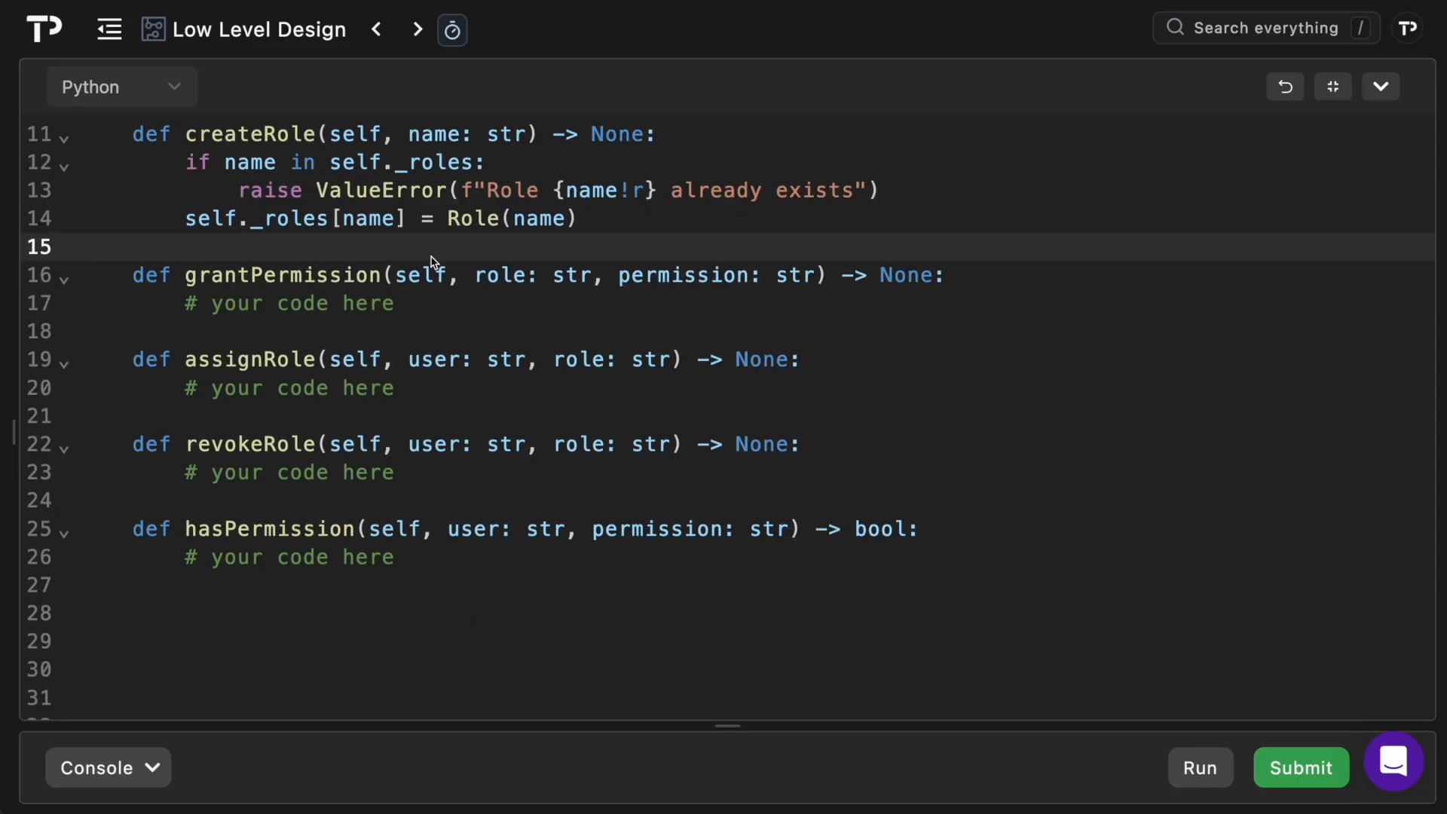
Step: Add a _getRole helper raising on KeyError and grantPermission calling self._getRole(role).permissions.add(permission)
{"action": "left_click", "coordinate": [83, 246]}
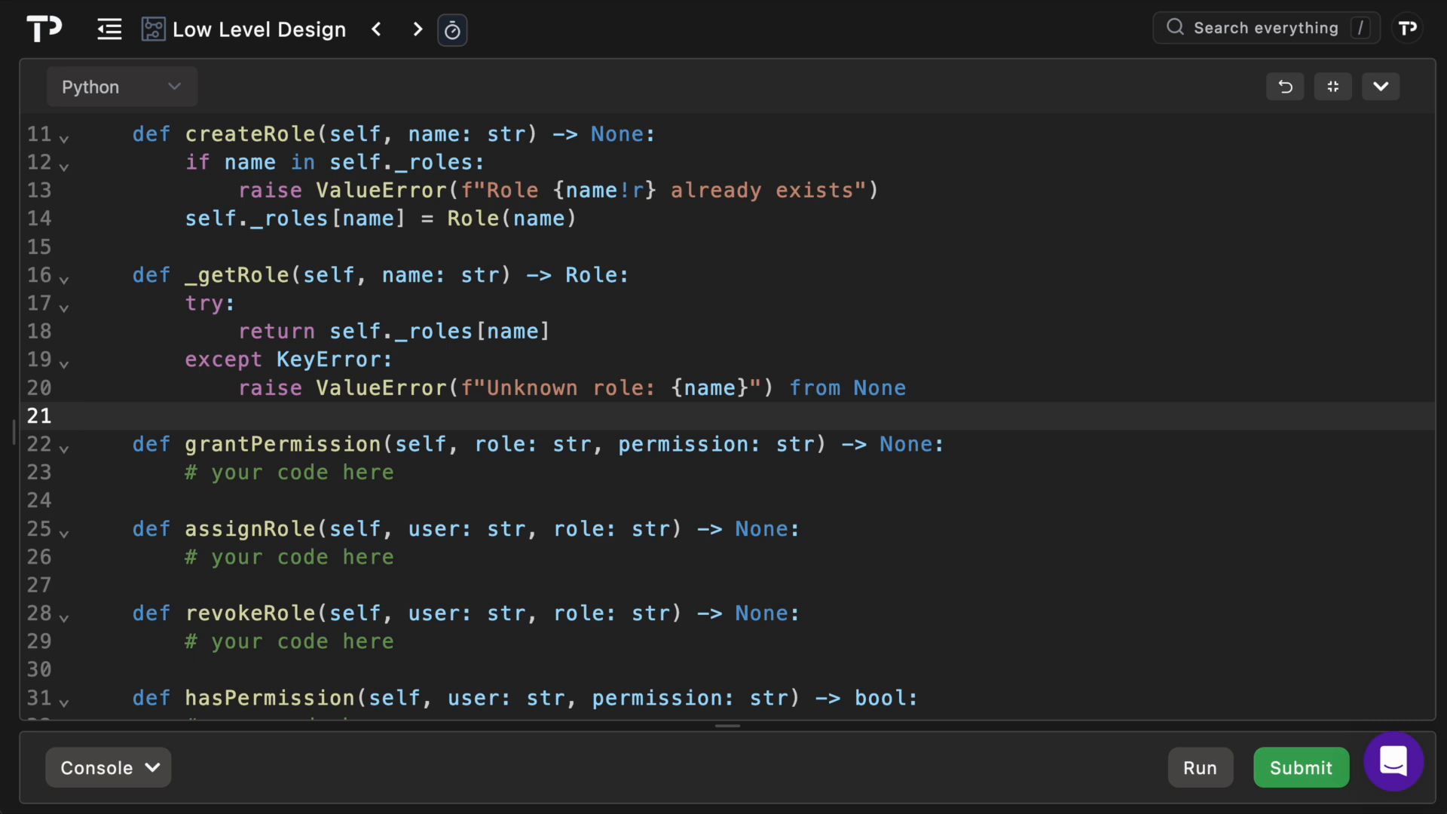
{"action": "left_click", "coordinate": [79, 416]}
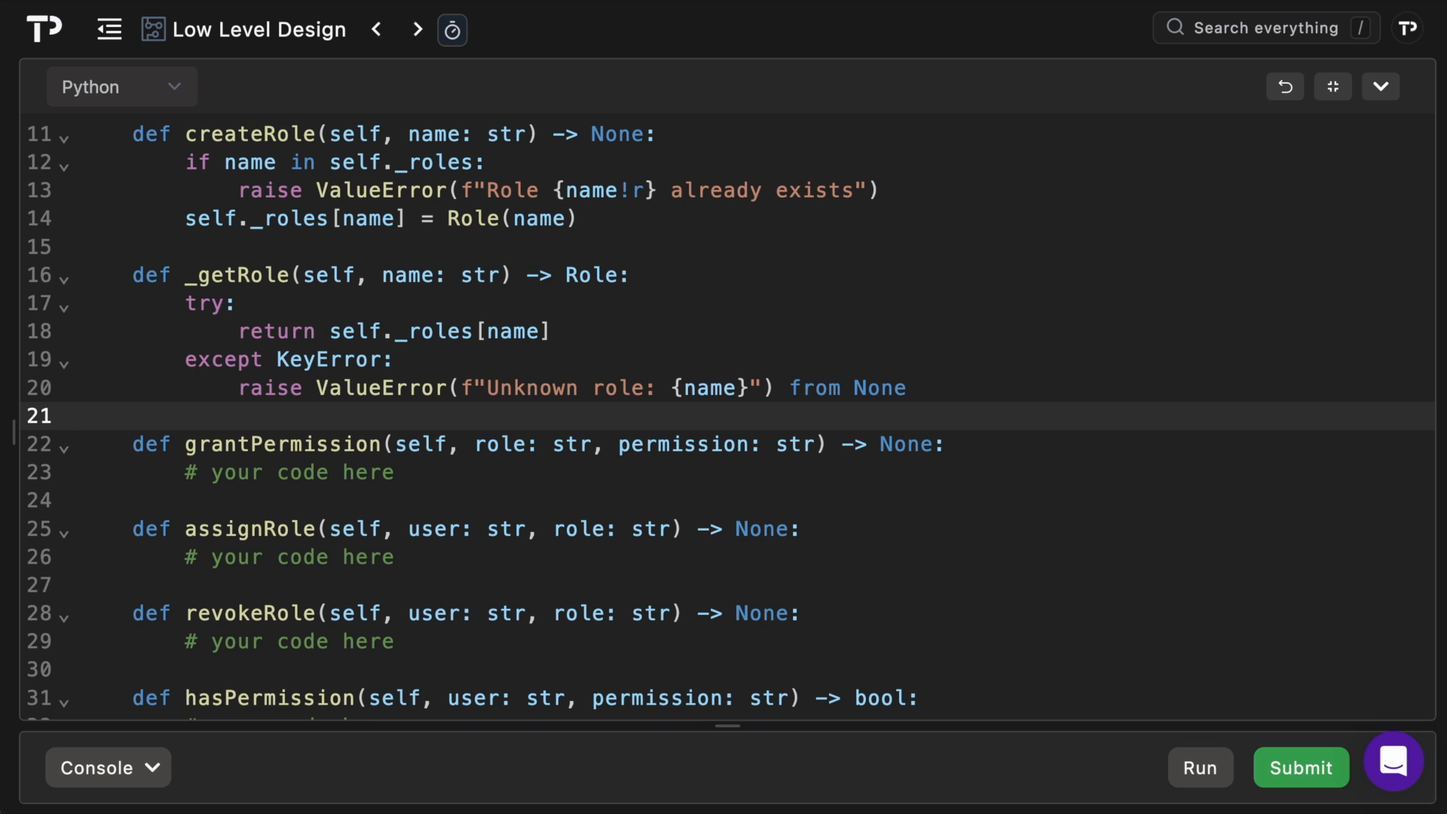
{"action": "left_click", "coordinate": [83, 417]}
{"action": "type", "text": "self._getRole(role).permissions.add(permission)"}
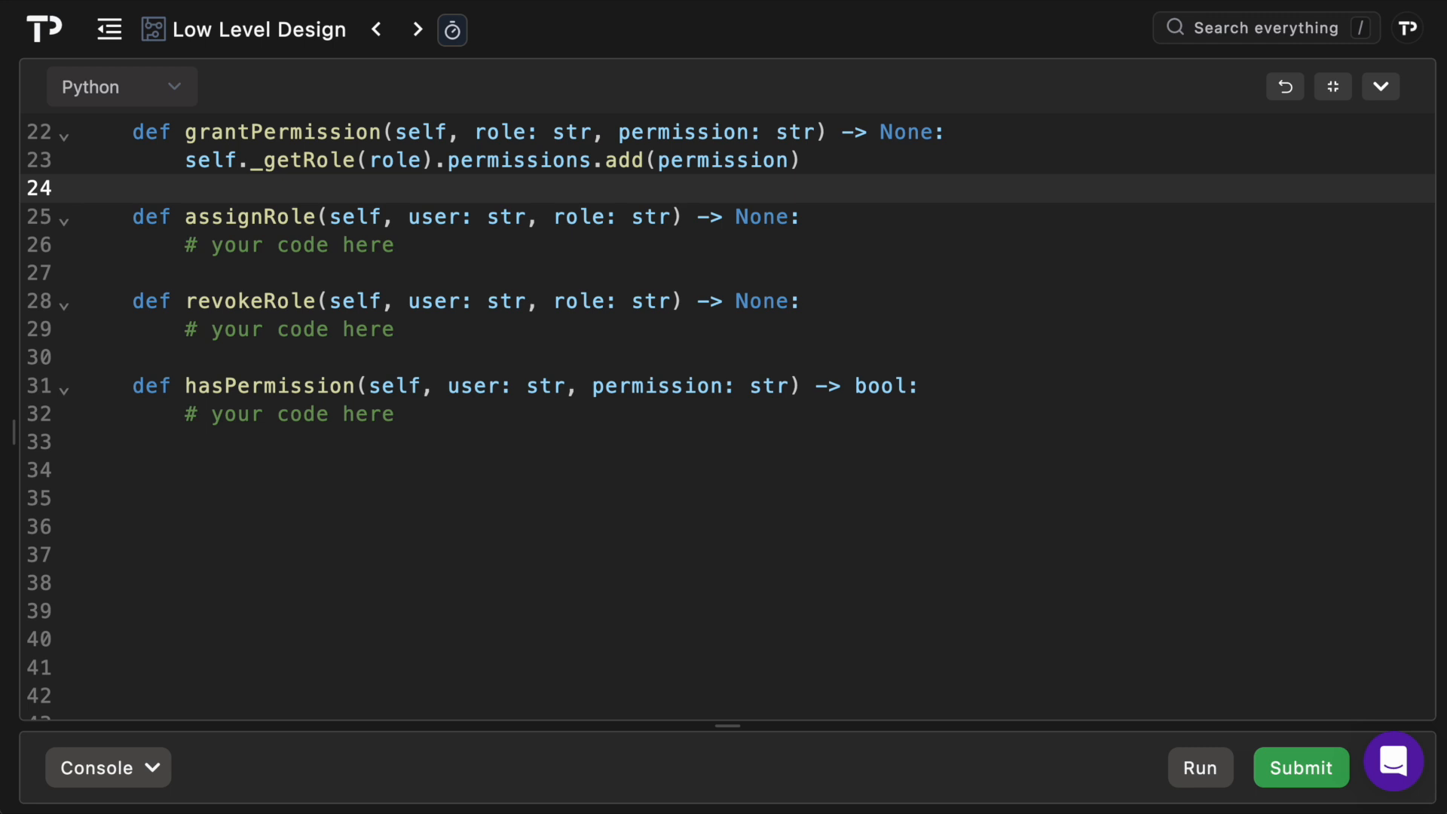
Step: Write assignRole with setdefault().add, revokeRole with get(user, set()).discard, and hasPermission returning any() over the user's roles
{"action": "left_click", "coordinate": [83, 189]}
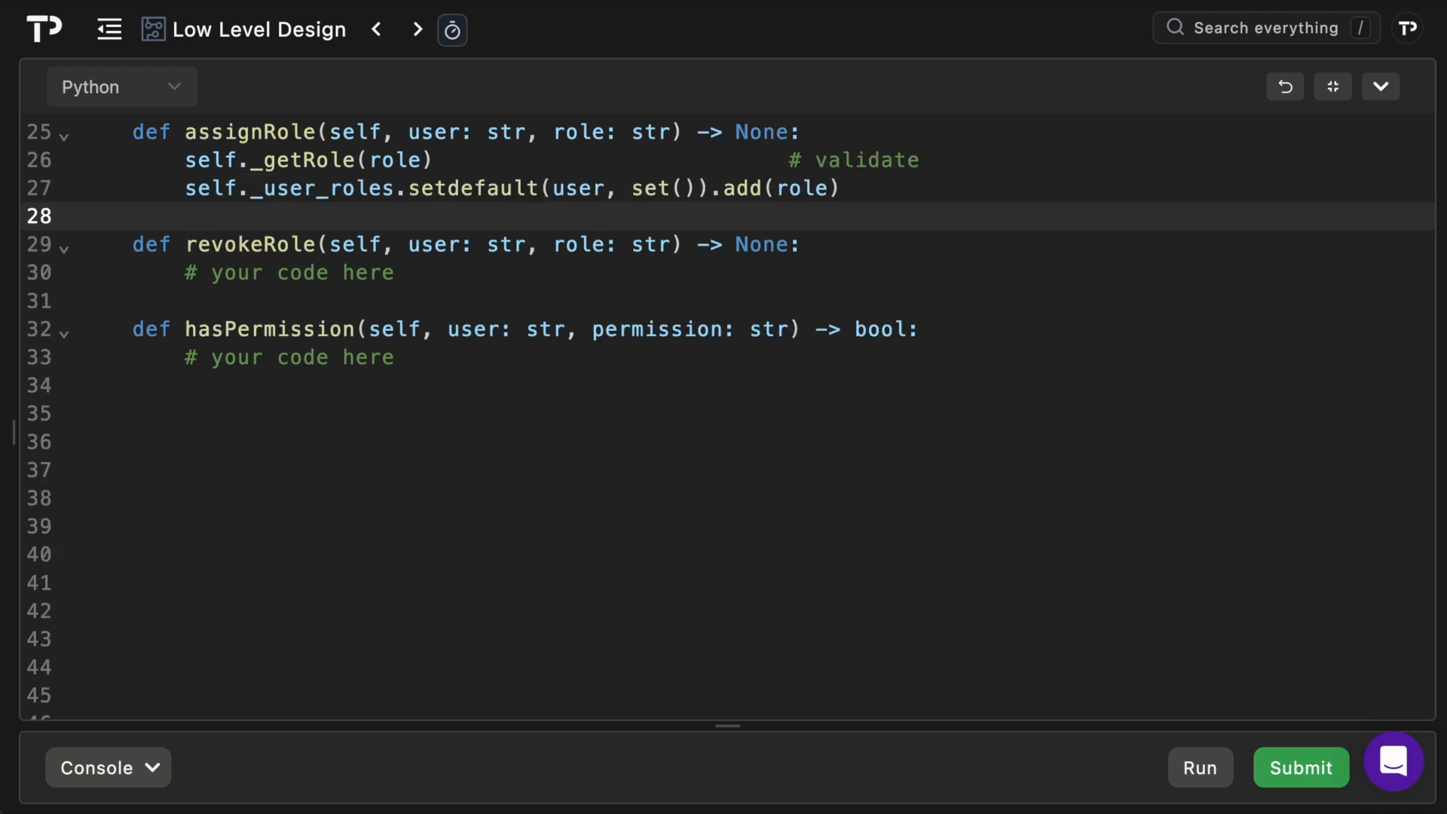
{"action": "left_click", "coordinate": [83, 216]}
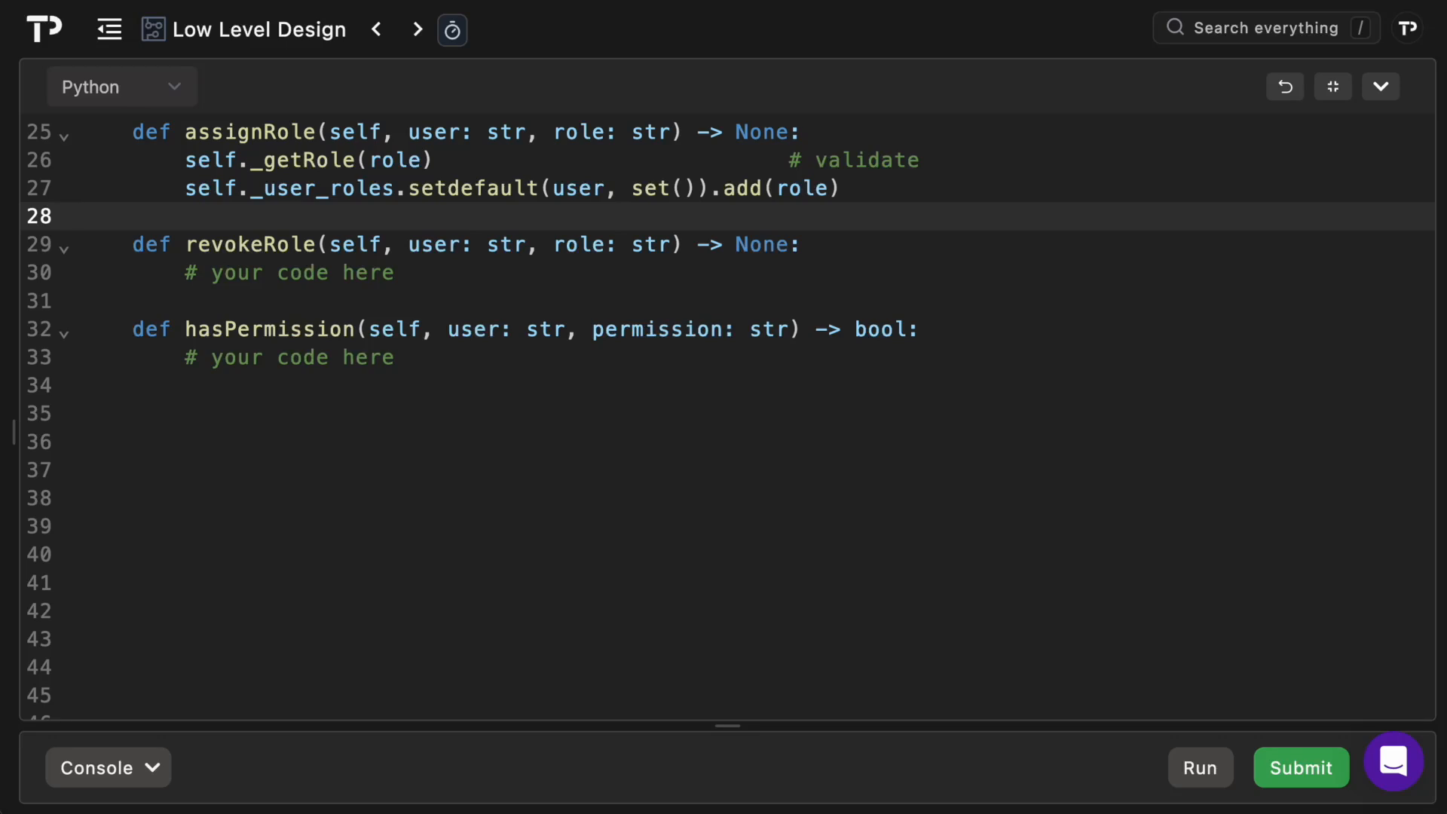
{"action": "type", "text": "self._user_roles.get(user, set()).discard(role)"}
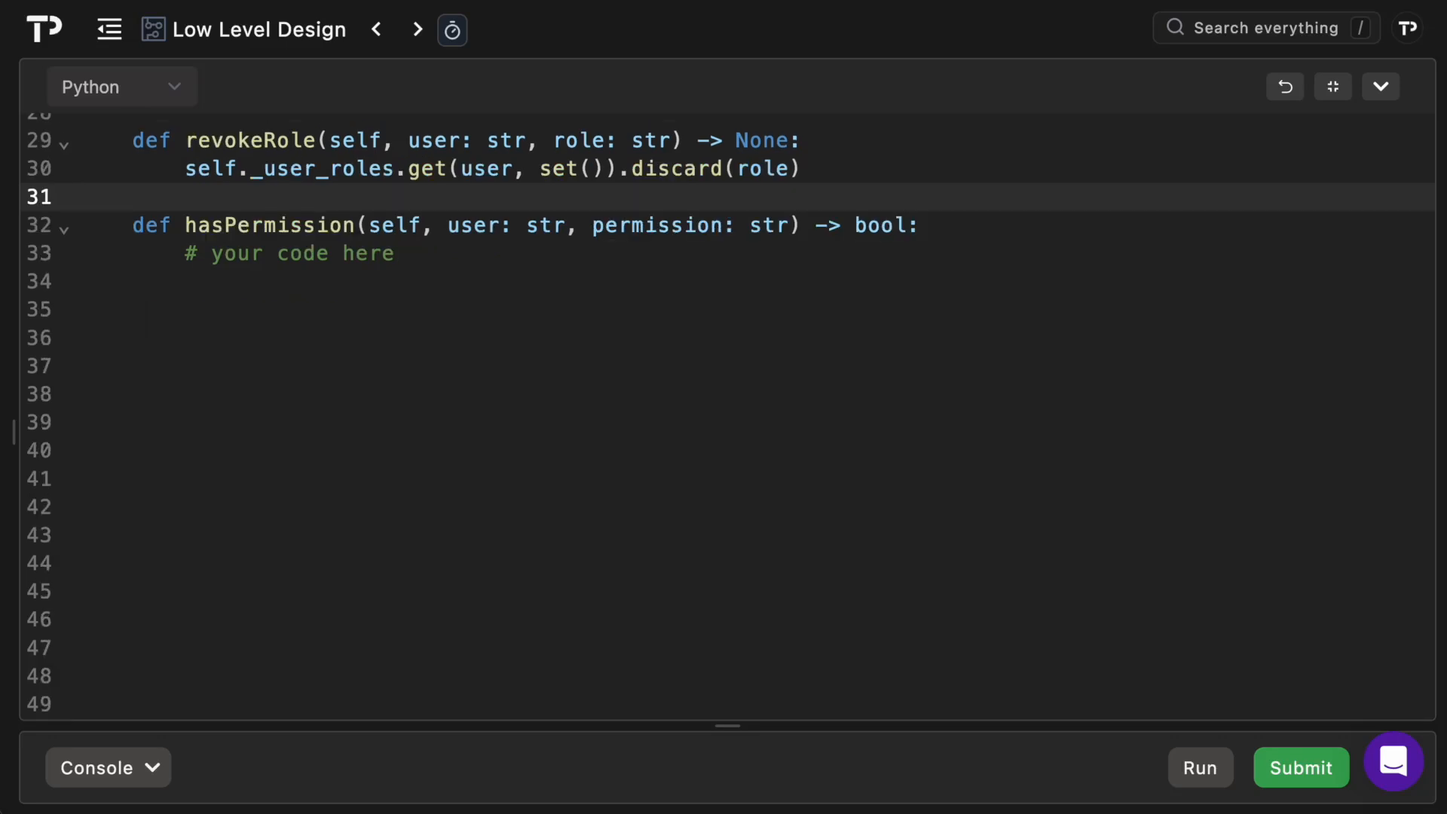
{"action": "left_click", "coordinate": [82, 196]}
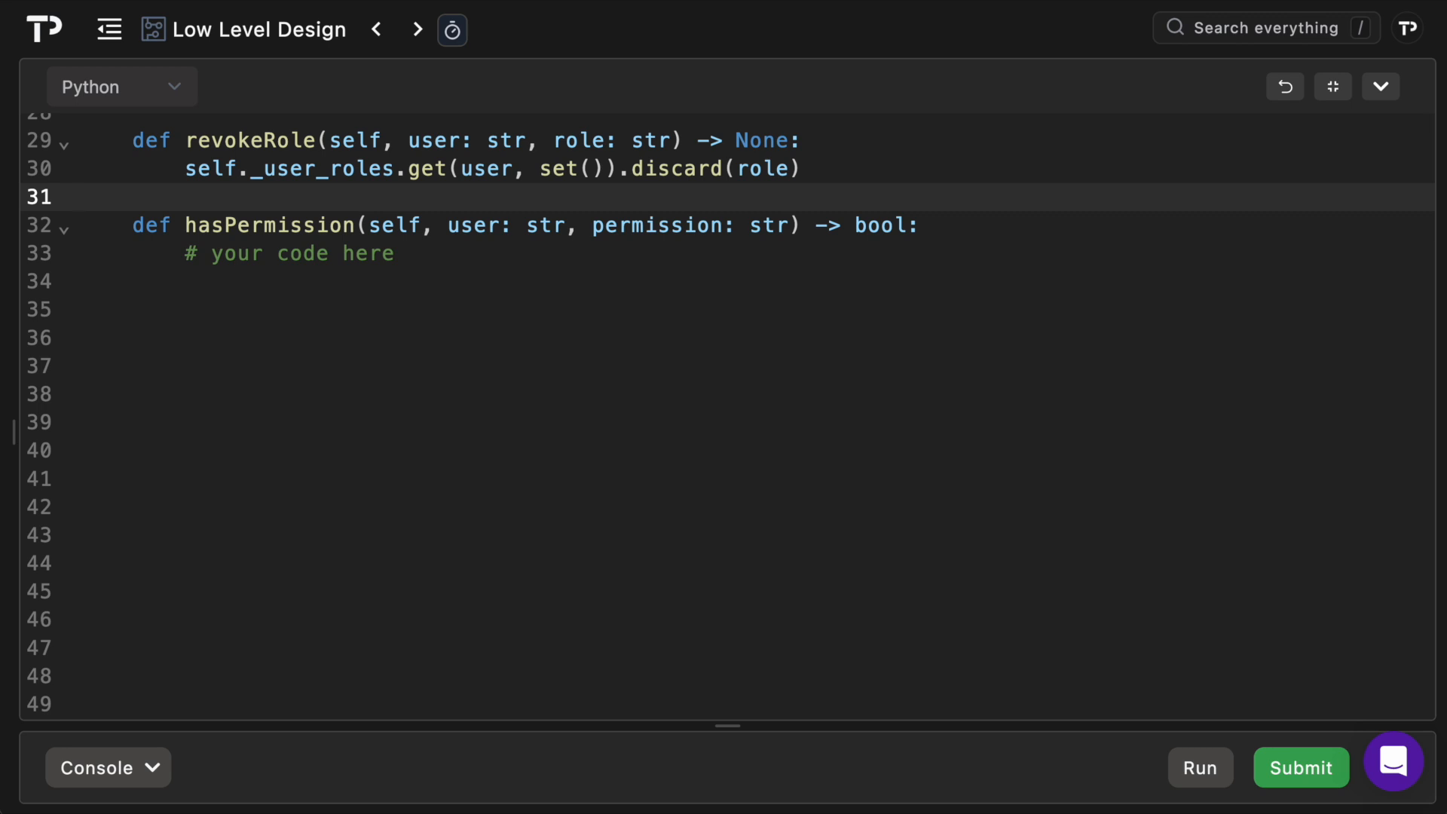
{"action": "left_click", "coordinate": [83, 196]}
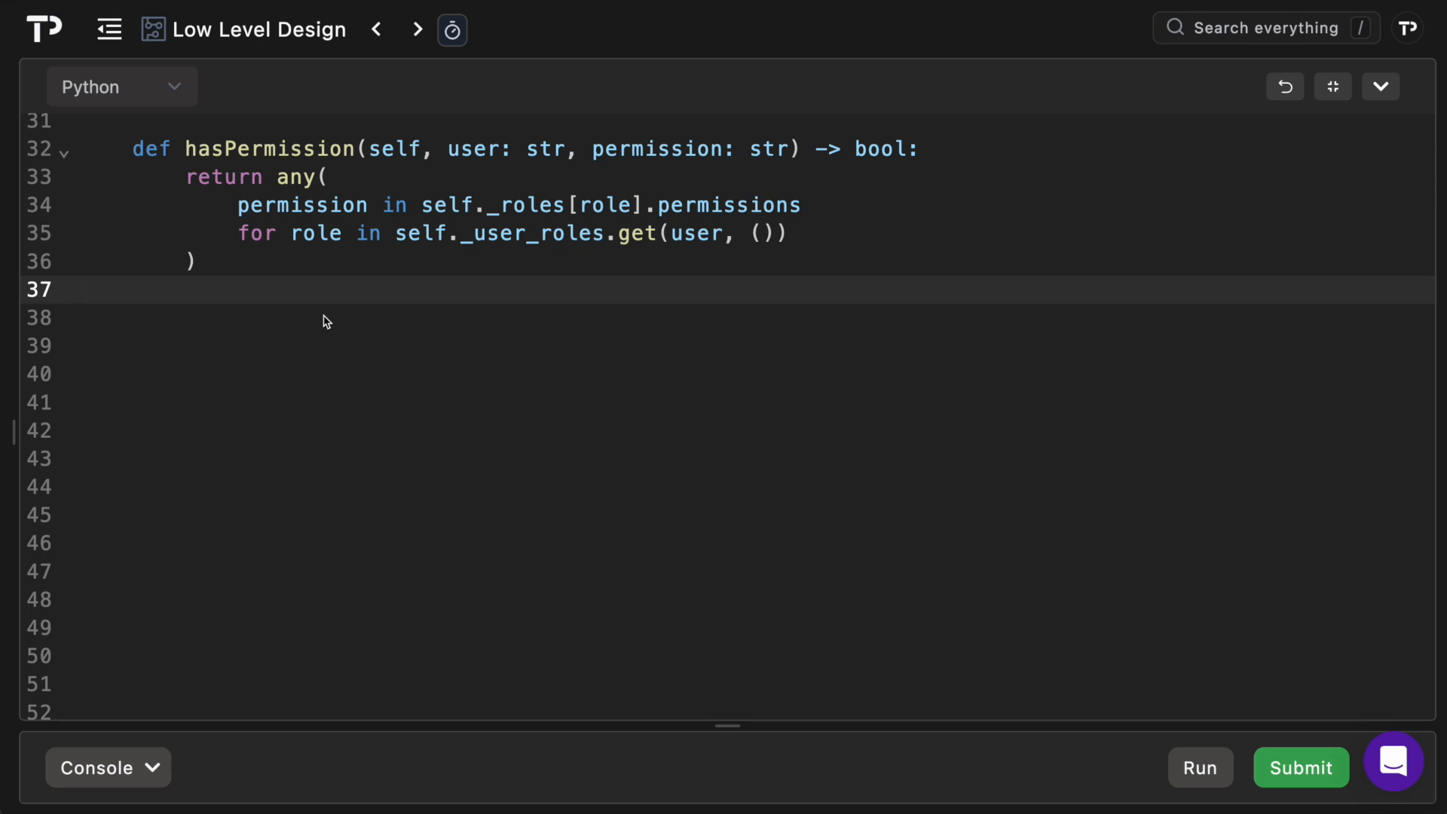
{"action": "left_click", "coordinate": [78, 290]}
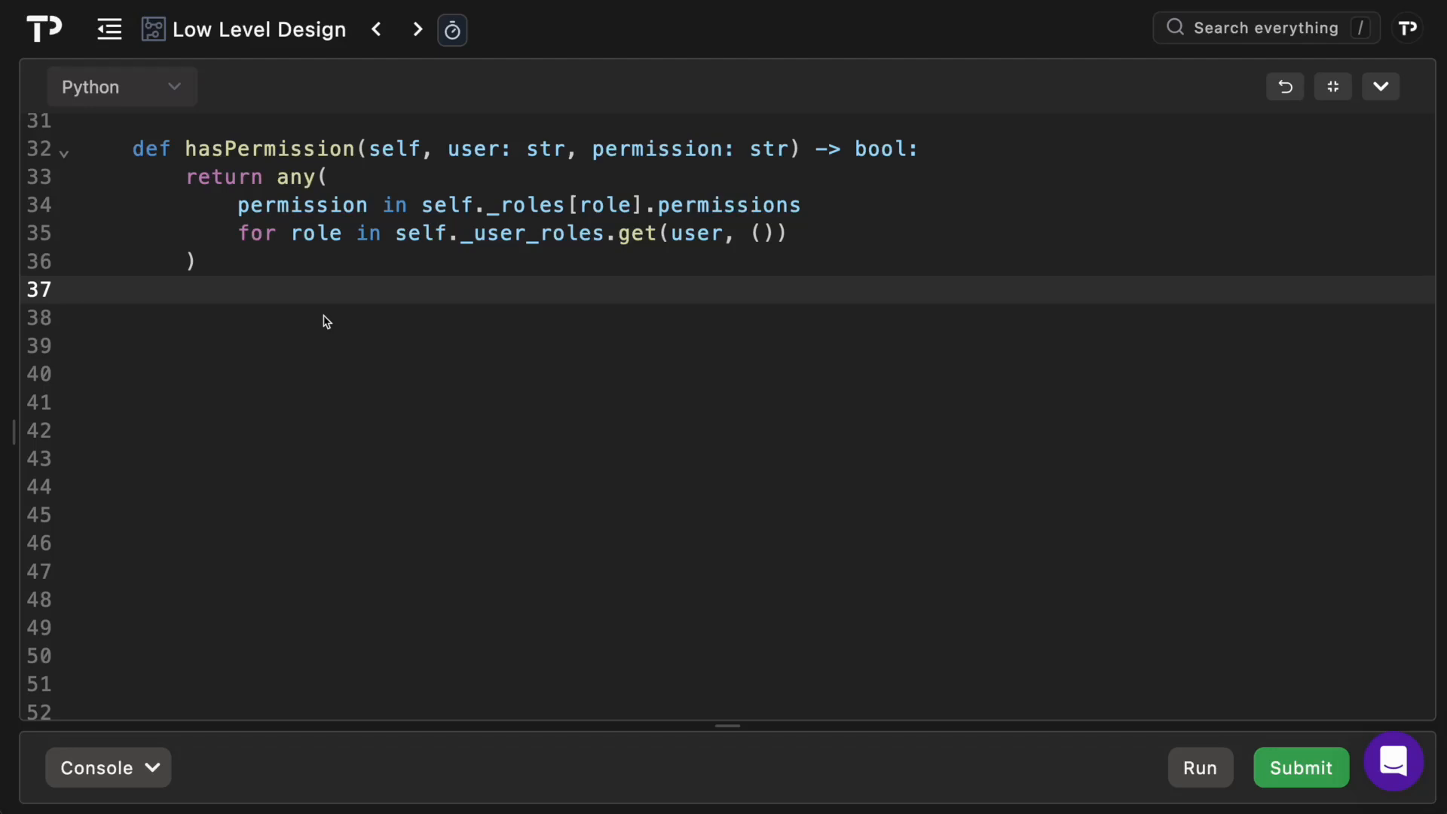
{"action": "scroll", "scroll_direction": "up", "scroll_amount": 3}
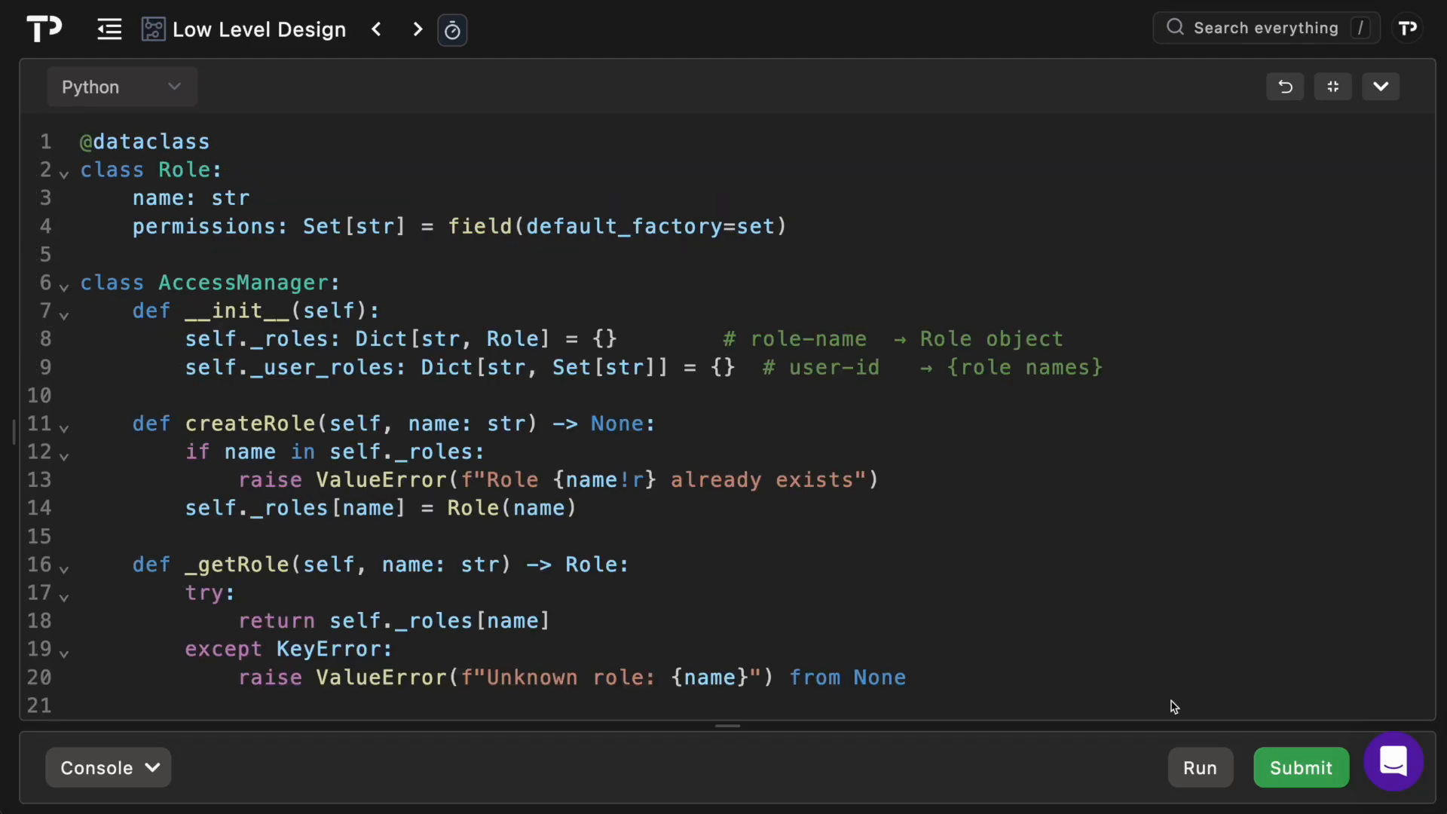
Step: Run Case 1 to Accepted, then submit so all 6/6 tests pass
{"action": "left_click", "coordinate": [1198, 767]}
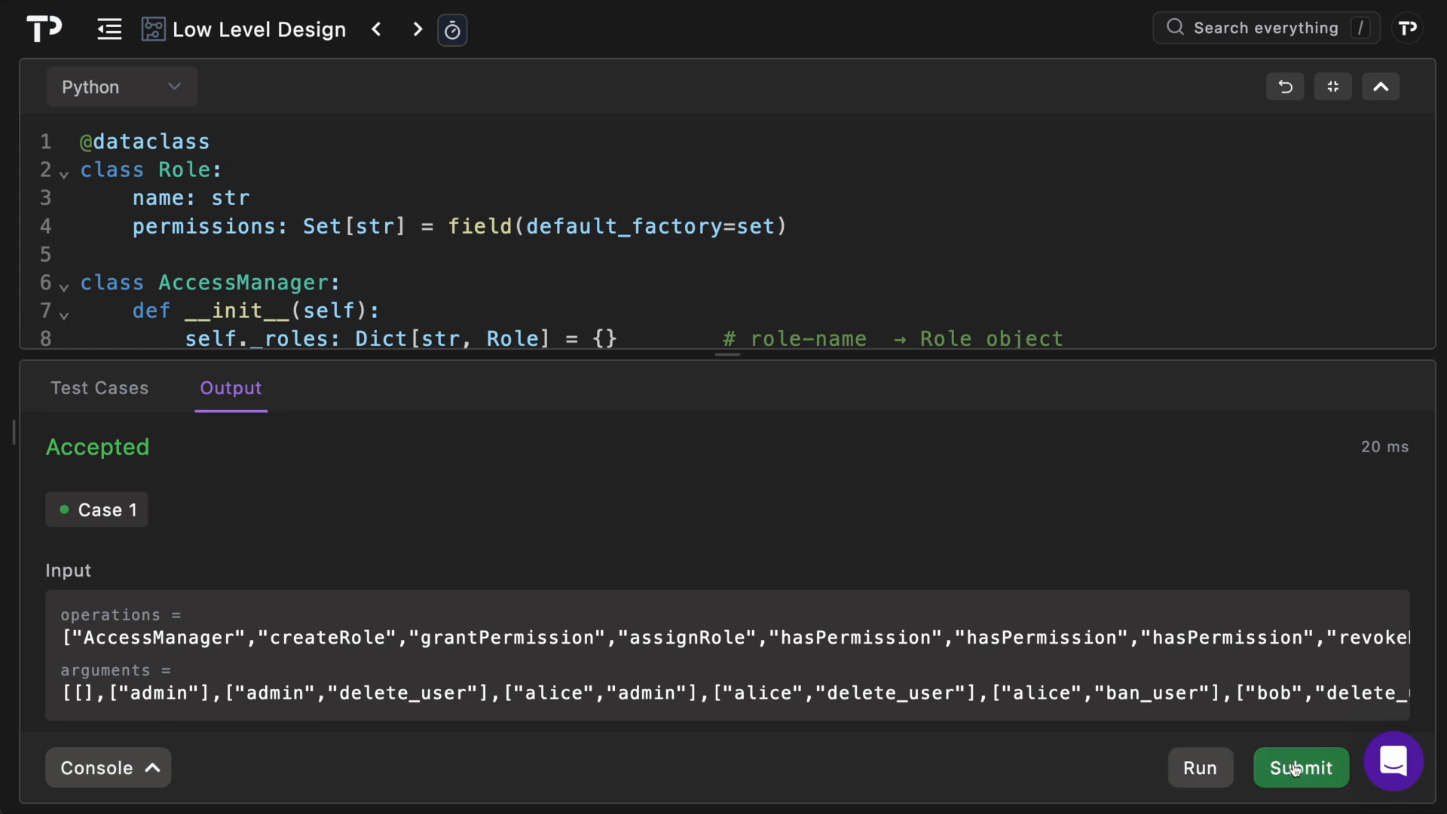
{"action": "left_click", "coordinate": [1301, 767]}
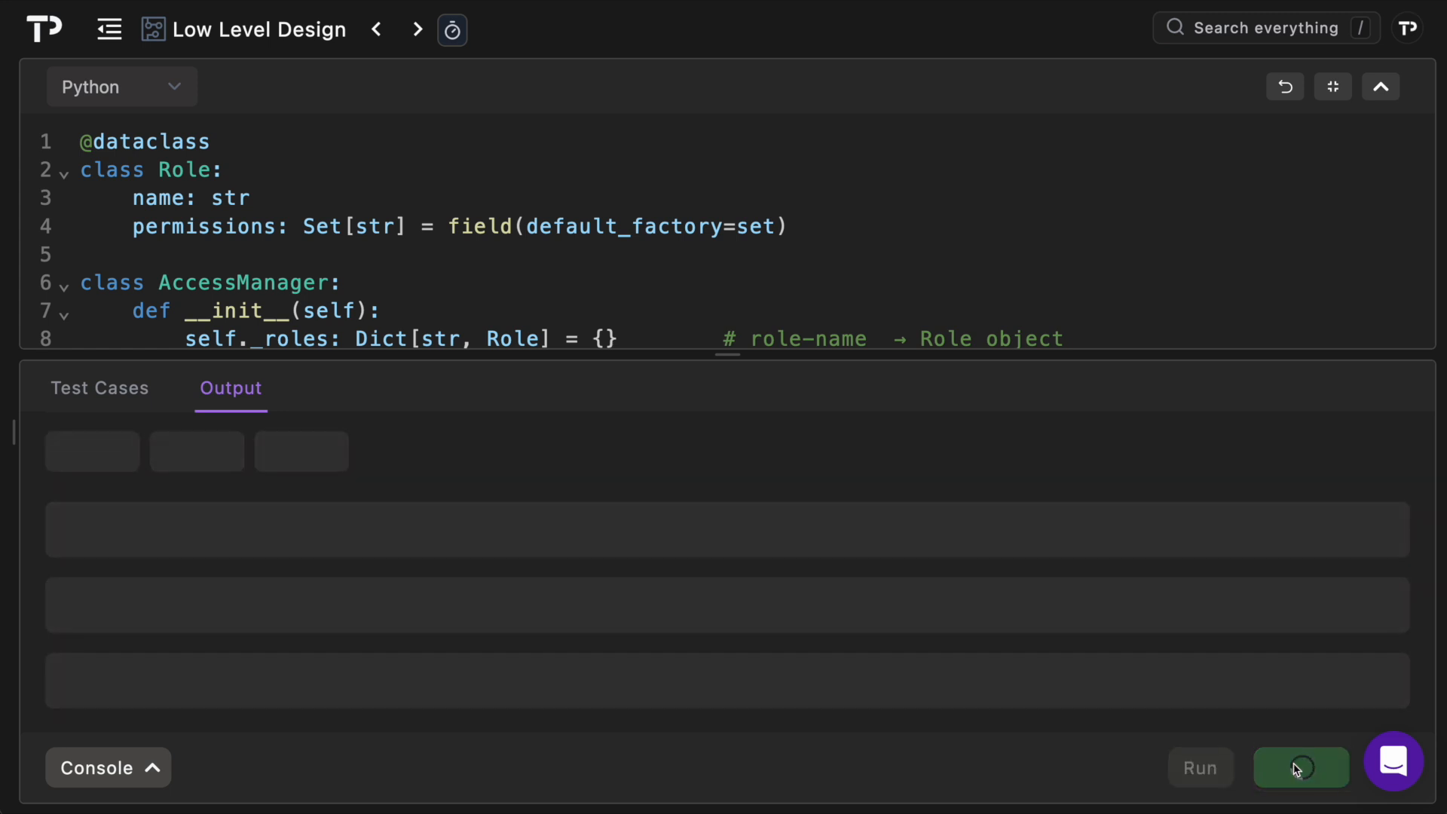
{"action": "left_click", "coordinate": [1300, 768]}
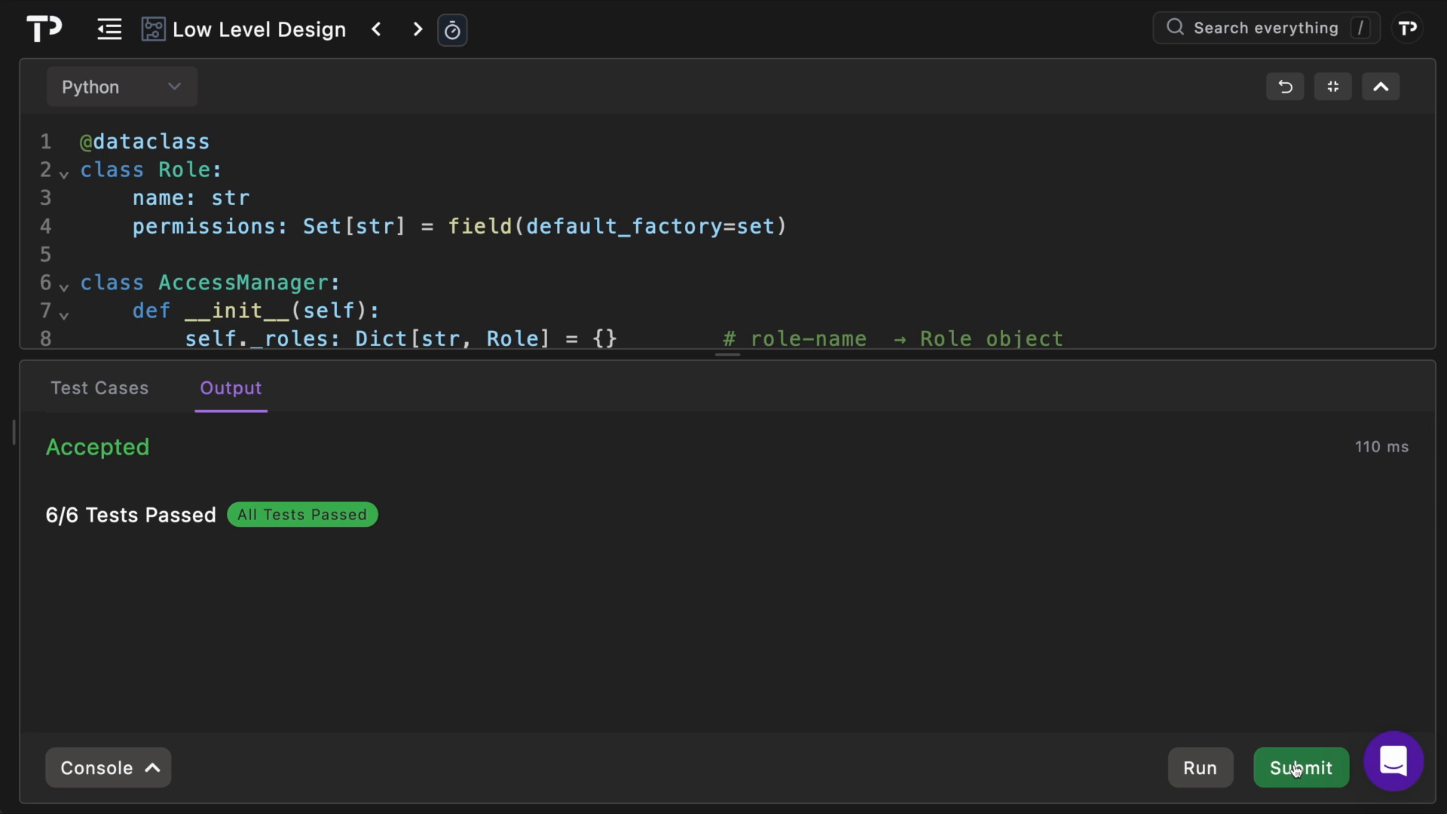